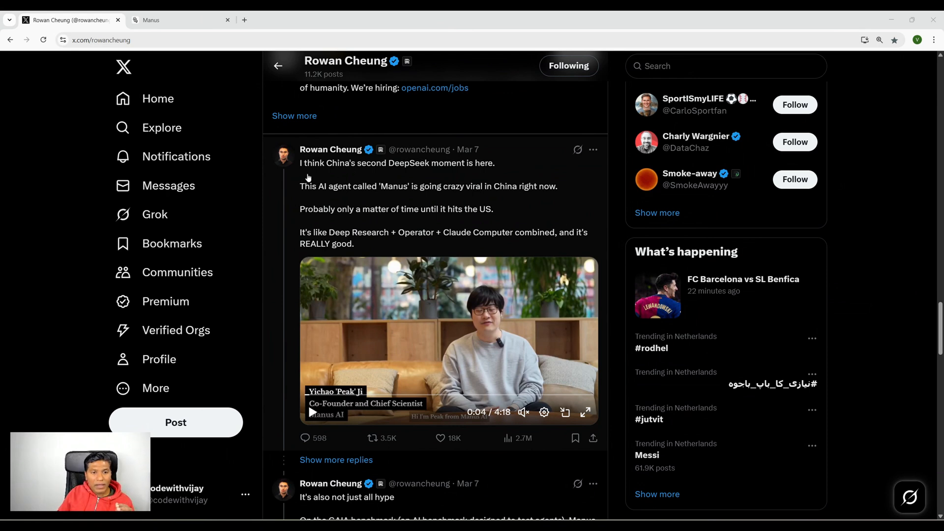
mouse_move(308, 176)
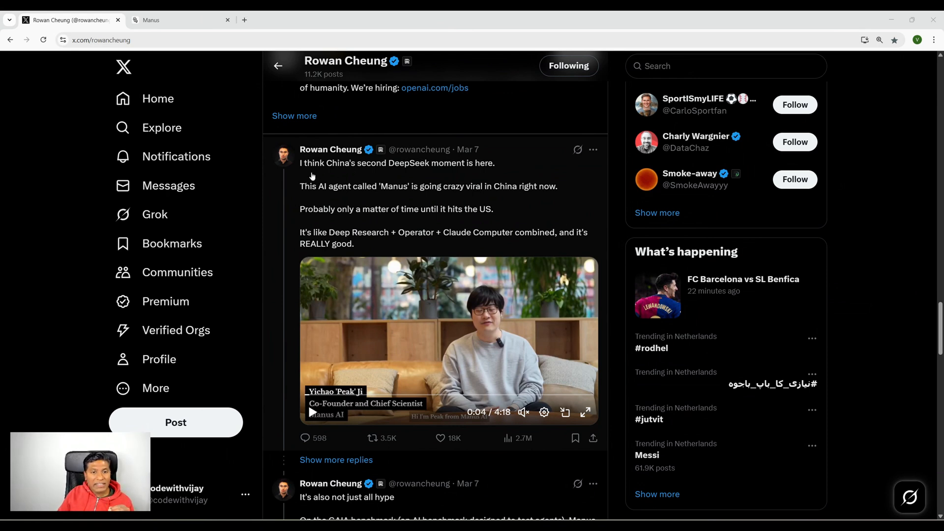
mouse_move(383, 179)
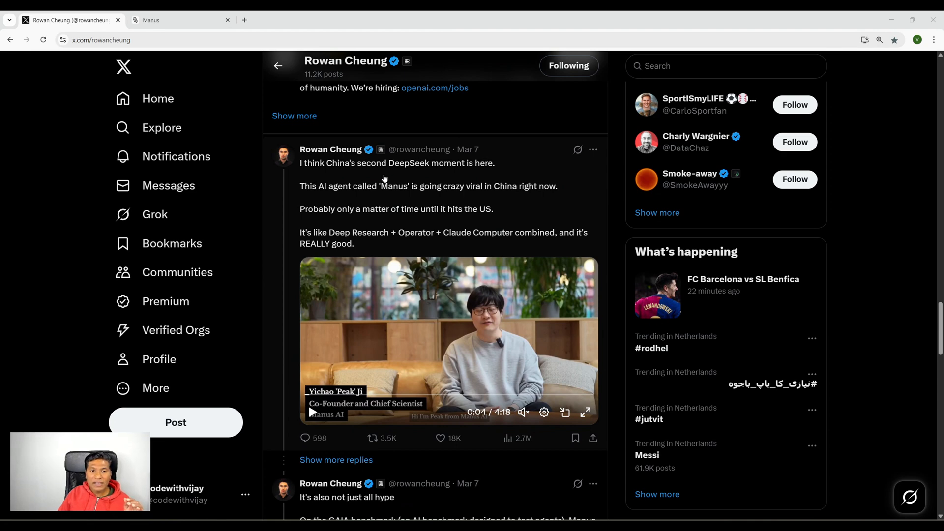
mouse_move(392, 204)
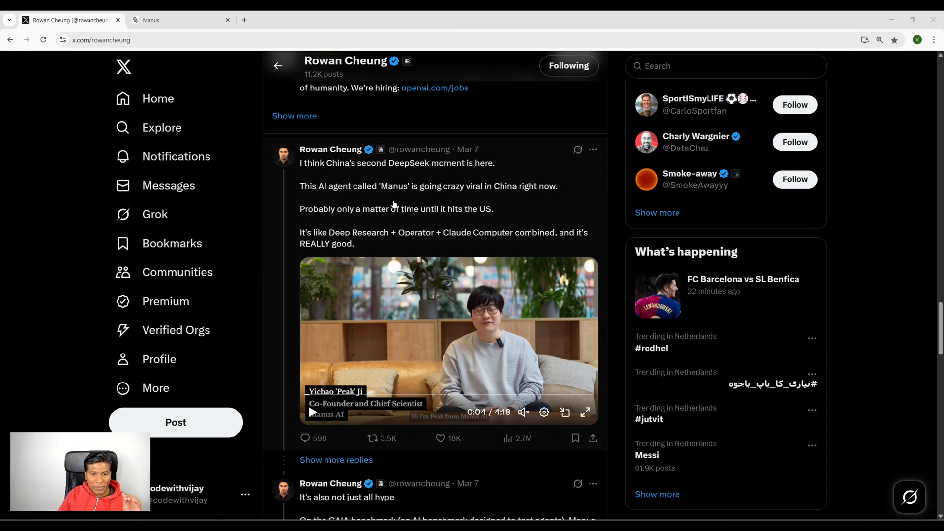
mouse_move(568, 197)
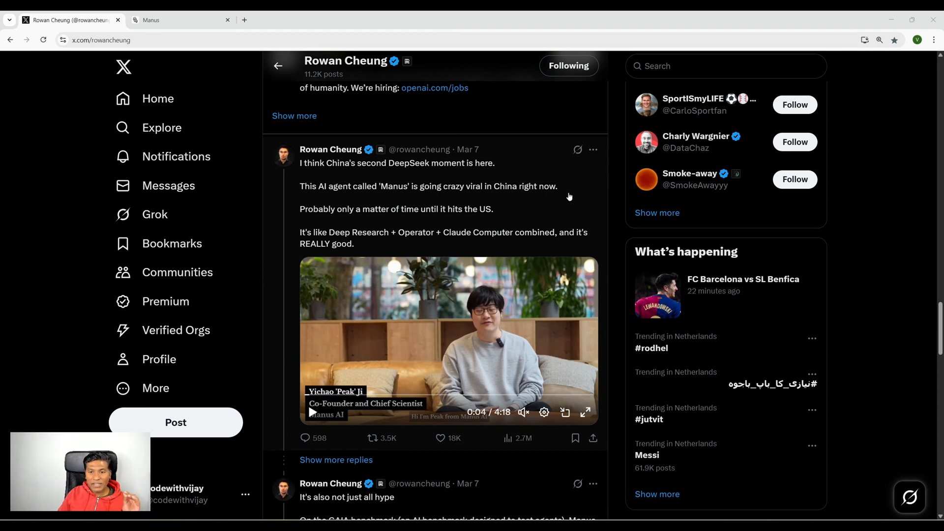
mouse_move(417, 214)
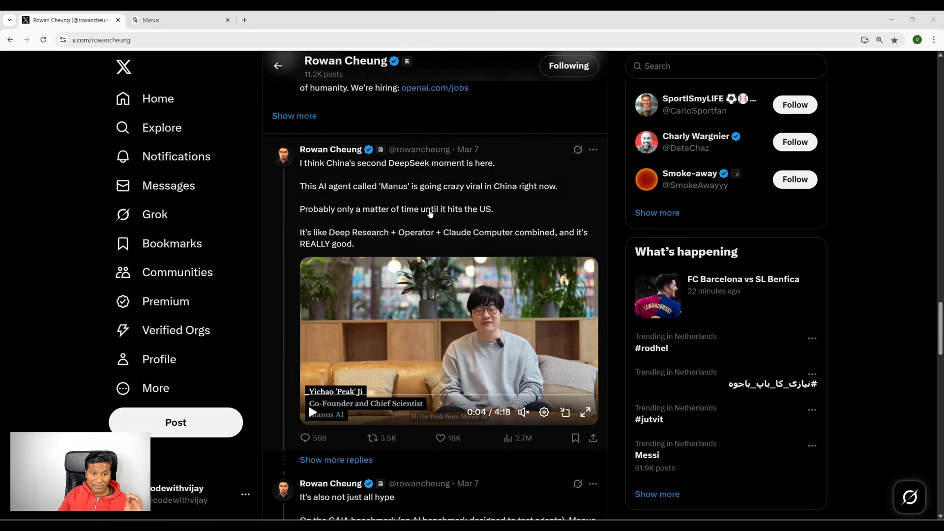
mouse_move(315, 243)
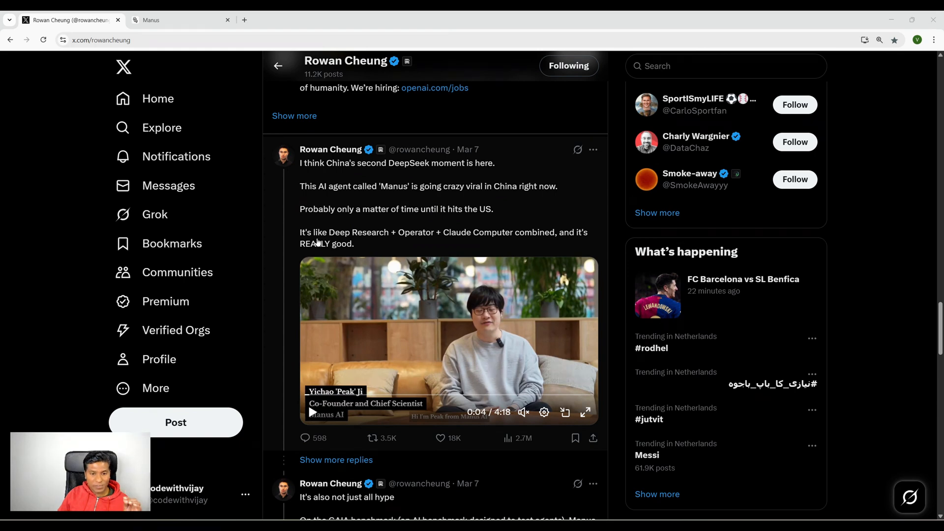
mouse_move(355, 240)
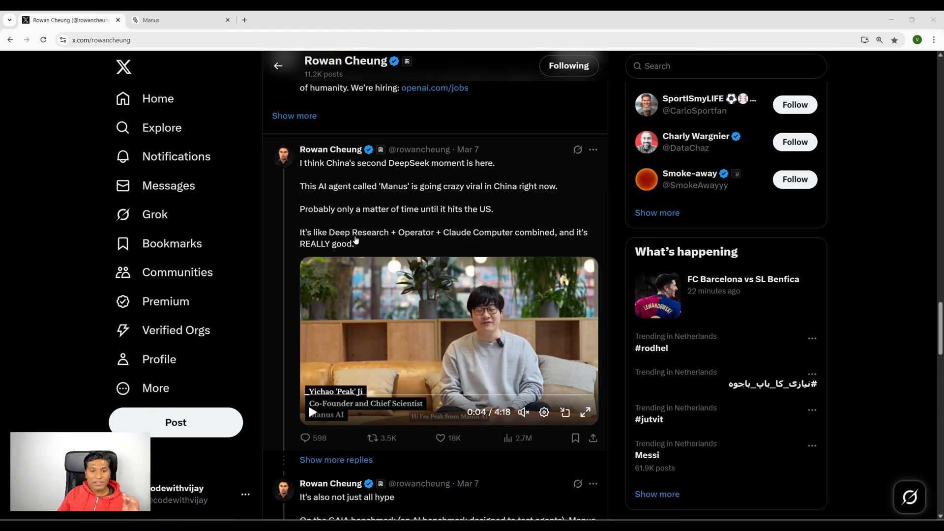
mouse_move(423, 240)
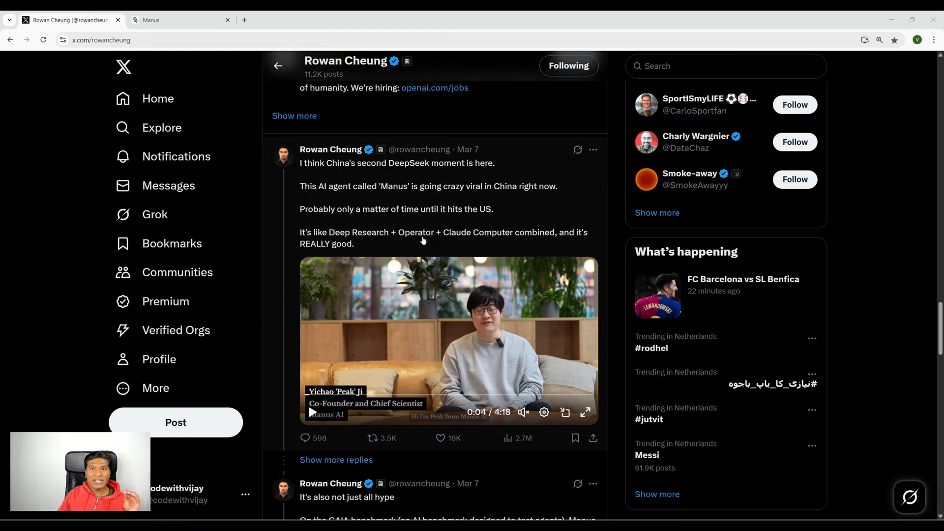
mouse_move(441, 242)
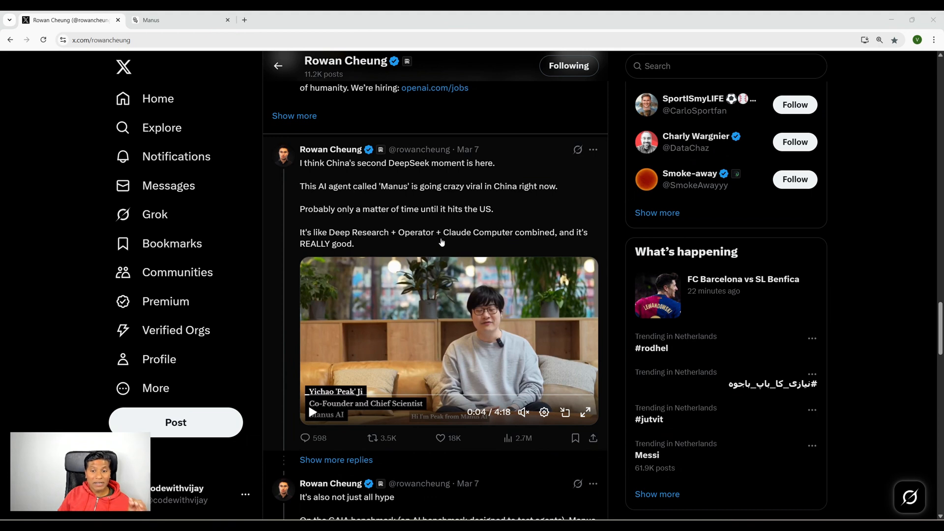
mouse_move(422, 246)
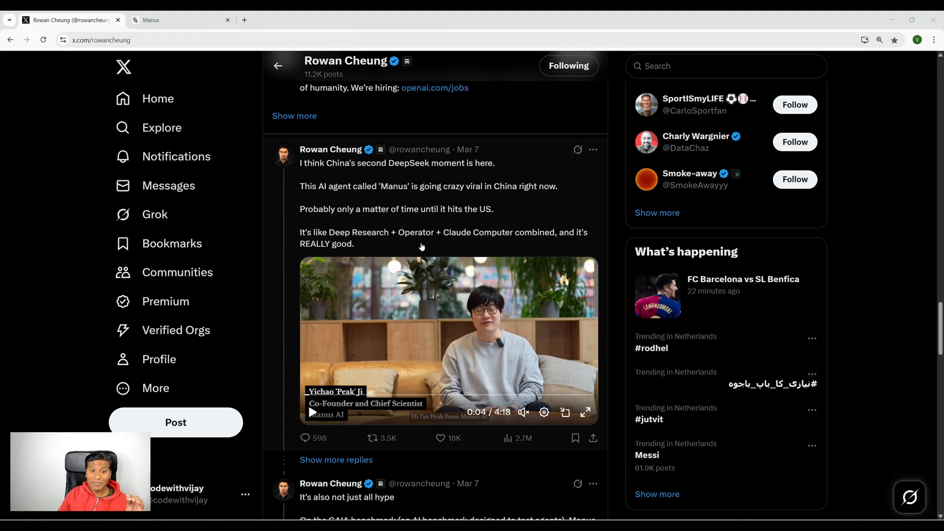
mouse_move(486, 239)
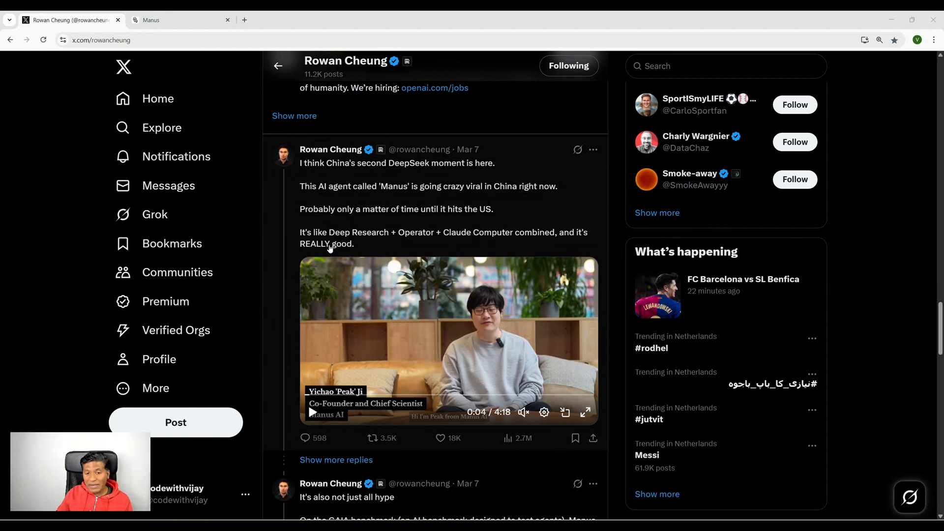
mouse_move(342, 248)
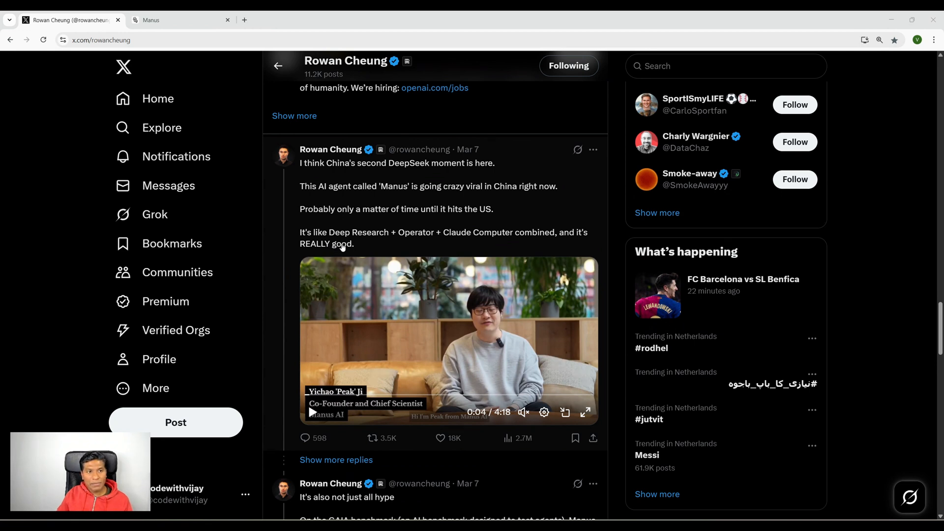
- Switch to the manus.im homepage and look over its 'Leave it to Manus' hero section
click(181, 20)
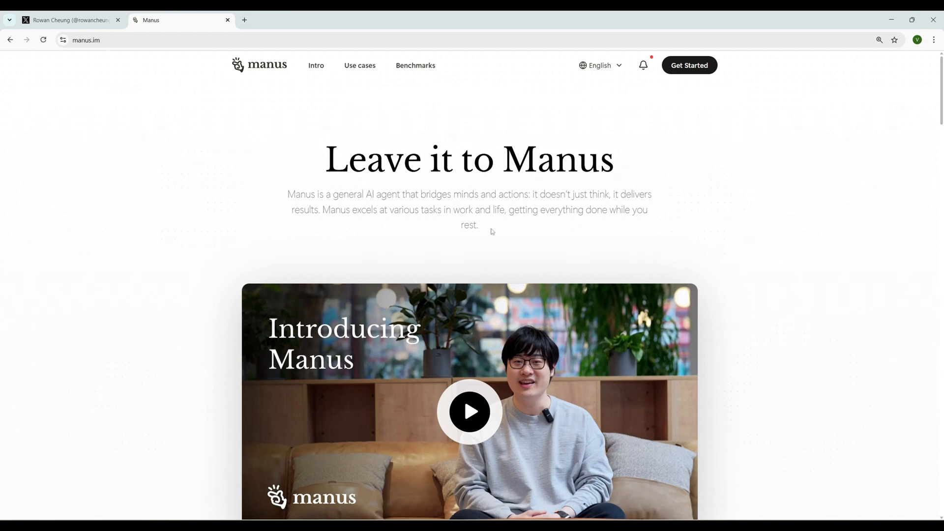
mouse_move(395, 226)
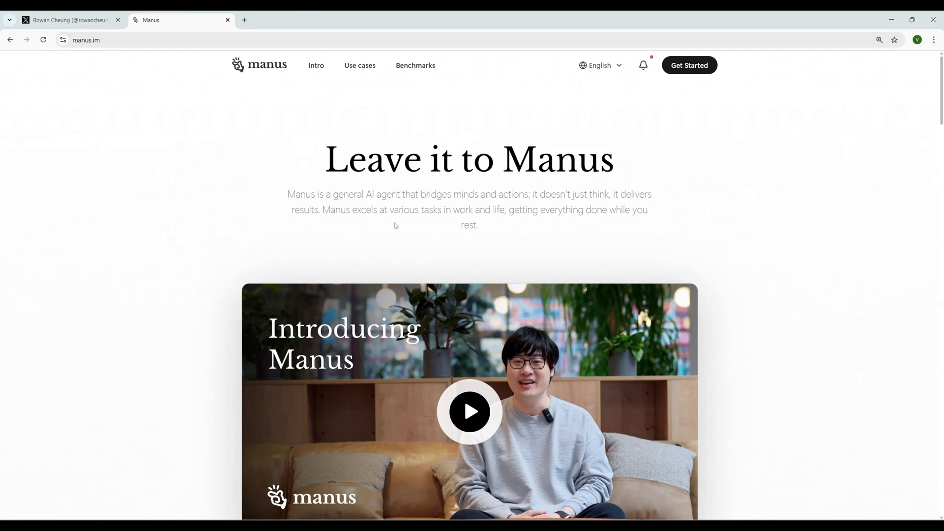
mouse_move(494, 219)
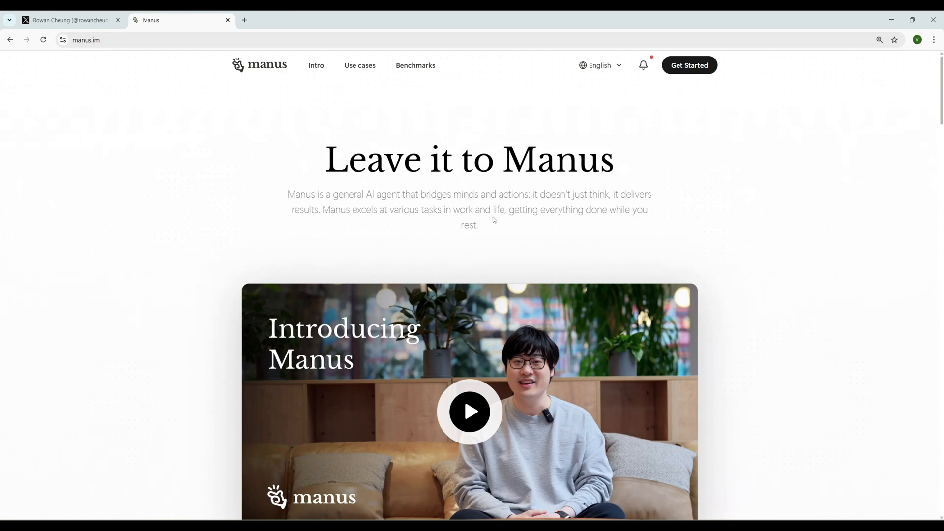
mouse_move(569, 220)
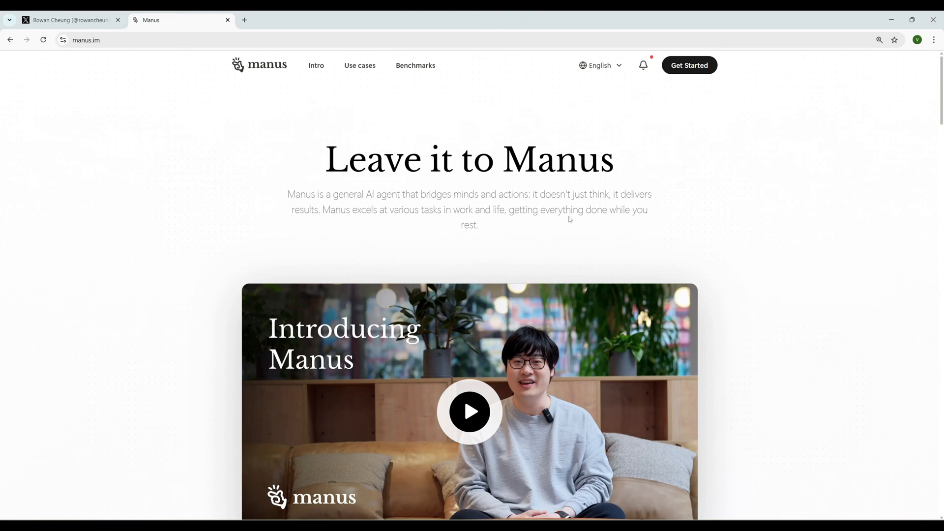
scroll(down, 3)
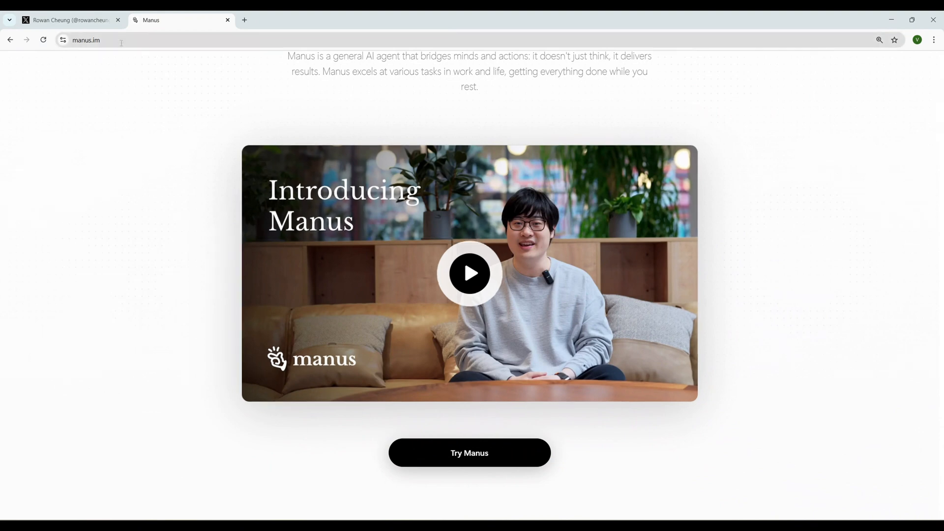
scroll(up, 3)
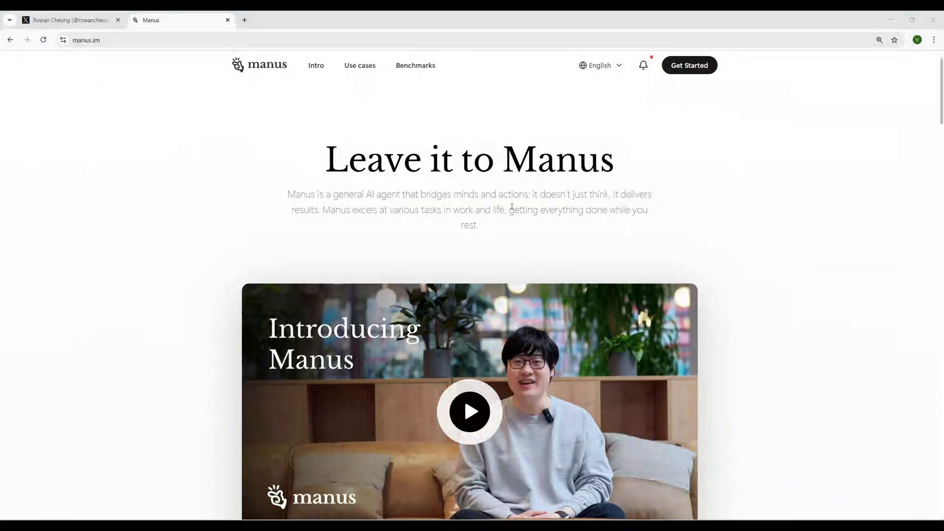
- Move down the homepage to the use case gallery with the Japan trip and Tesla cards
scroll(down, 3)
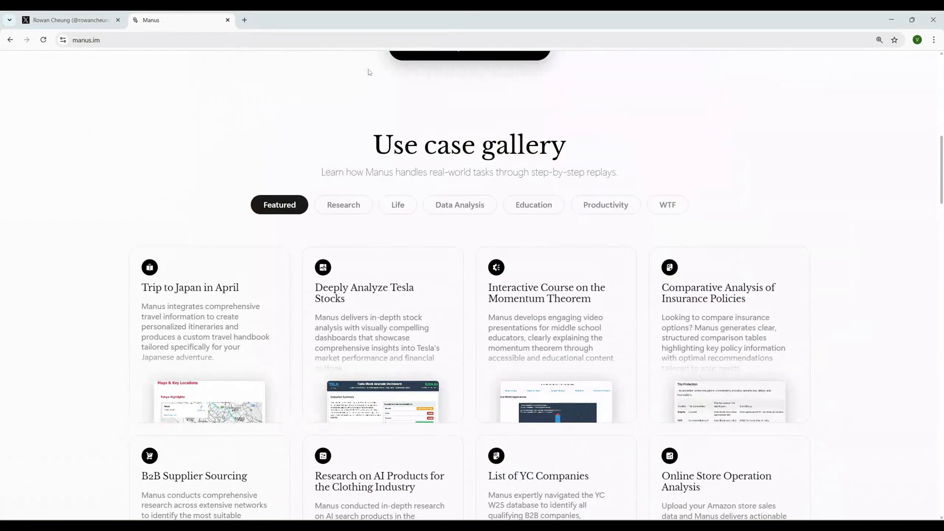
scroll(down, 3)
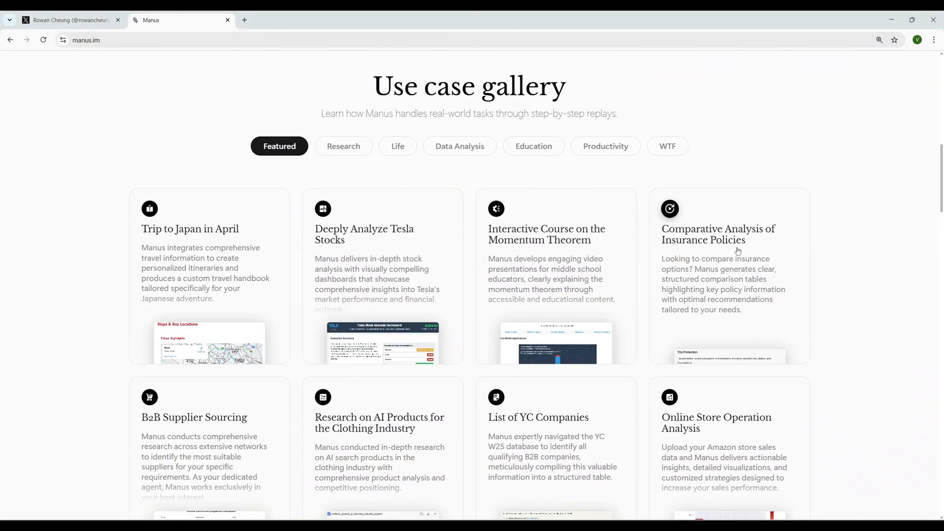
scroll(down, 3)
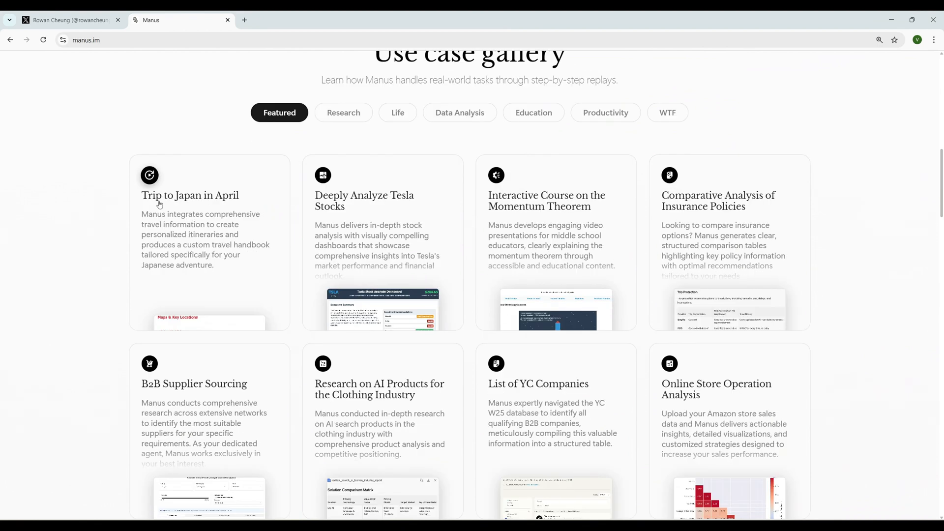
mouse_move(165, 225)
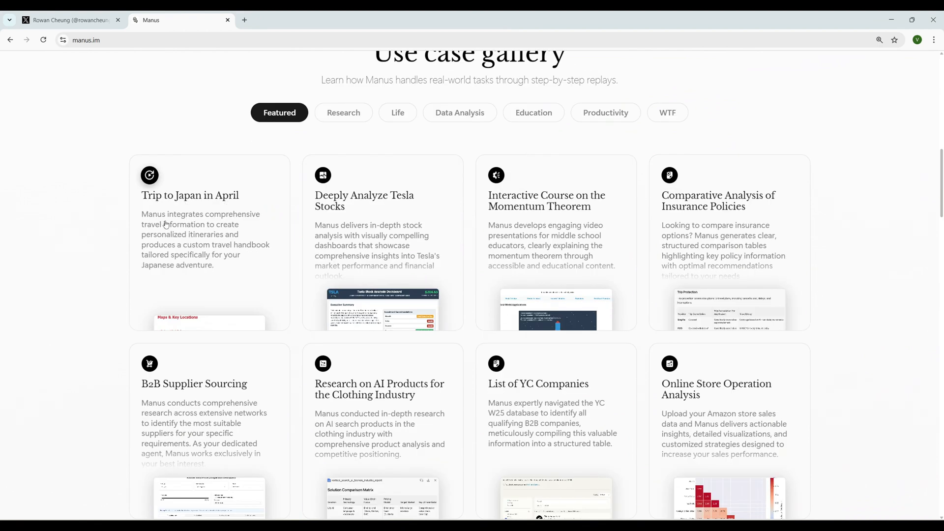
mouse_move(223, 238)
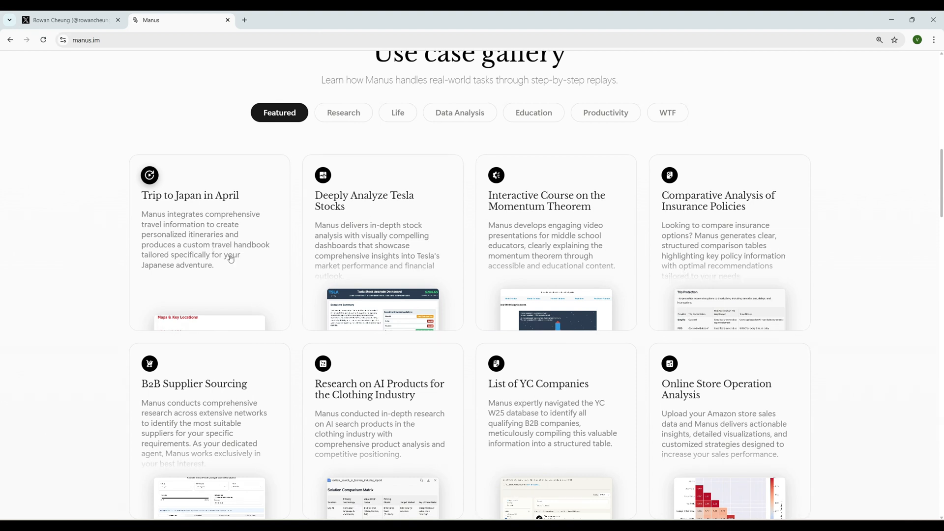
mouse_move(216, 258)
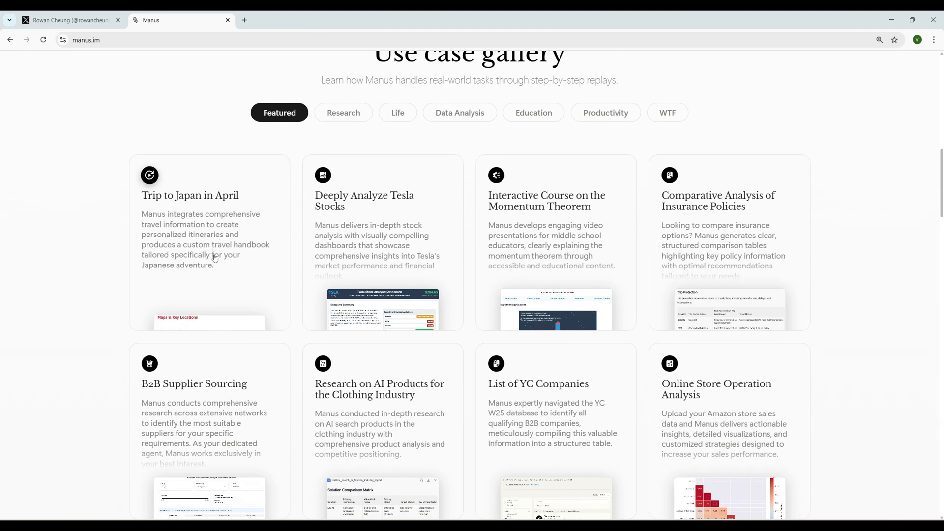
mouse_move(210, 238)
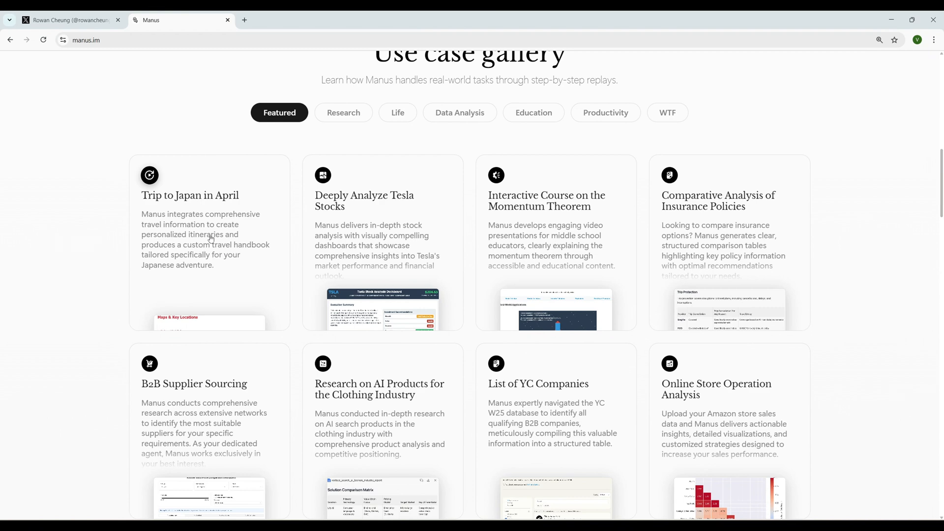
- Open the 'Trip to Japan in April' featured replay in a new tab
click(190, 196)
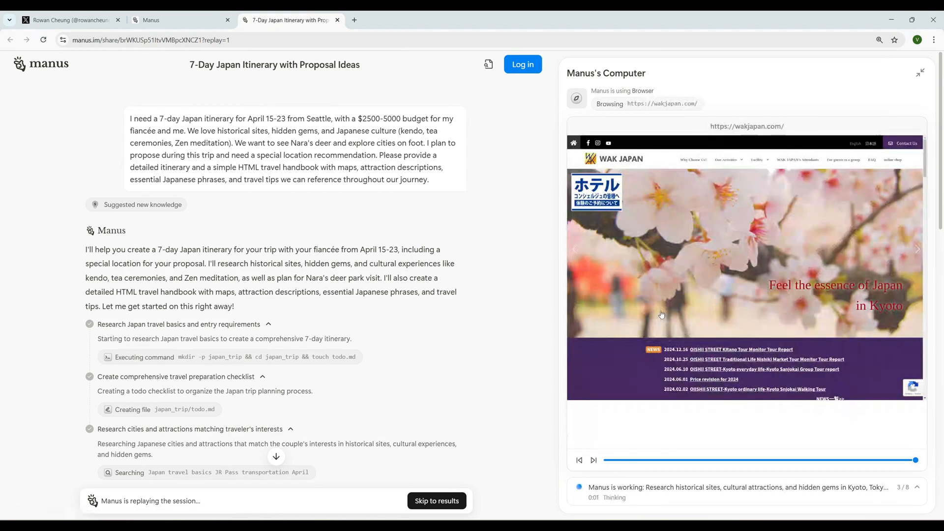
scroll(down, 3)
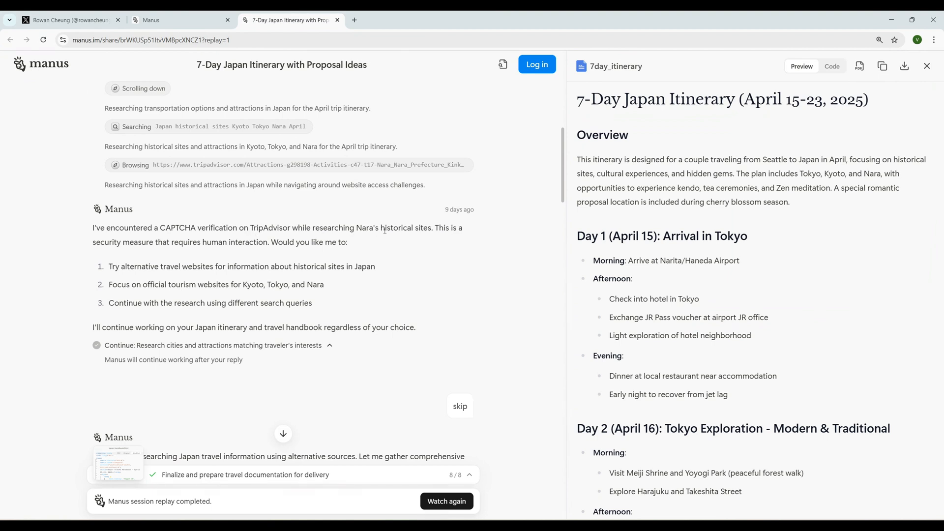
mouse_move(339, 251)
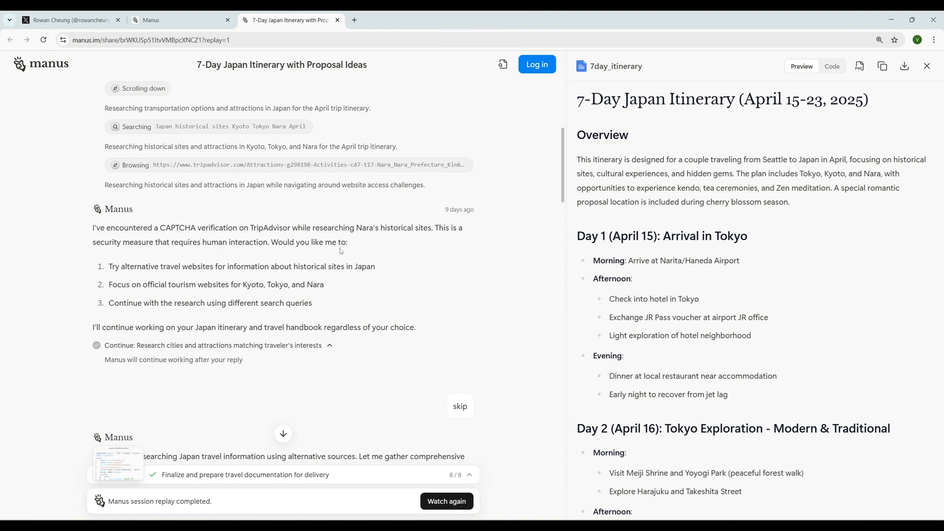
mouse_move(122, 272)
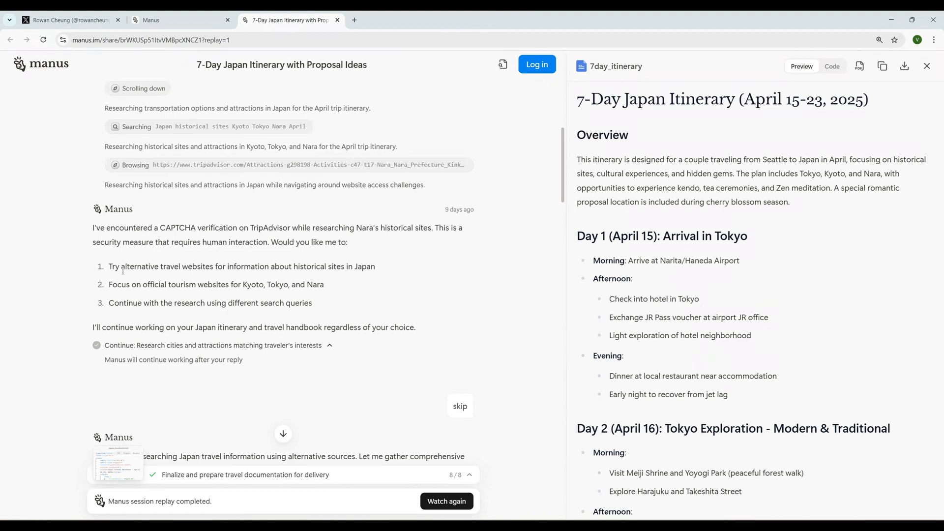
- Read the replay chat down to Manus's completion message for the itinerary task
scroll(down, 3)
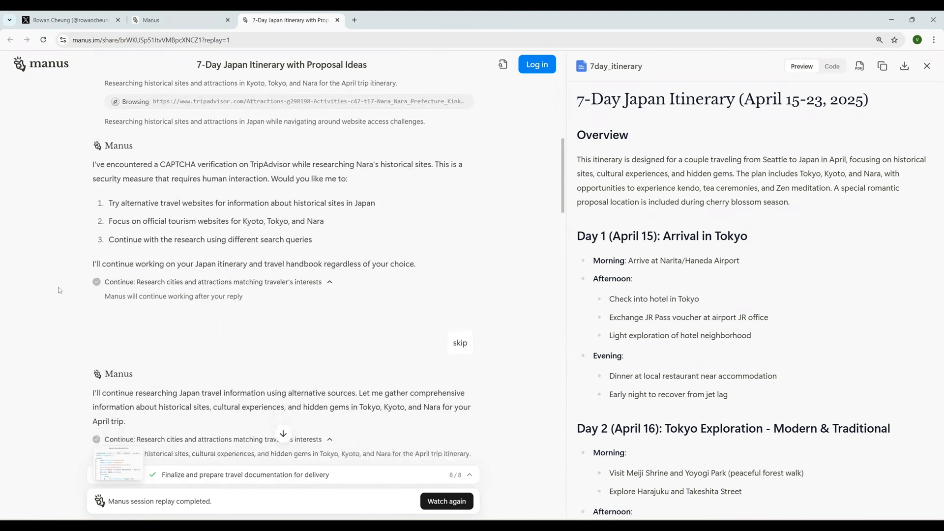
scroll(down, 3)
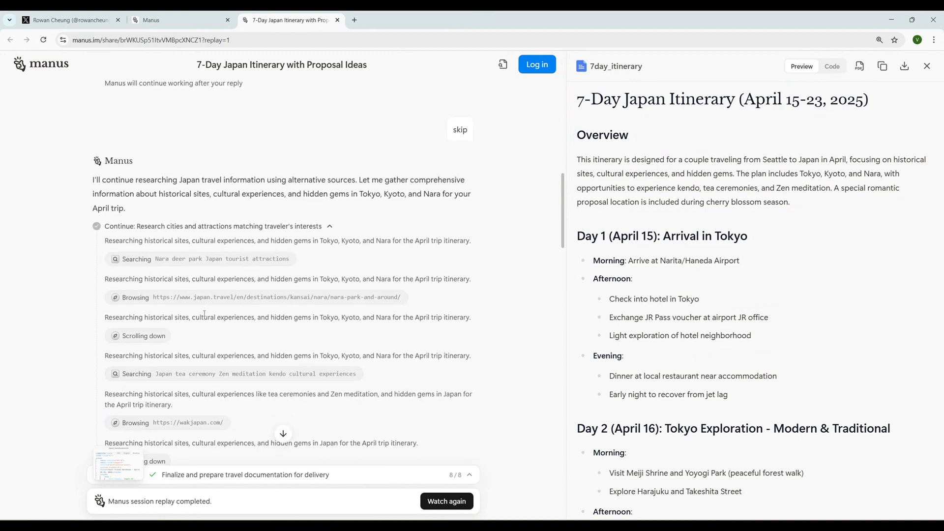
scroll(down, 3)
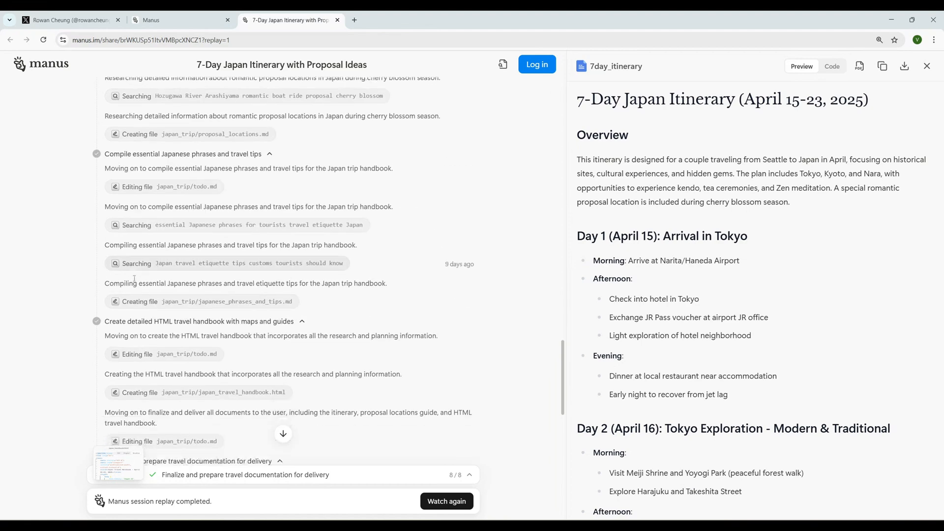
scroll(down, 3)
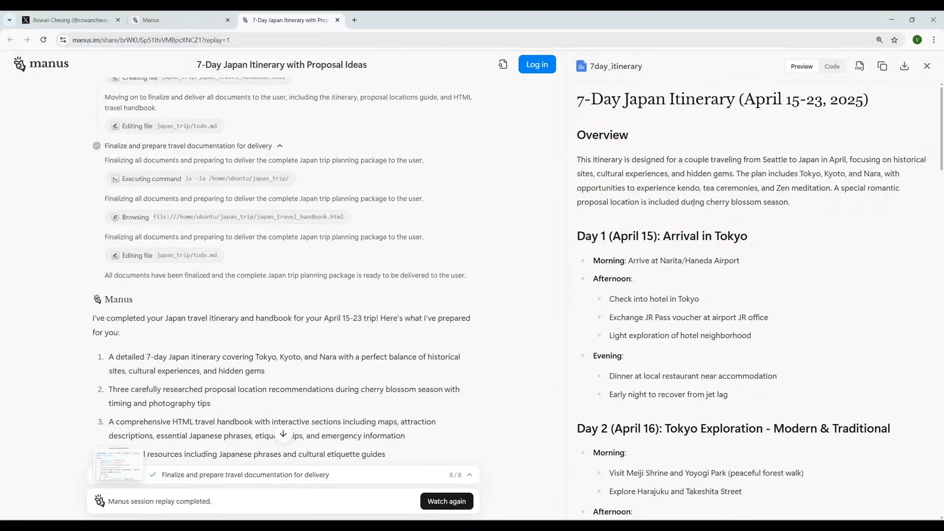
scroll(down, 3)
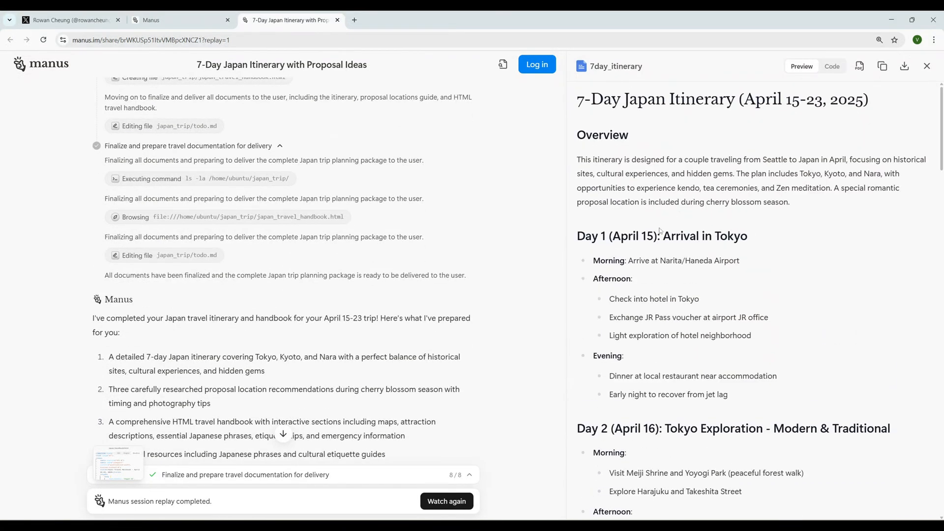
mouse_move(655, 250)
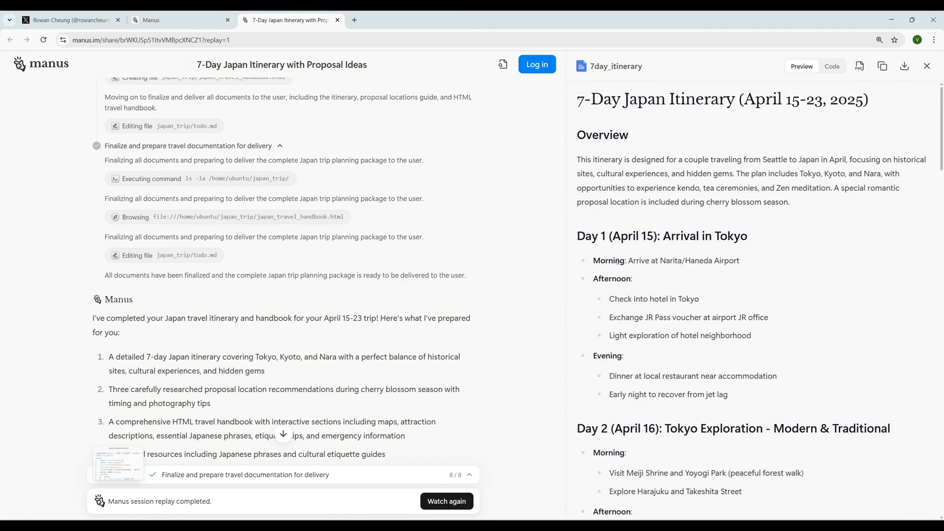
mouse_move(592, 293)
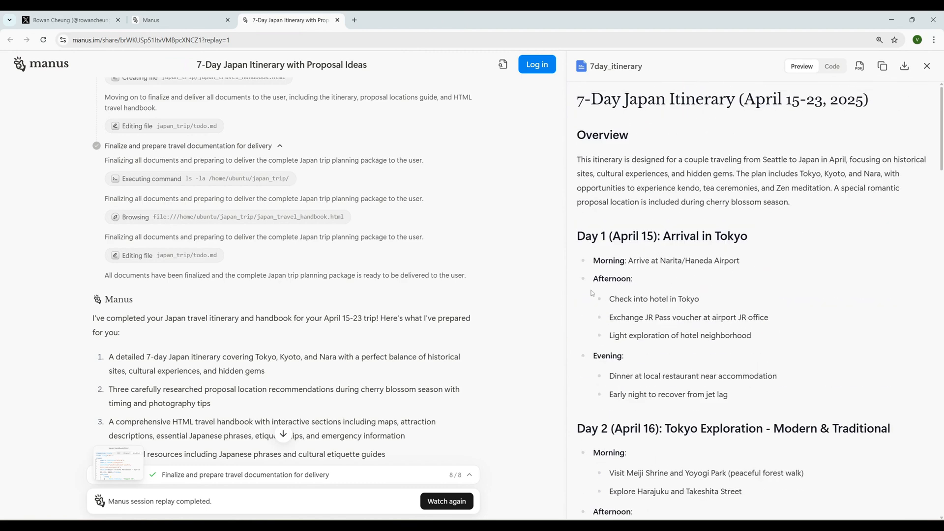
- Read the 7day_itinerary preview from Tokyo arrival through the Arashiyama proposal day
scroll(down, 3)
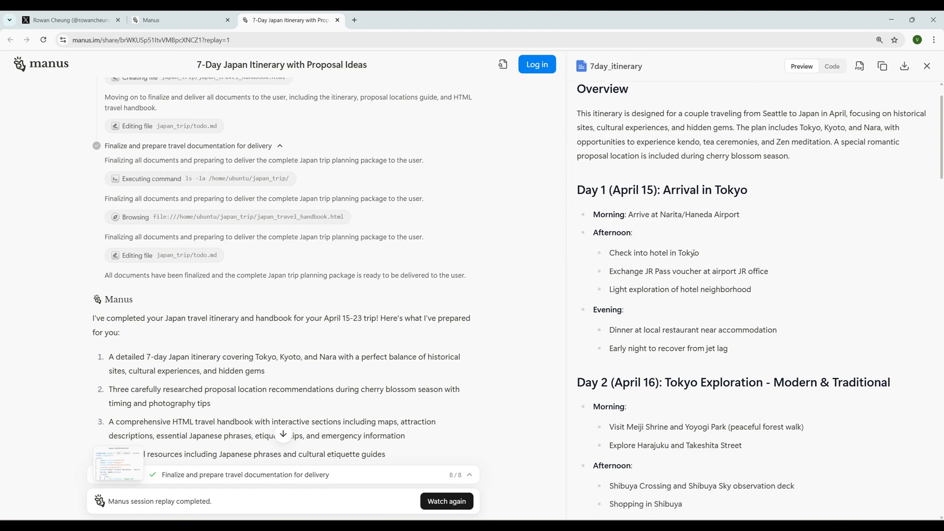
scroll(down, 3)
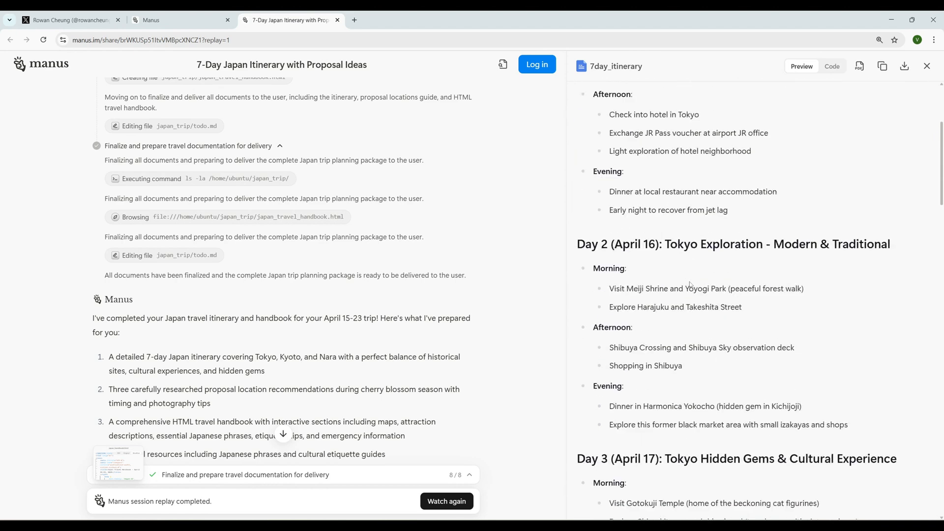
scroll(down, 3)
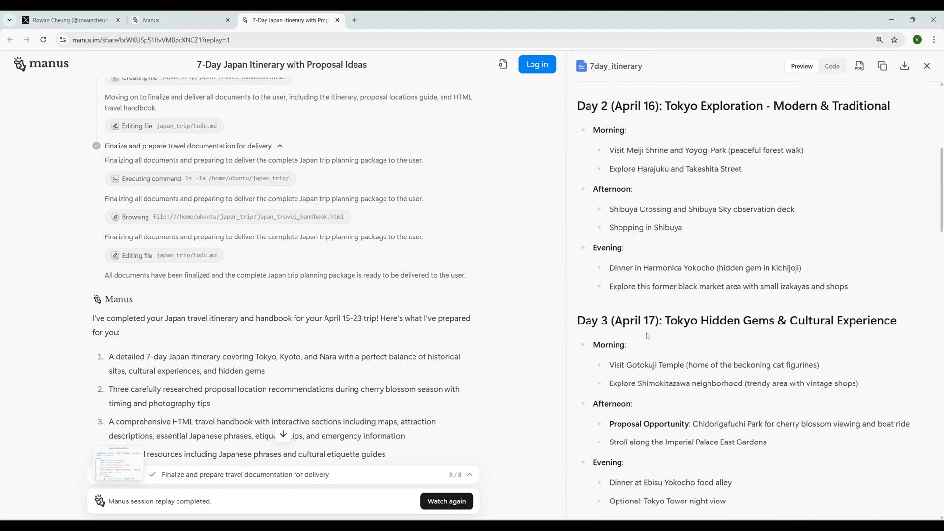
scroll(down, 3)
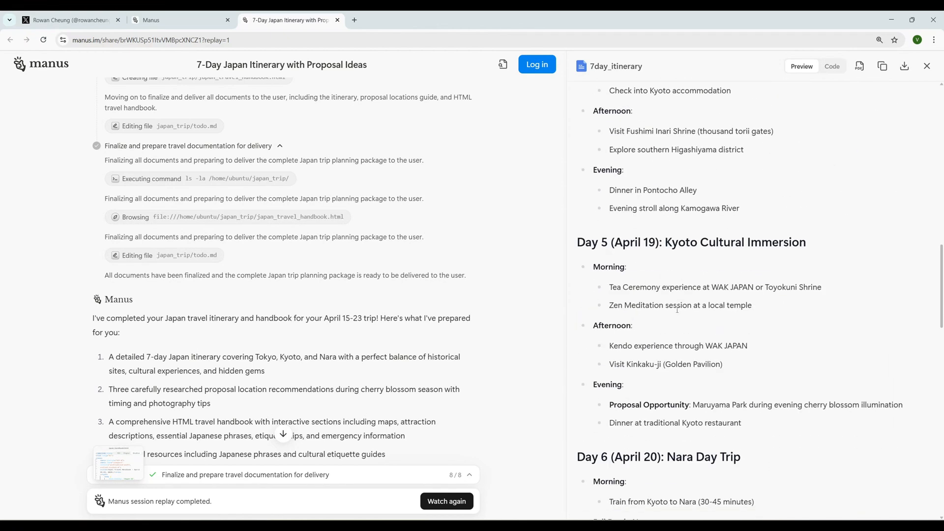
scroll(down, 3)
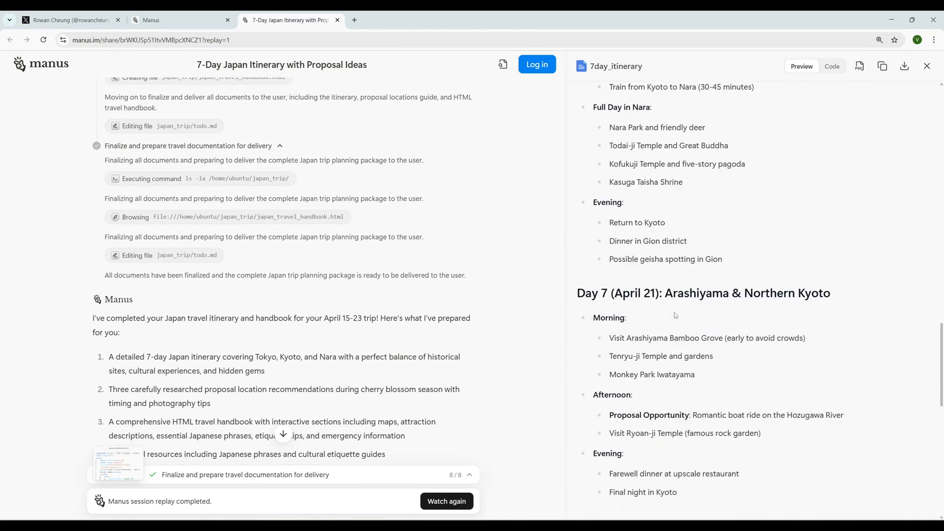
scroll(down, 3)
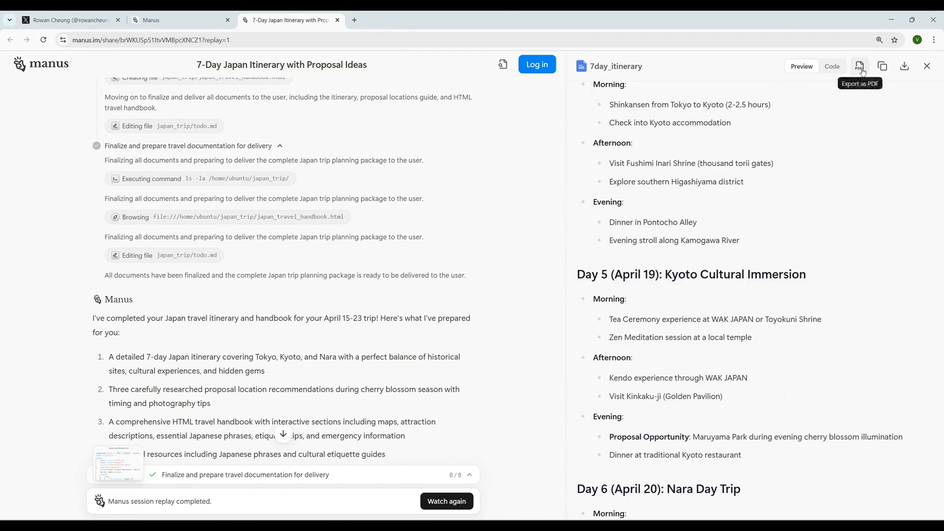
- Start exporting the 7-day itinerary as a PDF, bringing up the print preview
click(860, 65)
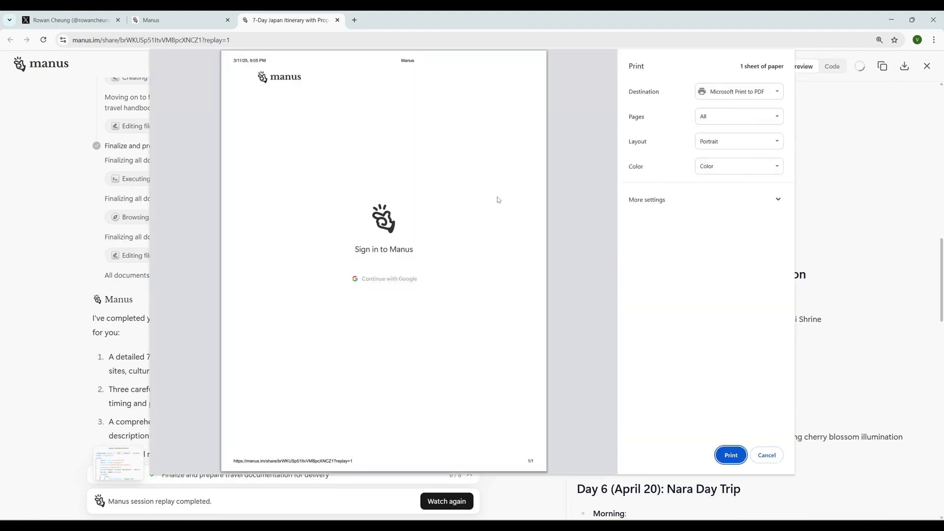
mouse_move(505, 246)
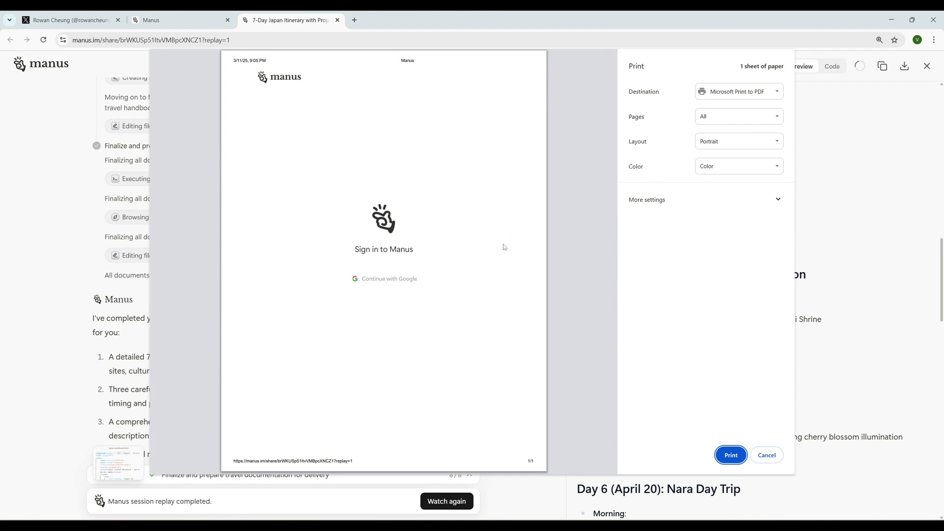
mouse_move(503, 248)
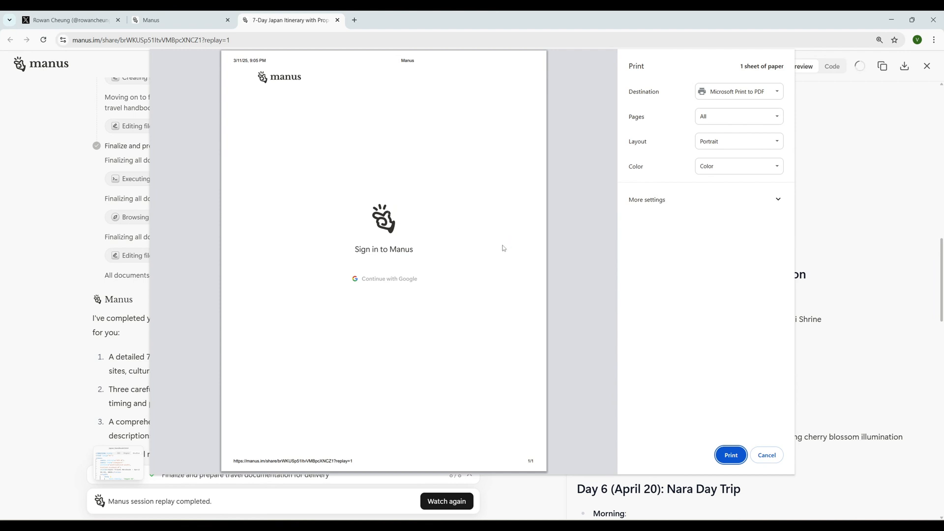
mouse_move(695, 266)
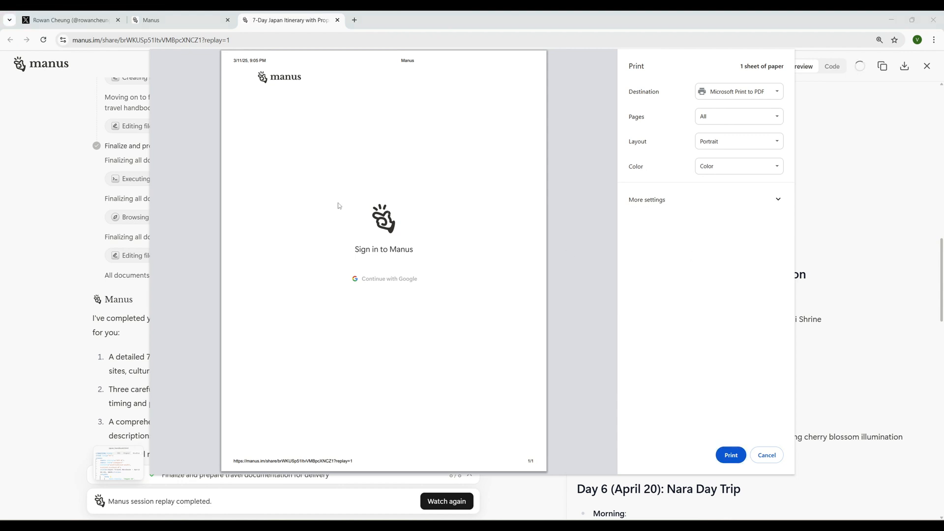
- Cancel the PDF export and go to the attachments to preview proposal_locations and the travel handbook
click(766, 454)
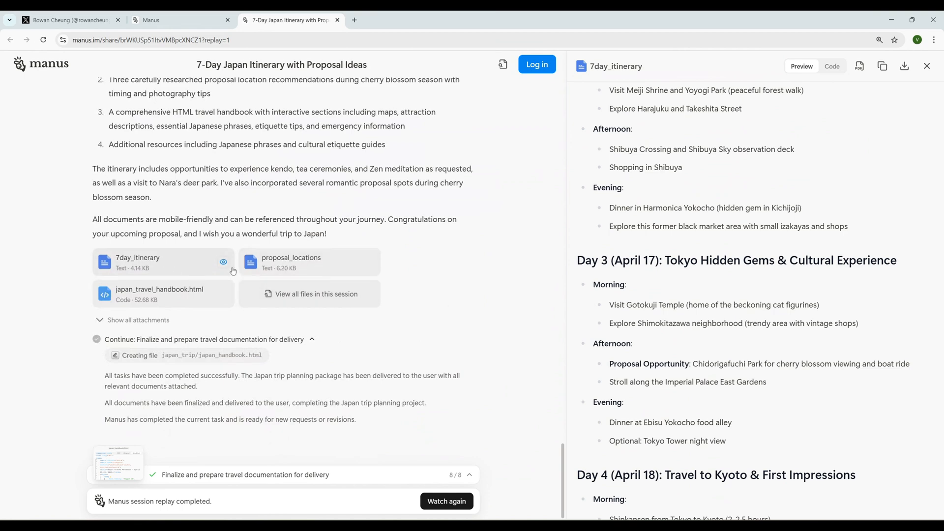
mouse_move(289, 265)
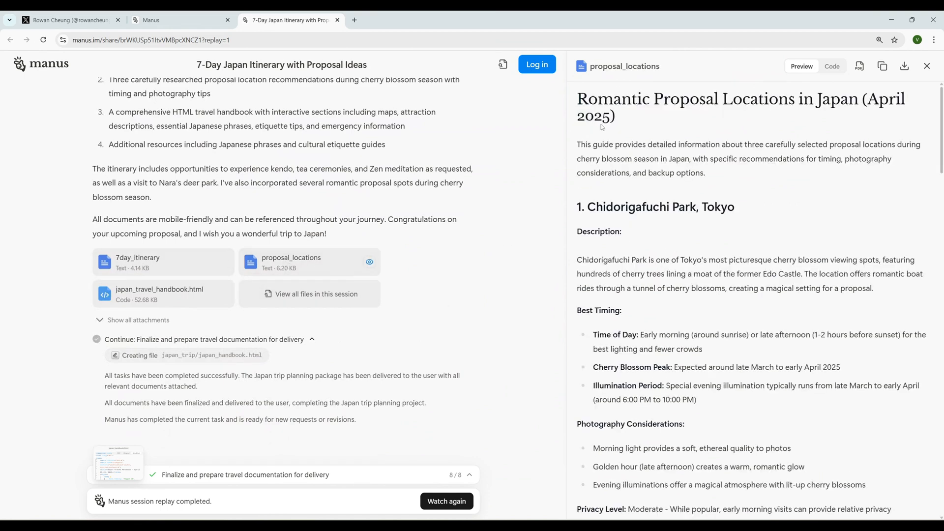
mouse_move(744, 201)
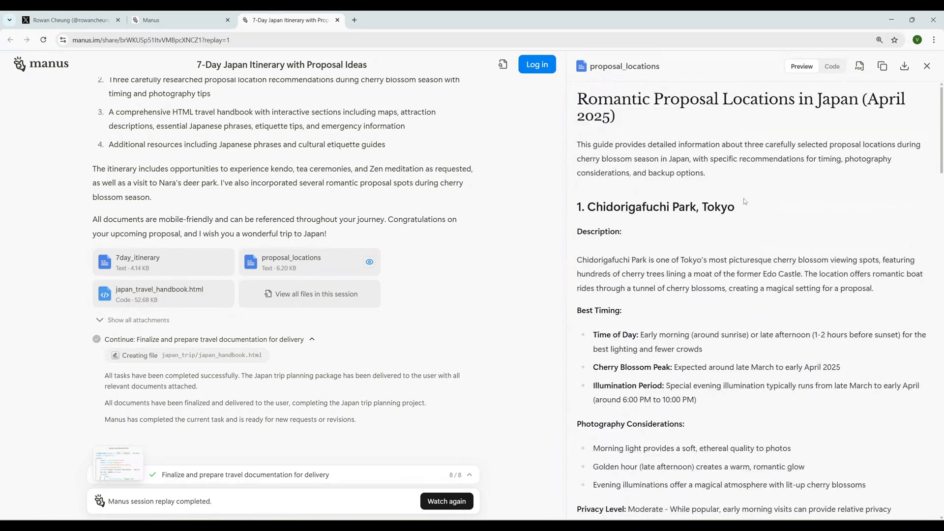
scroll(down, 3)
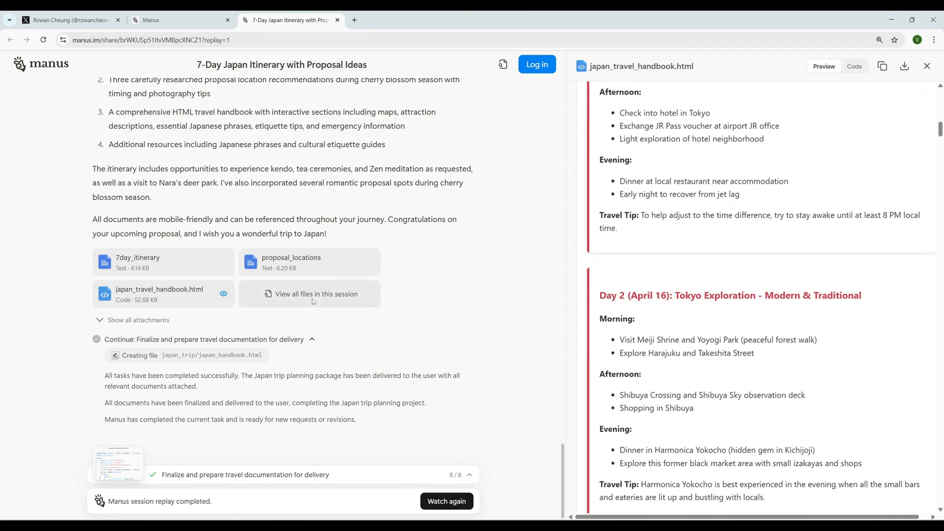
- List all session files and filter them by Documents, Images, Code files, then All again
click(315, 294)
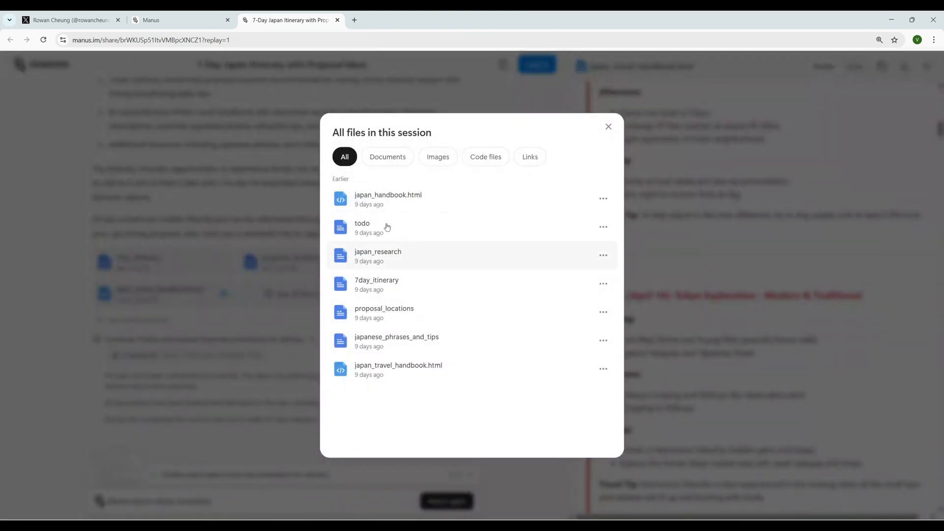
click(388, 156)
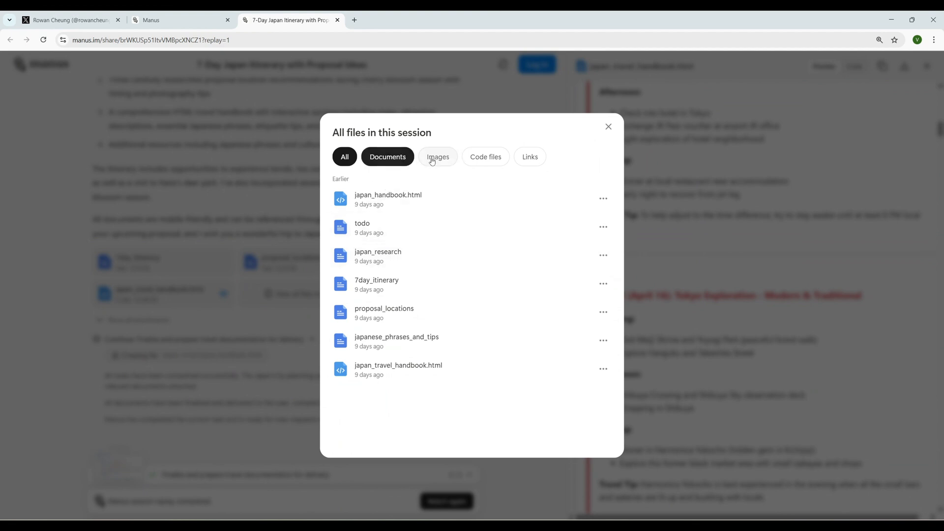
click(437, 157)
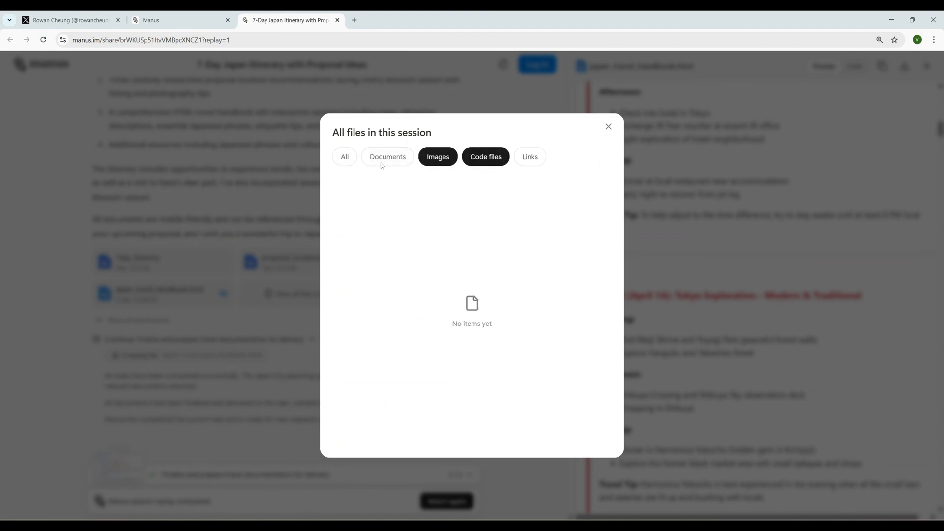
click(387, 157)
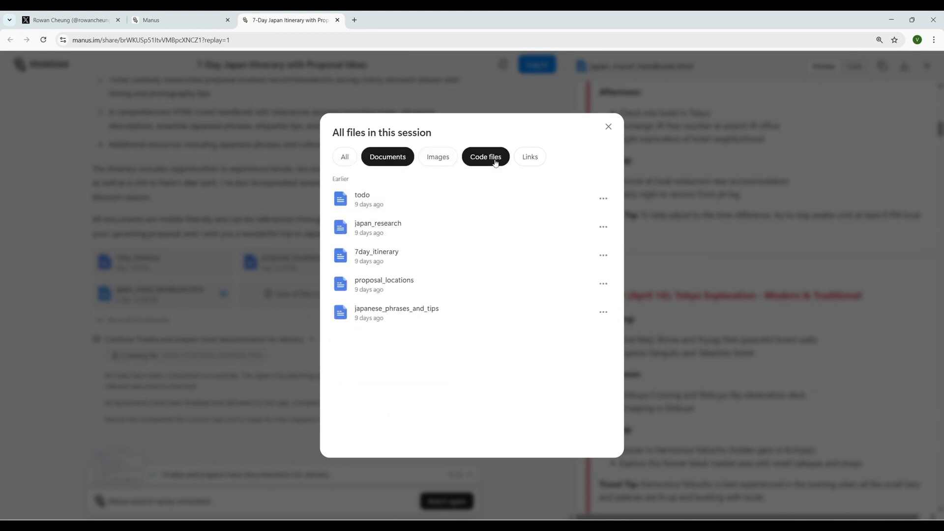
click(485, 157)
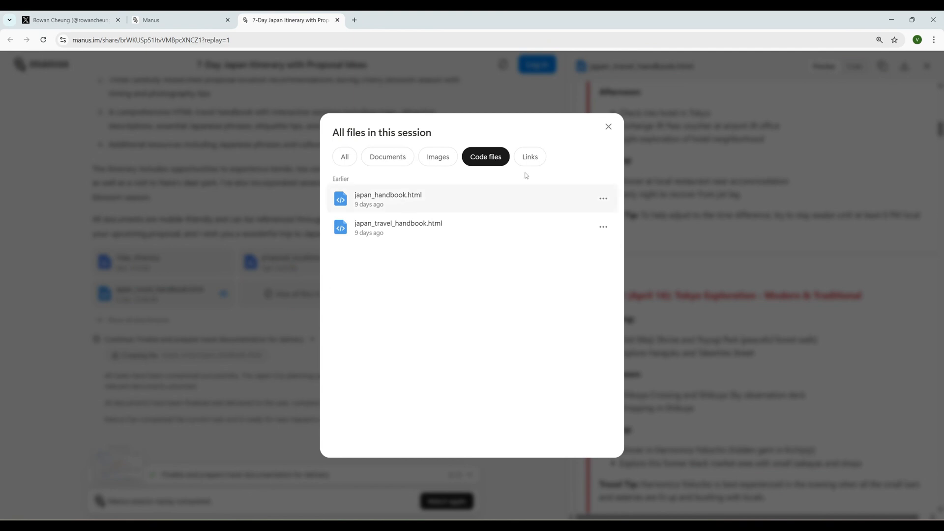
click(529, 157)
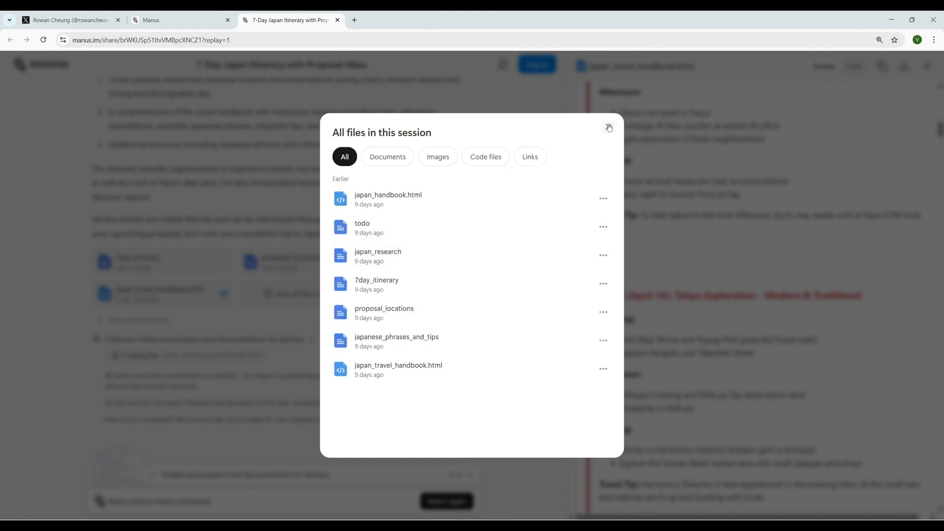
- Close the All files list and return to the task log's handbook and delivery steps
click(609, 128)
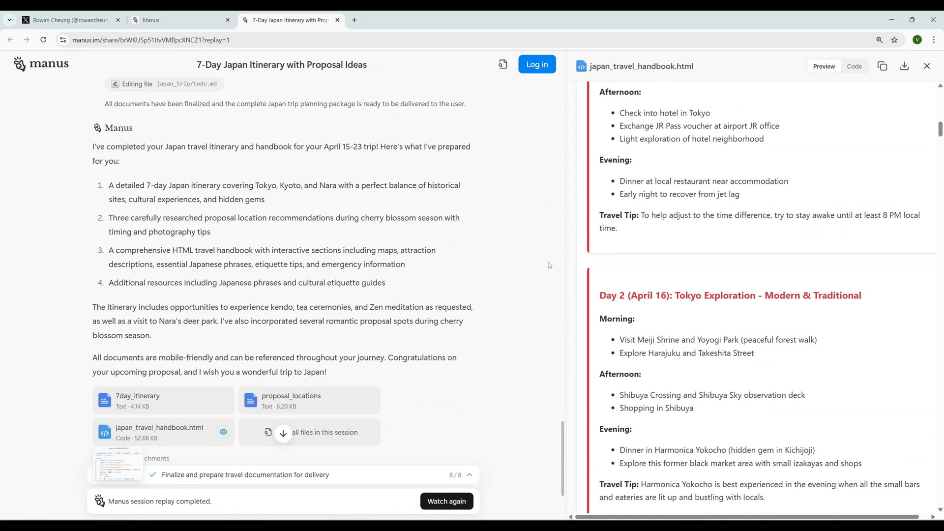
scroll(down, 3)
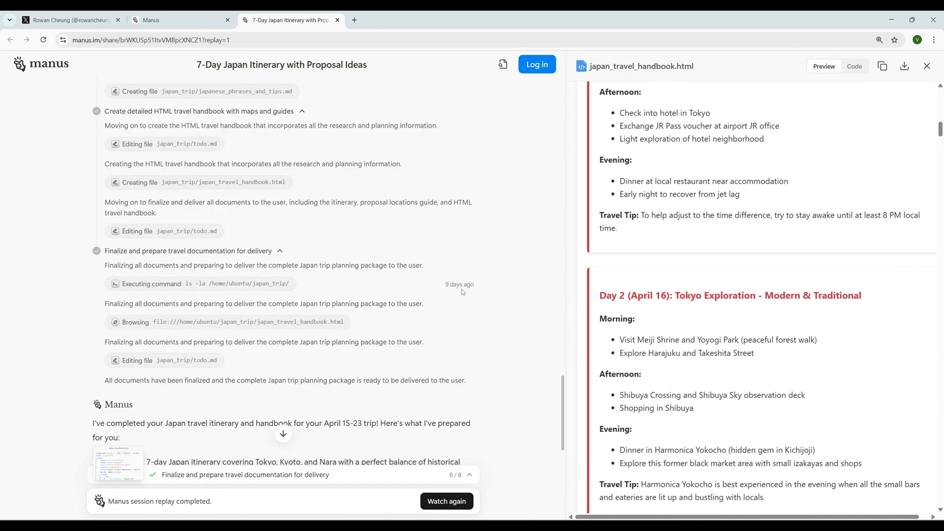
mouse_move(200, 182)
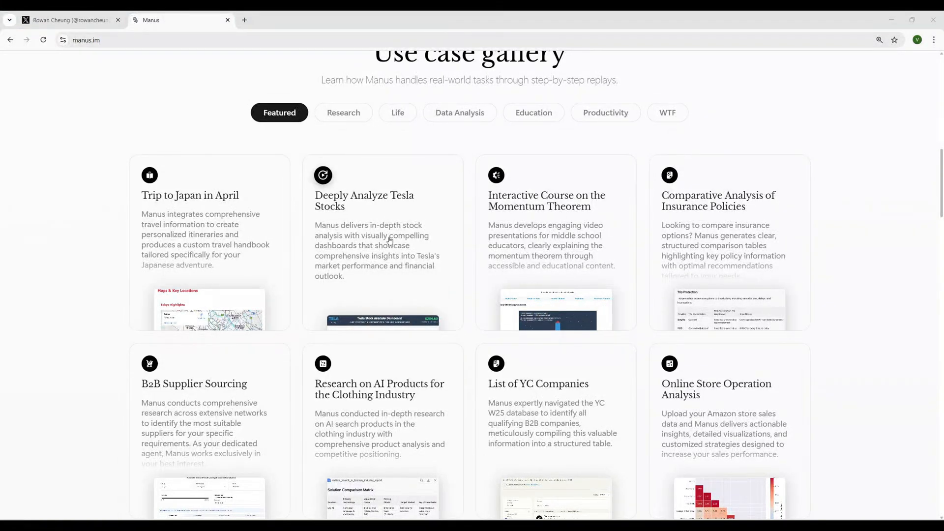
mouse_move(393, 247)
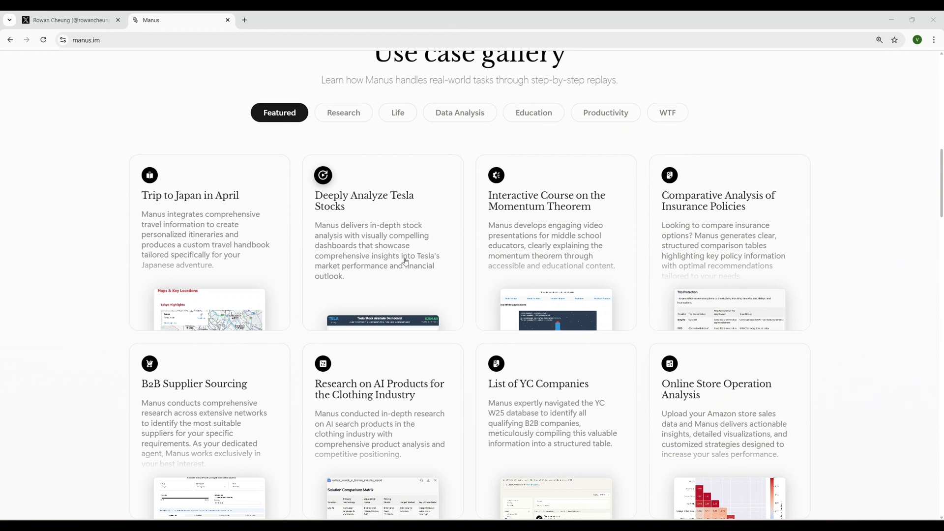
mouse_move(419, 281)
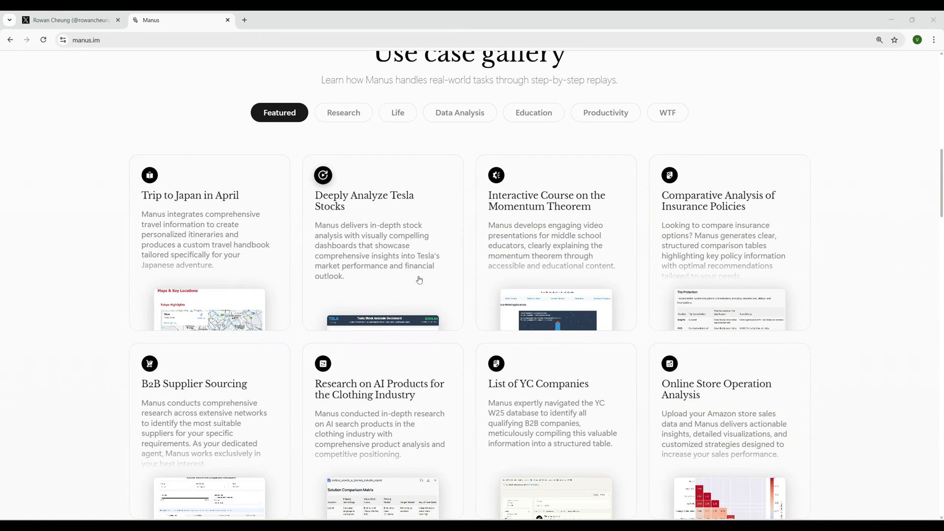
mouse_move(404, 274)
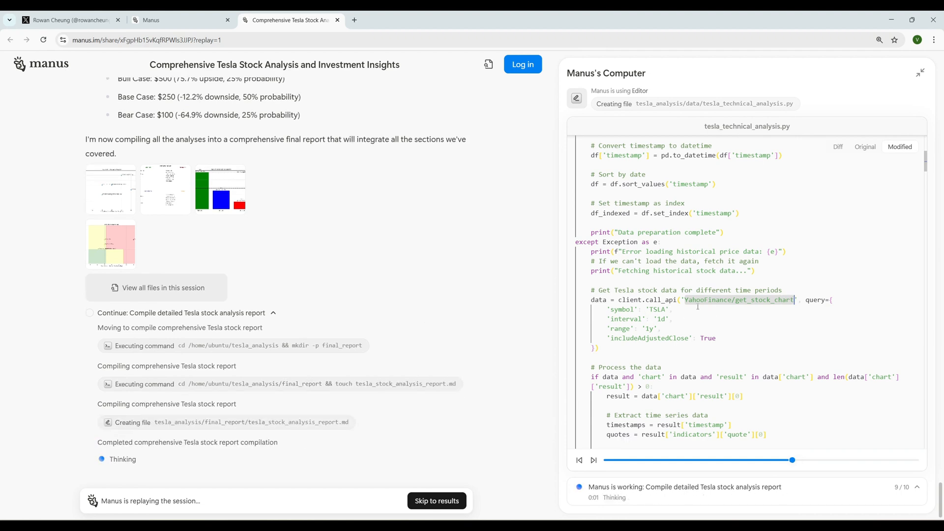
- Skip the Tesla Stocks replay to its finished results with the deployed dashboard link
click(593, 460)
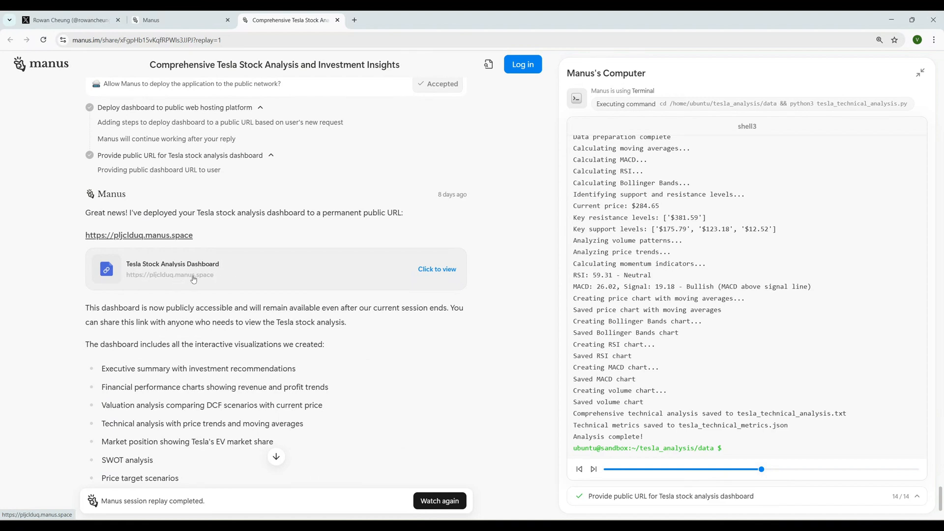
mouse_move(437, 269)
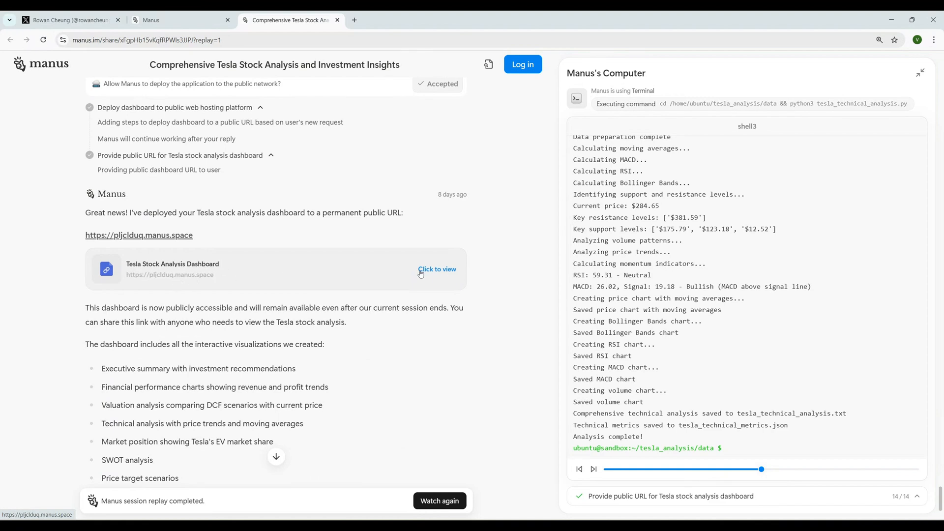
- Open the deployed Tesla Stock Analysis Dashboard and review it down to Price Targets & Scenarios
click(436, 270)
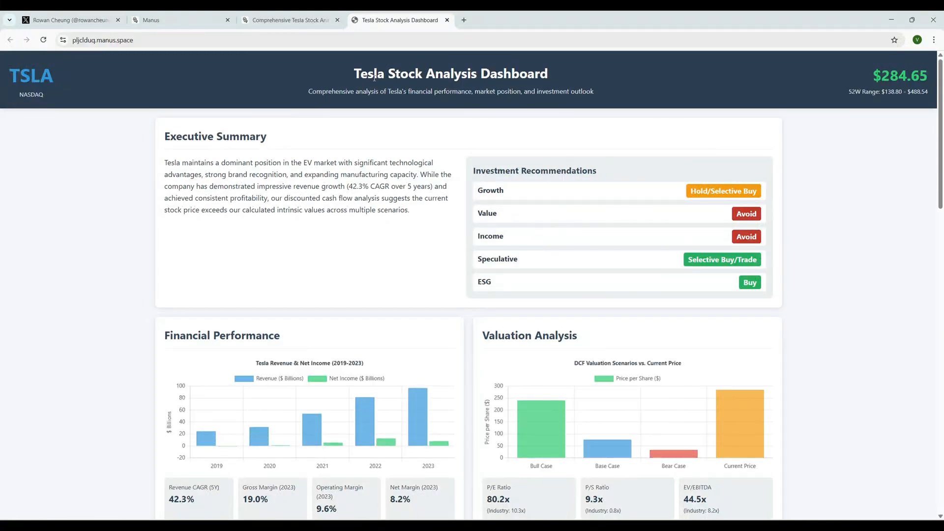
scroll(down, 3)
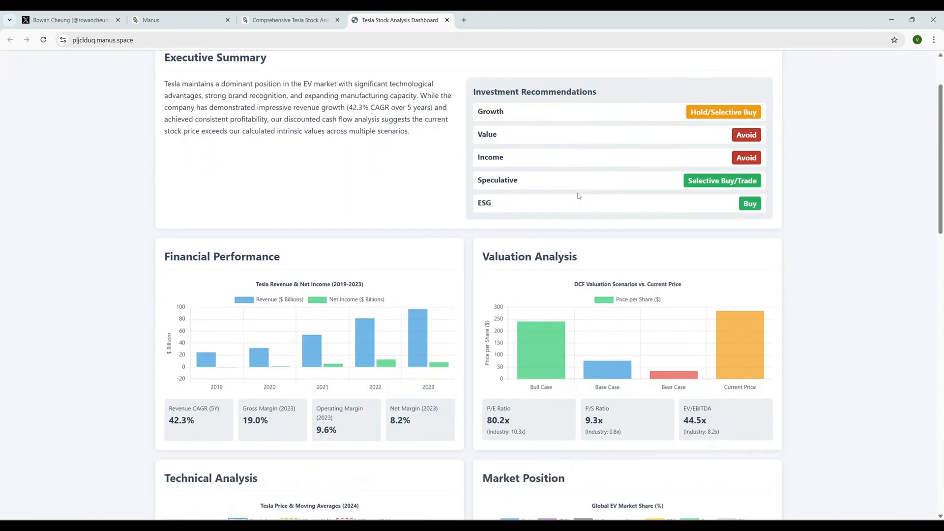
scroll(down, 3)
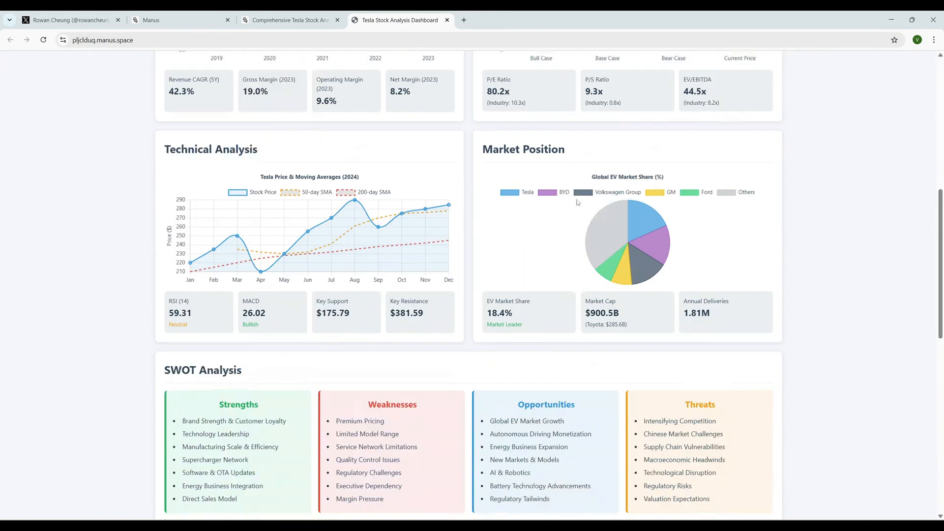
scroll(down, 3)
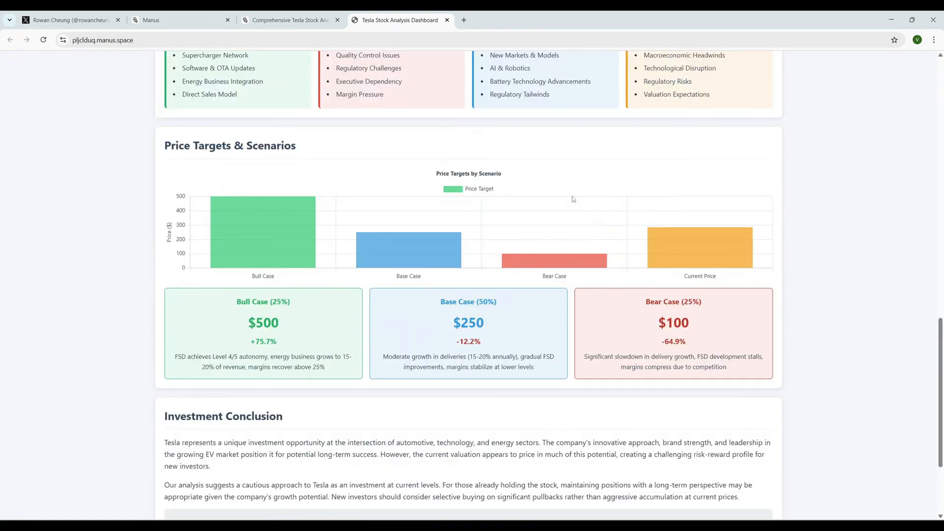
mouse_move(565, 233)
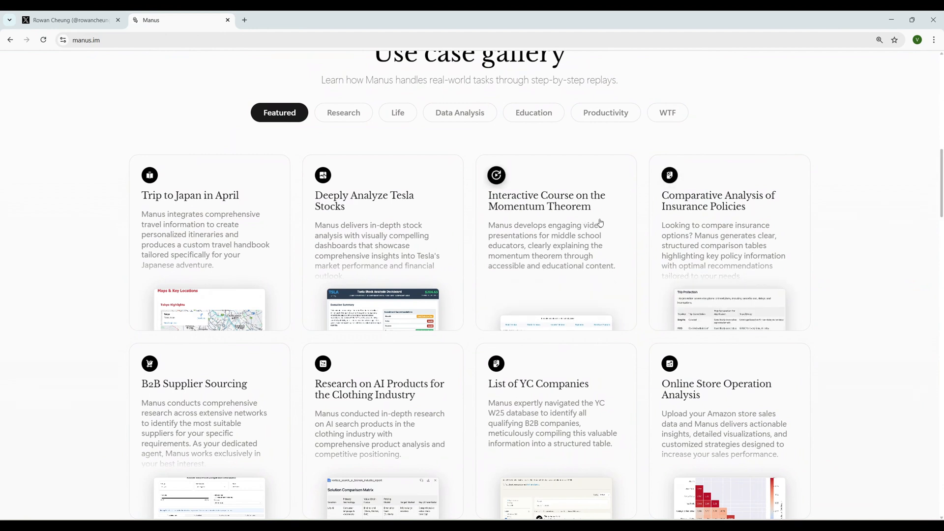
mouse_move(510, 247)
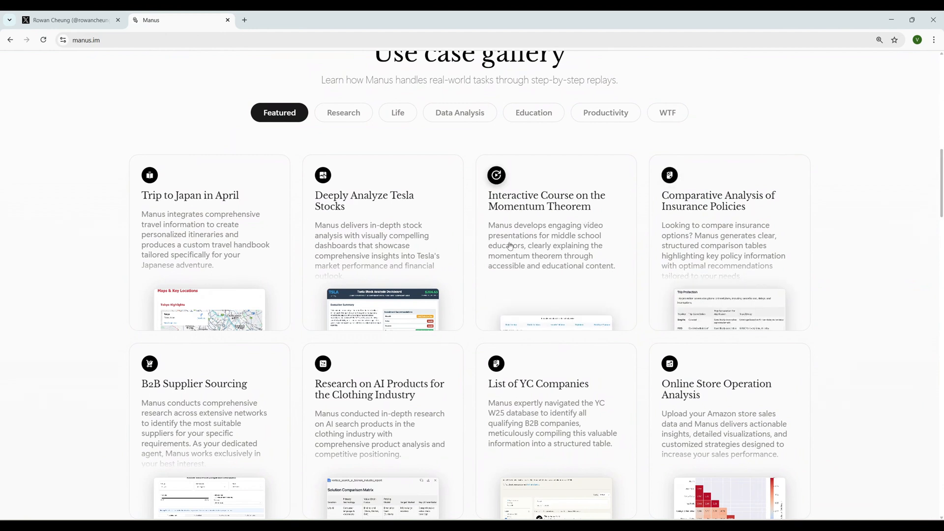
mouse_move(528, 263)
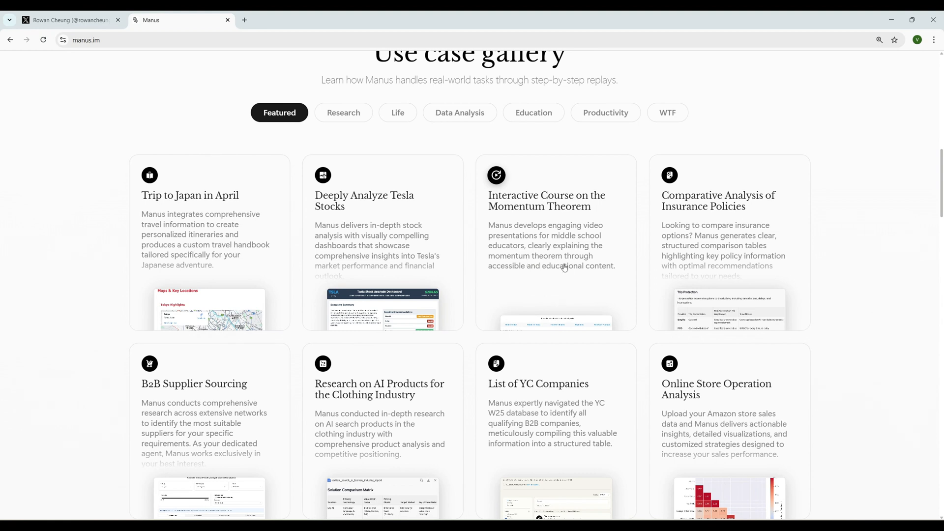
mouse_move(556, 283)
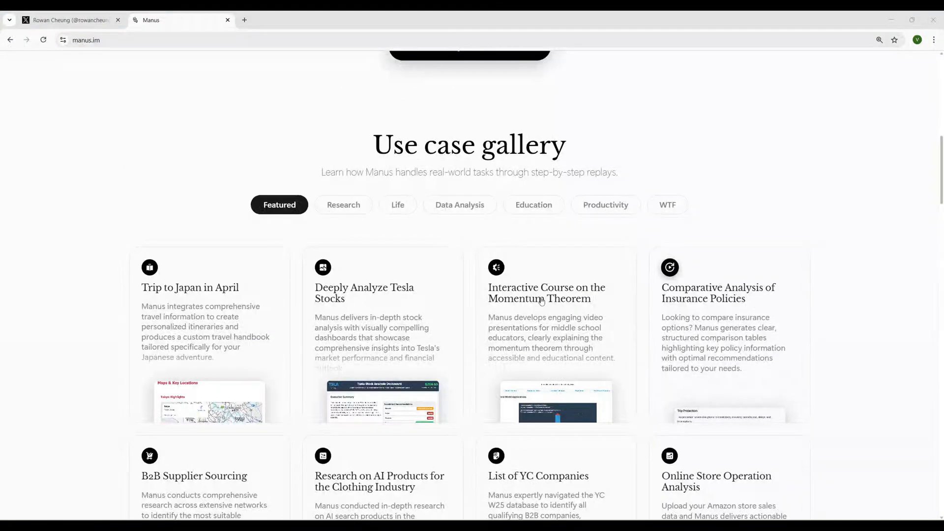
- Open the Momentum Theorem replay and highlight its final list of five momentum animations
click(546, 293)
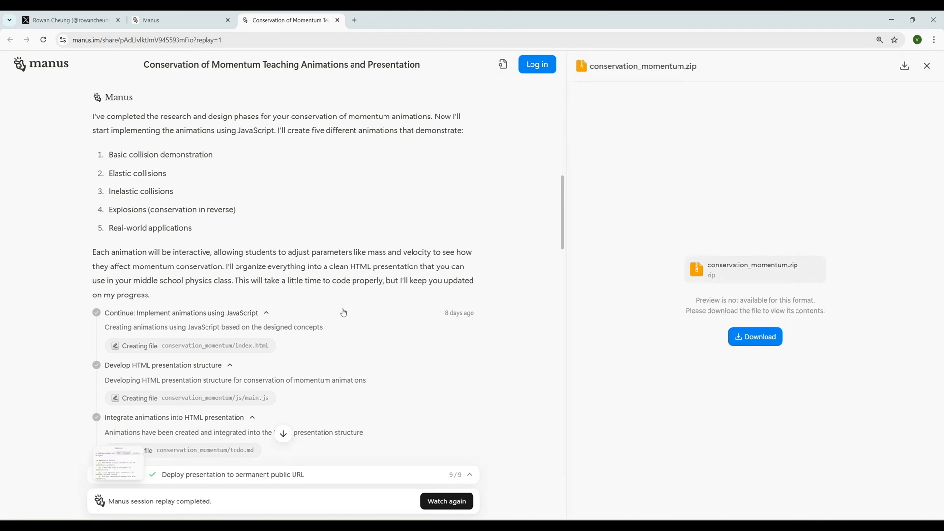
scroll(down, 3)
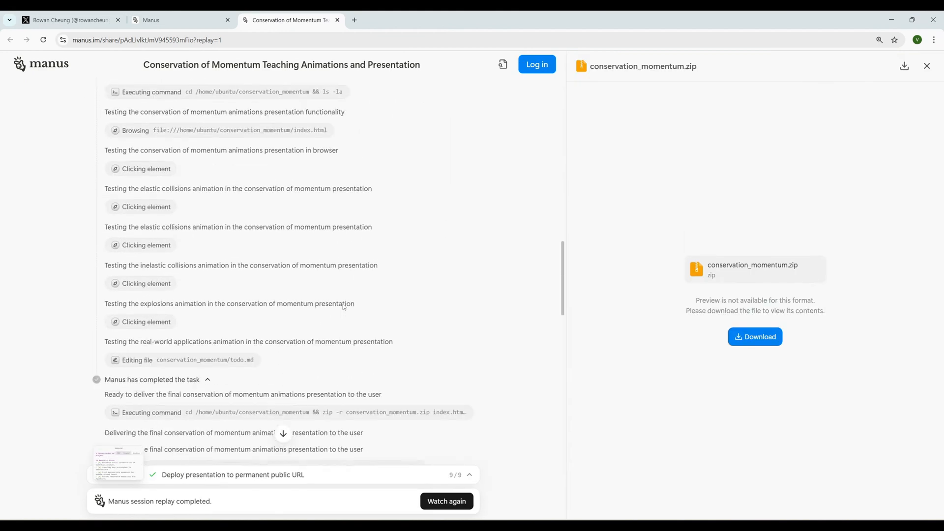
scroll(down, 3)
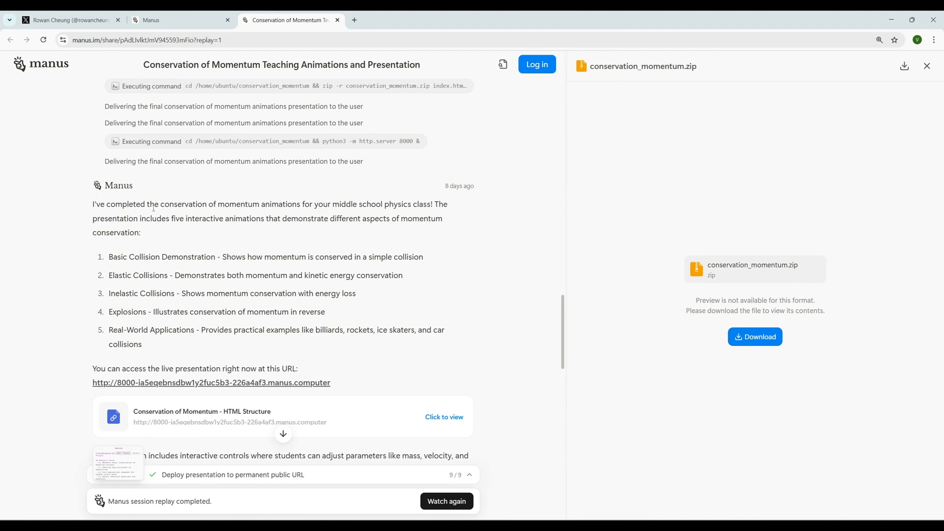
mouse_move(281, 237)
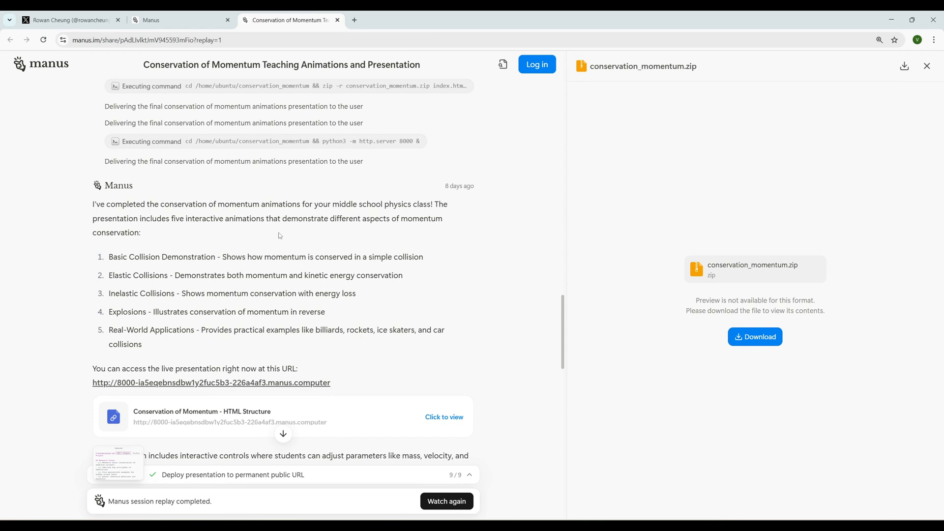
mouse_move(295, 245)
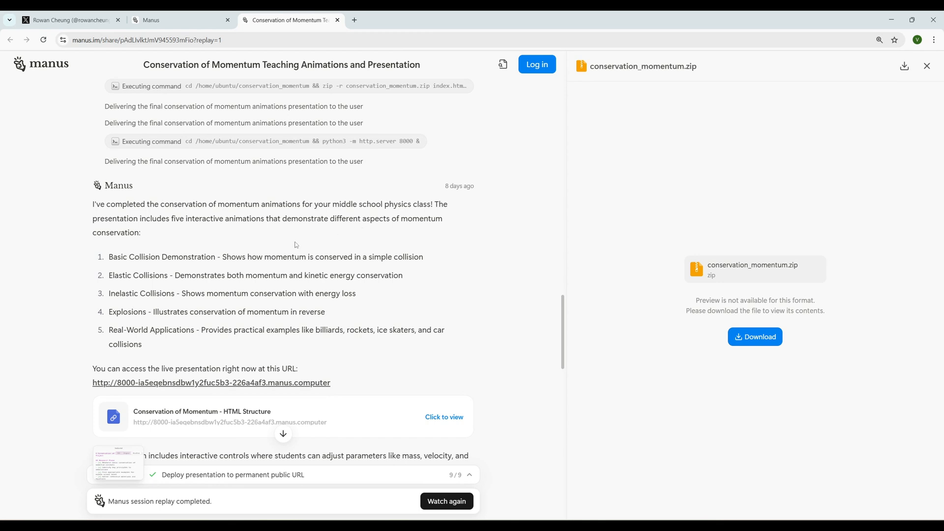
mouse_move(189, 252)
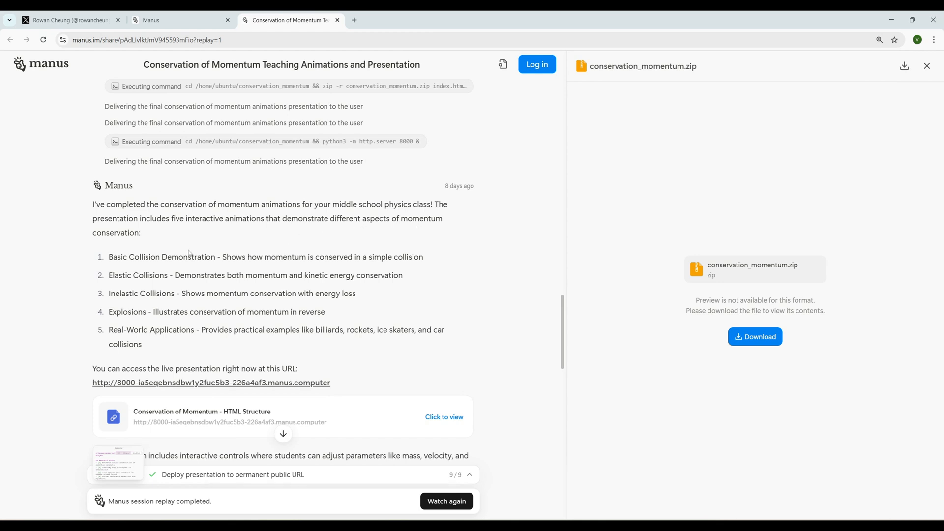
drag(108, 257, 143, 344)
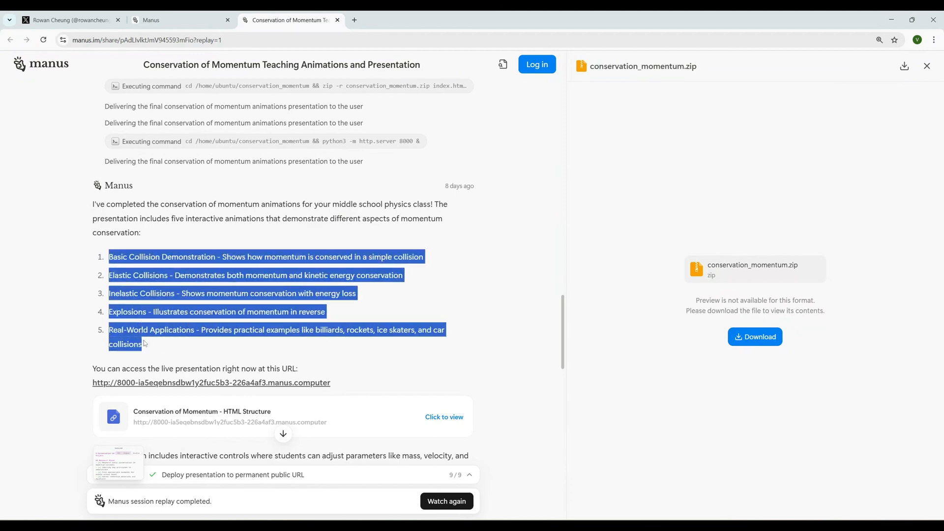
scroll(down, 3)
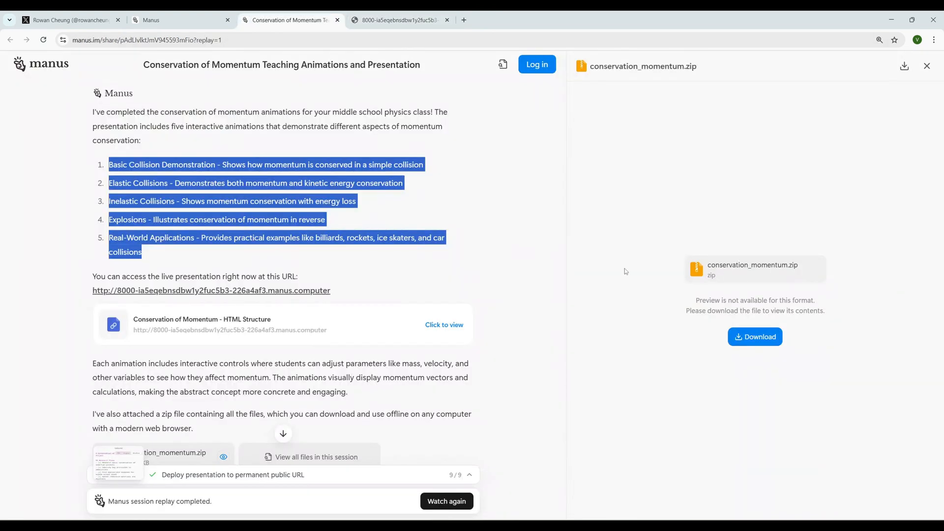
mouse_move(658, 229)
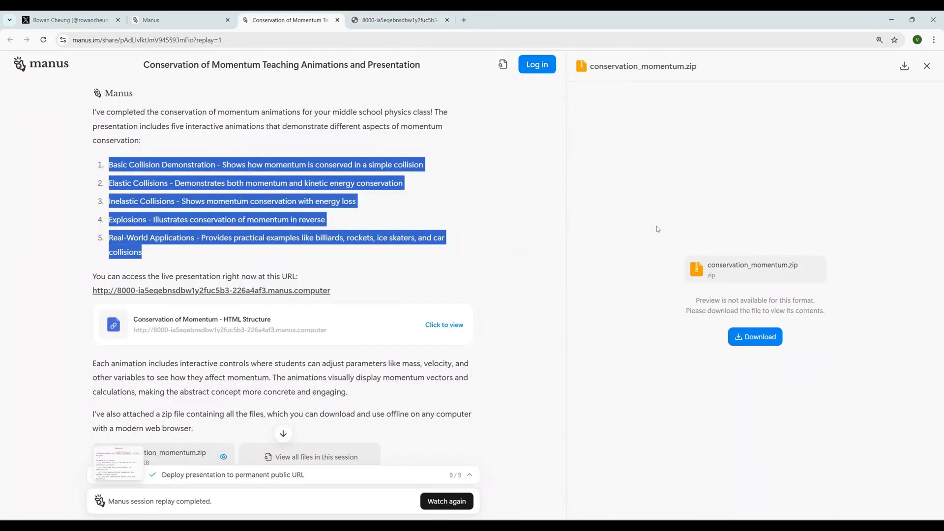
mouse_move(661, 235)
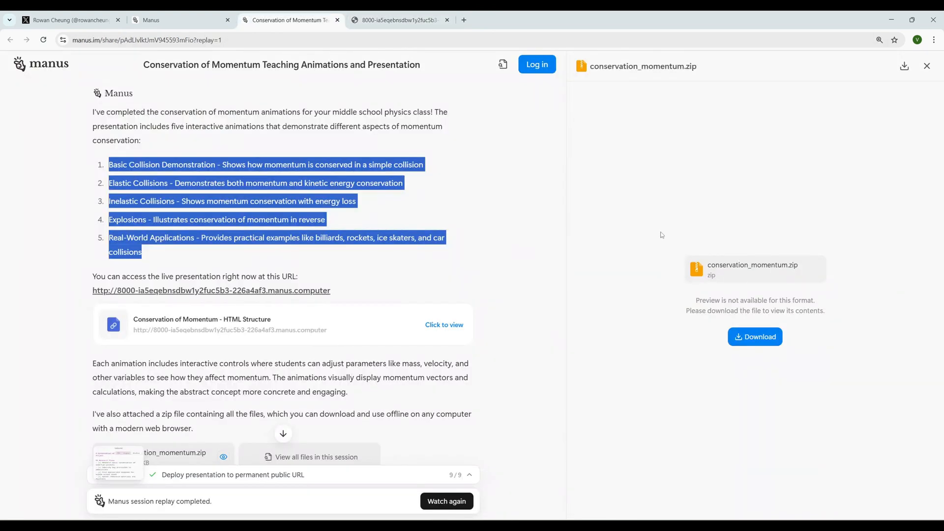
- Download conservation_momentum.zip and select index in its extracted folder in File Explorer
click(754, 337)
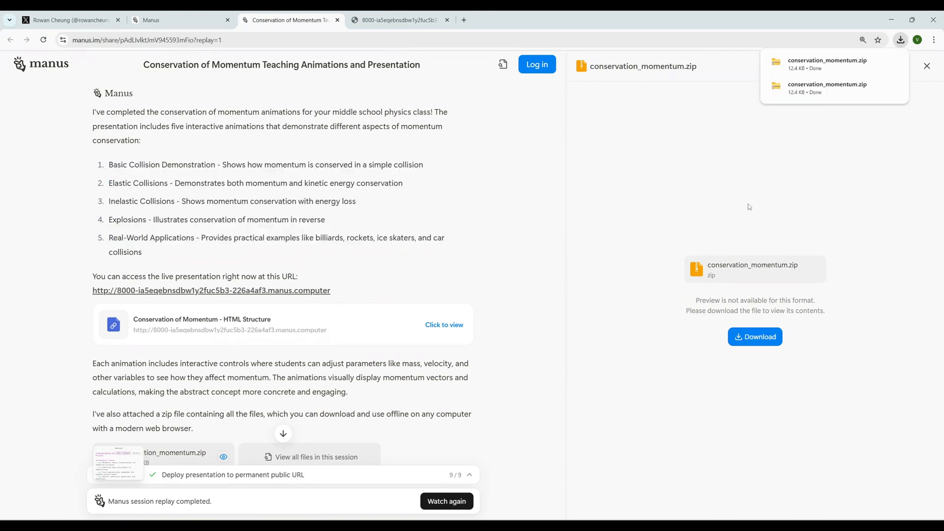
mouse_move(764, 236)
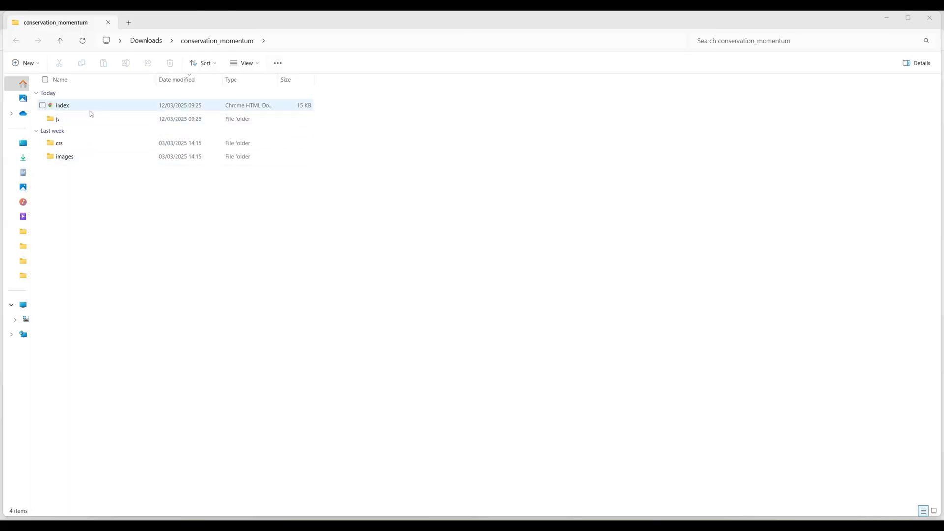
click(57, 119)
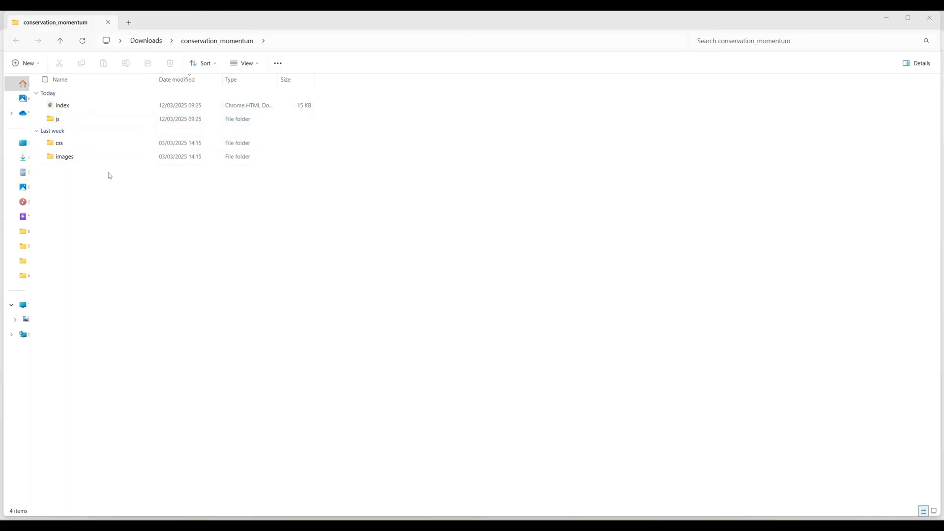
click(63, 105)
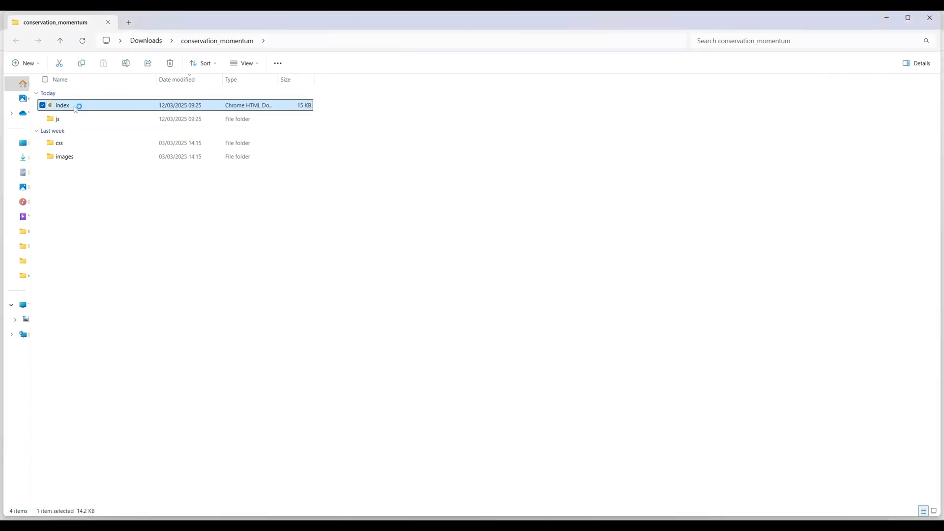
- Open the index page in Chrome and play the Basic Collision animation
double_click(63, 105)
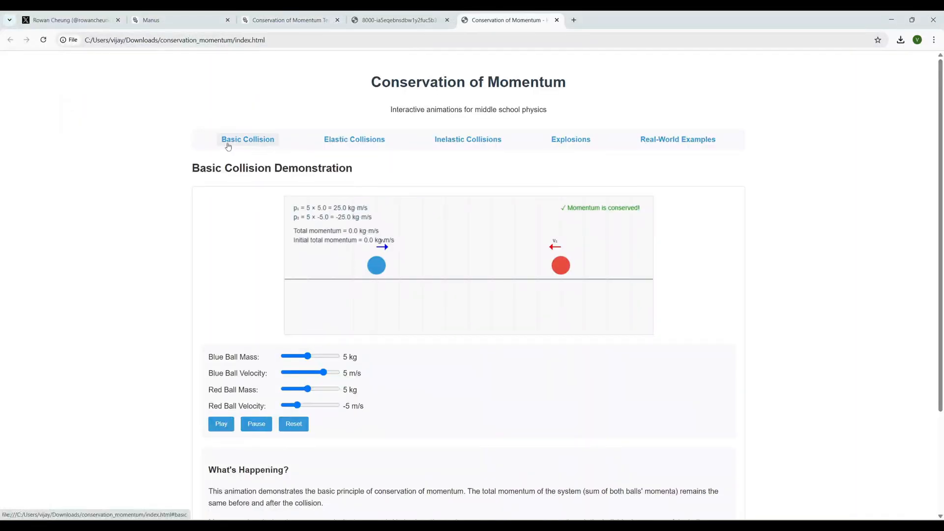
scroll(down, 3)
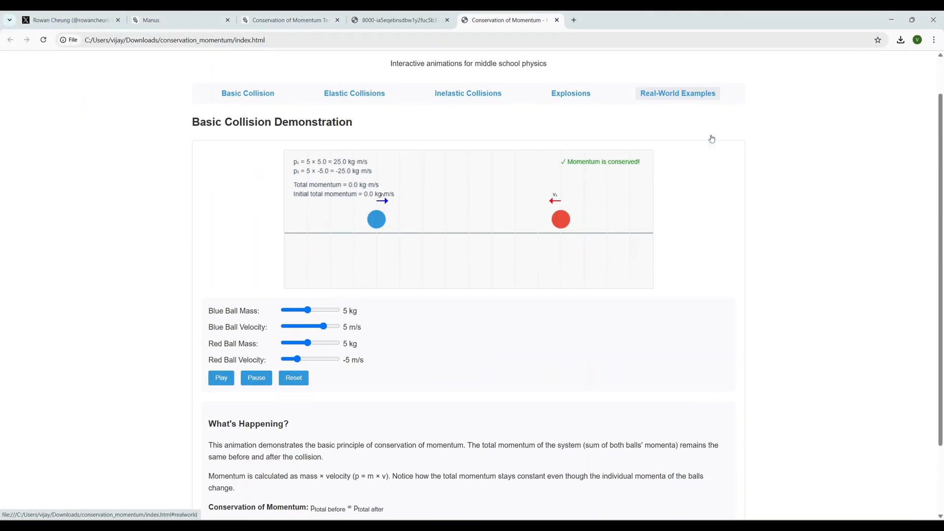
click(255, 377)
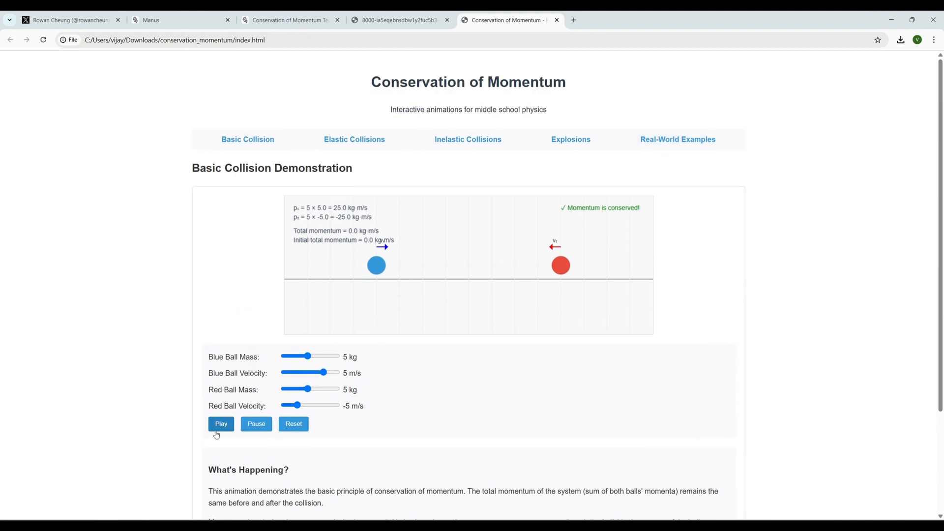
click(220, 424)
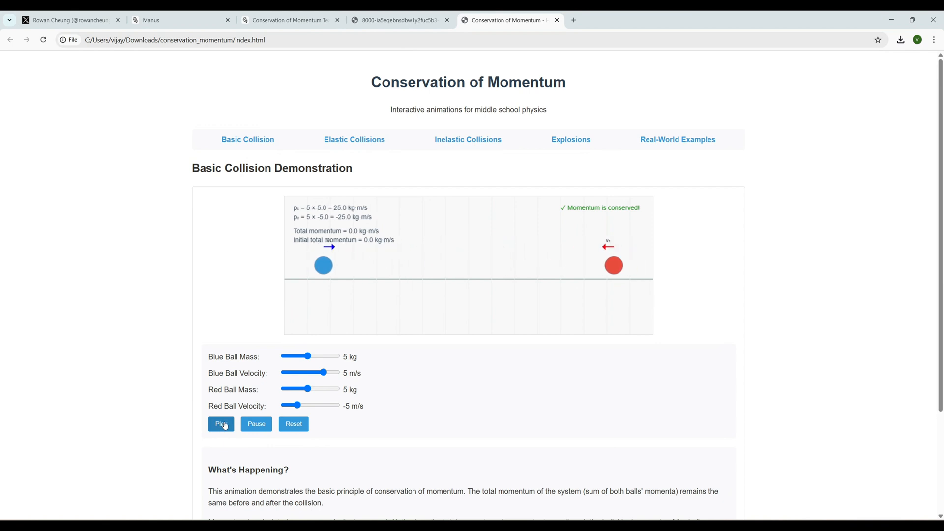
click(221, 424)
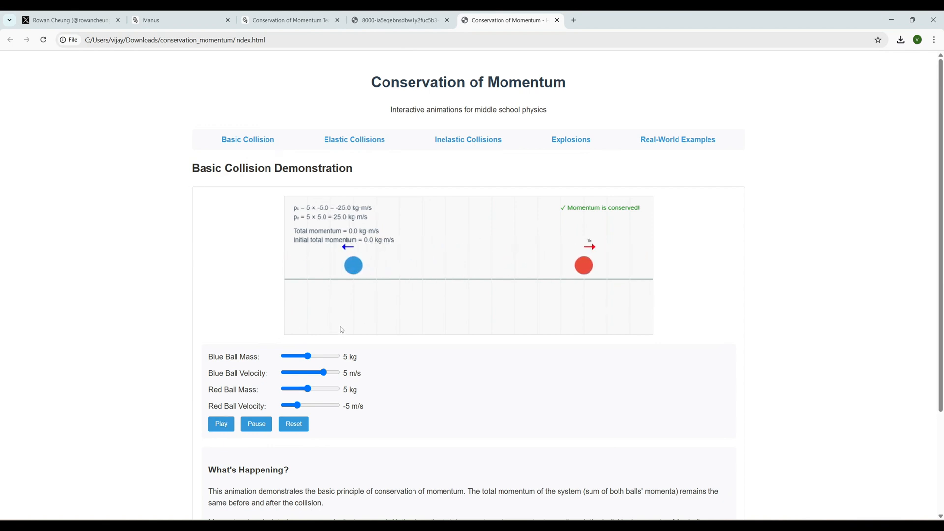
- Switch to the Elastic Collisions demo and play its animation
click(354, 138)
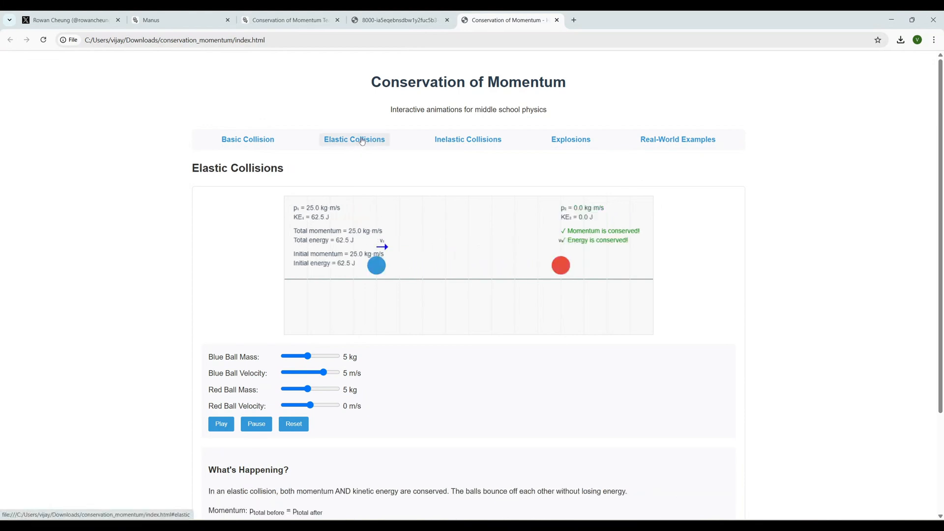
mouse_move(415, 231)
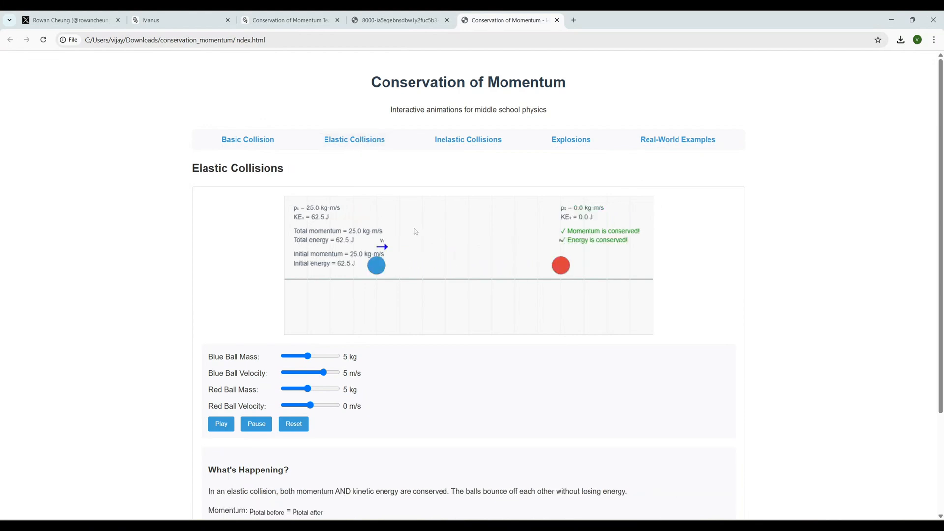
click(221, 424)
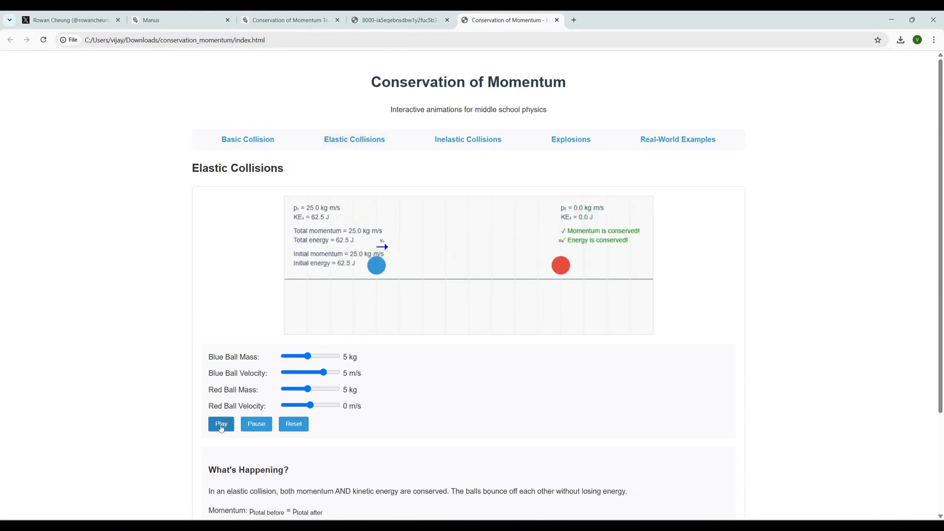
click(221, 424)
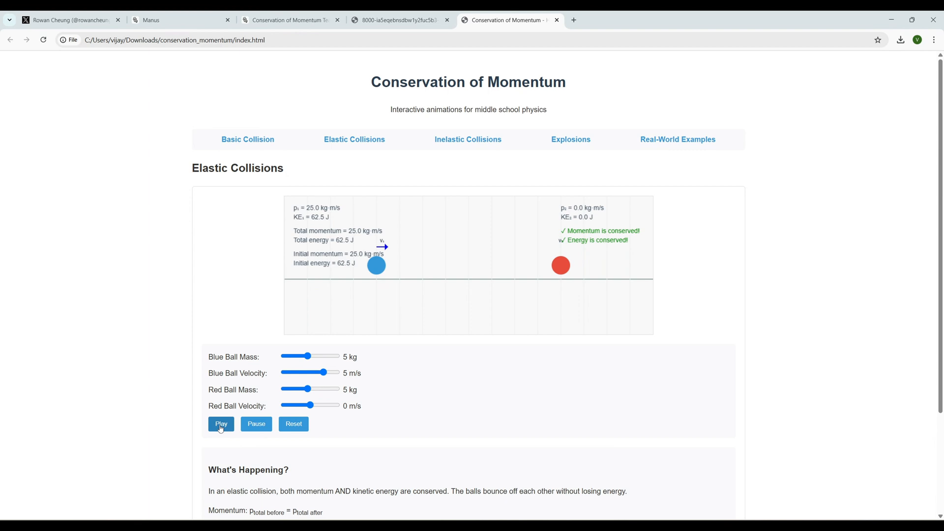
click(221, 424)
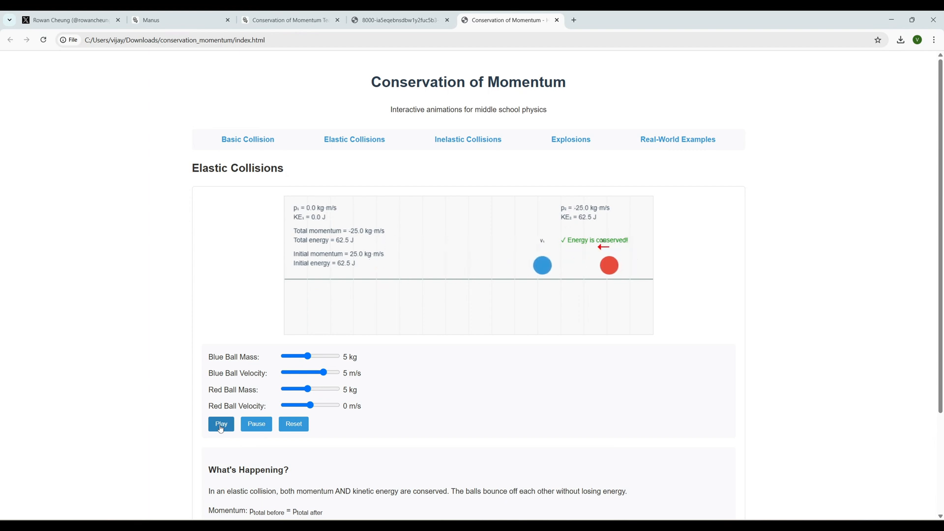
click(220, 423)
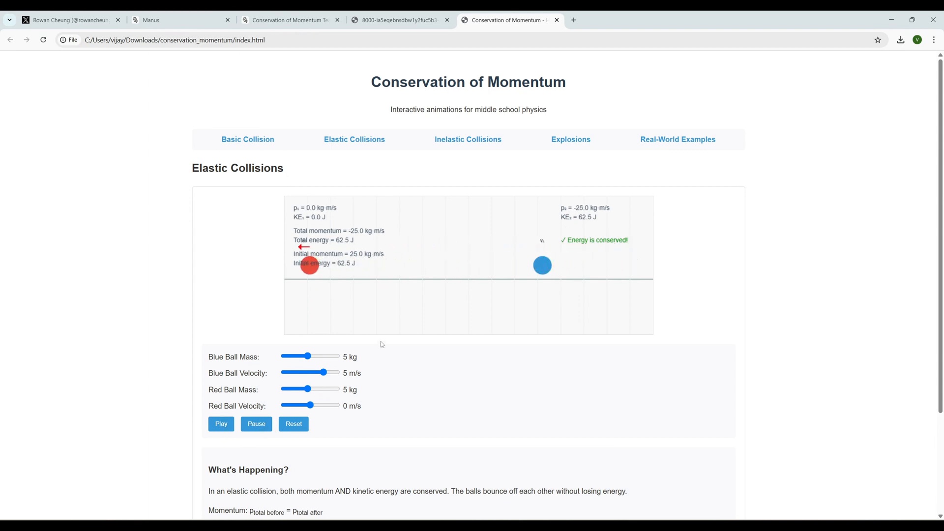
- Play the Inelastic Collisions demo, then switch to Explosions and set the explosion off
click(468, 138)
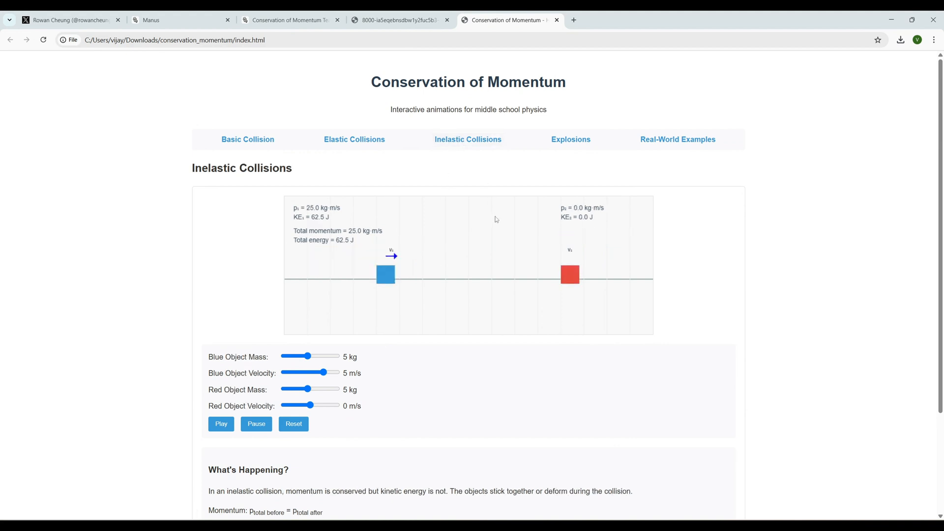
click(220, 423)
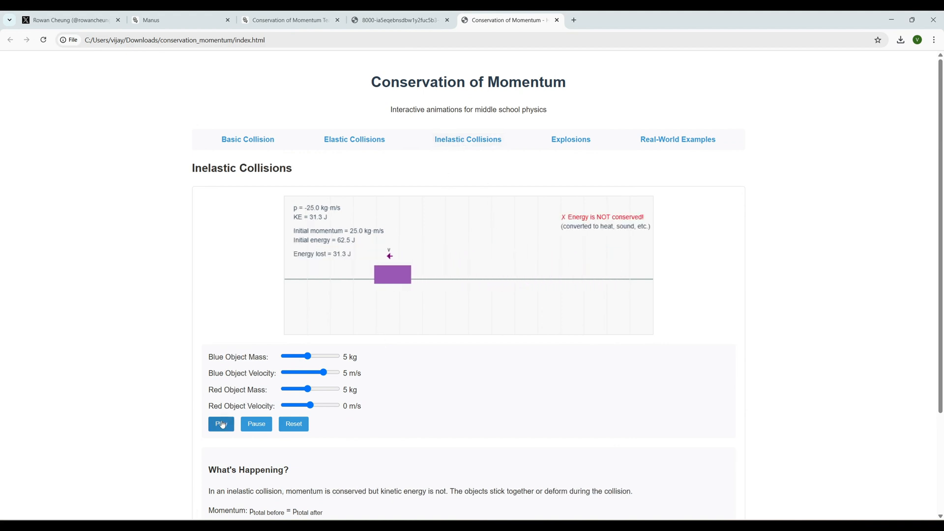
click(570, 138)
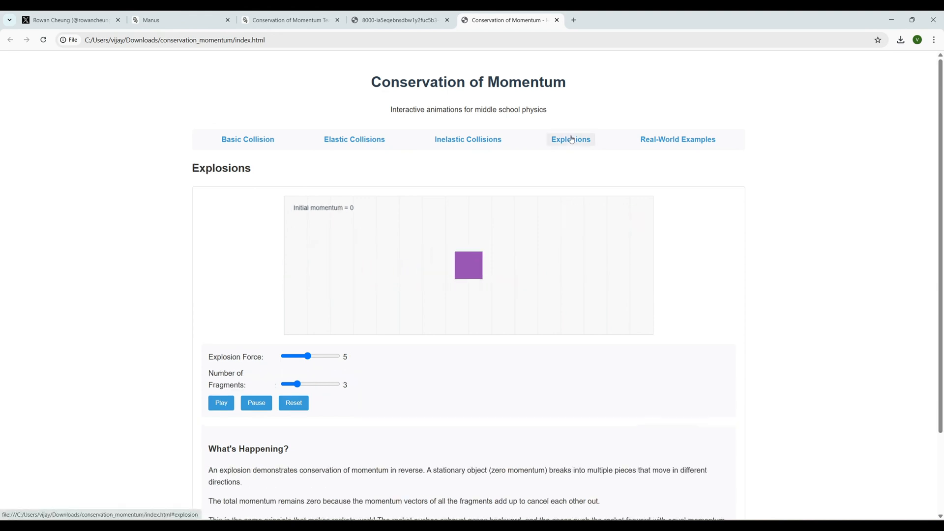
click(220, 403)
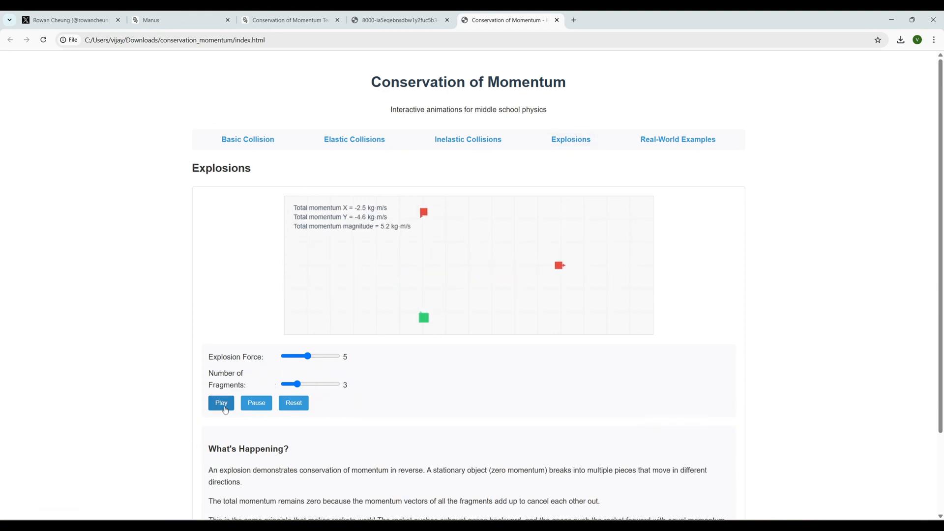
click(221, 403)
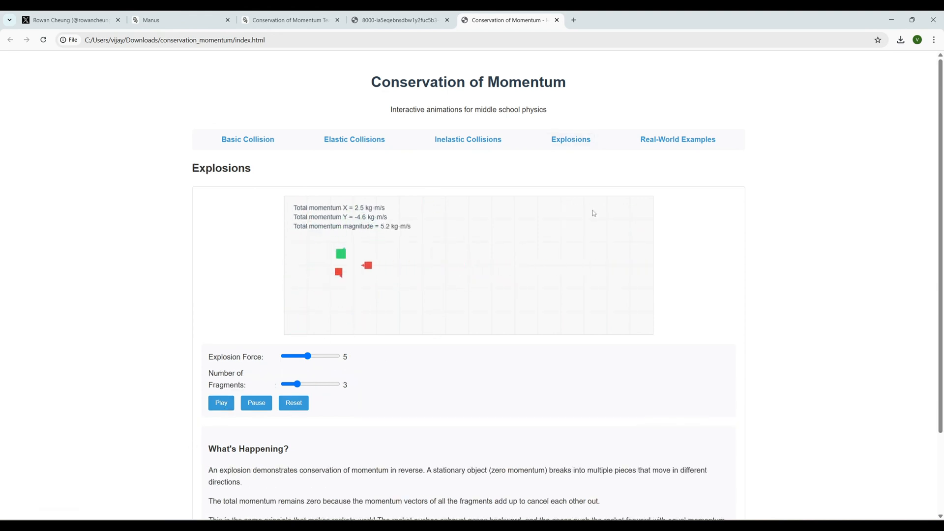
- Run the Real-World Examples: billiards, rocket propulsion and ice skaters
click(677, 138)
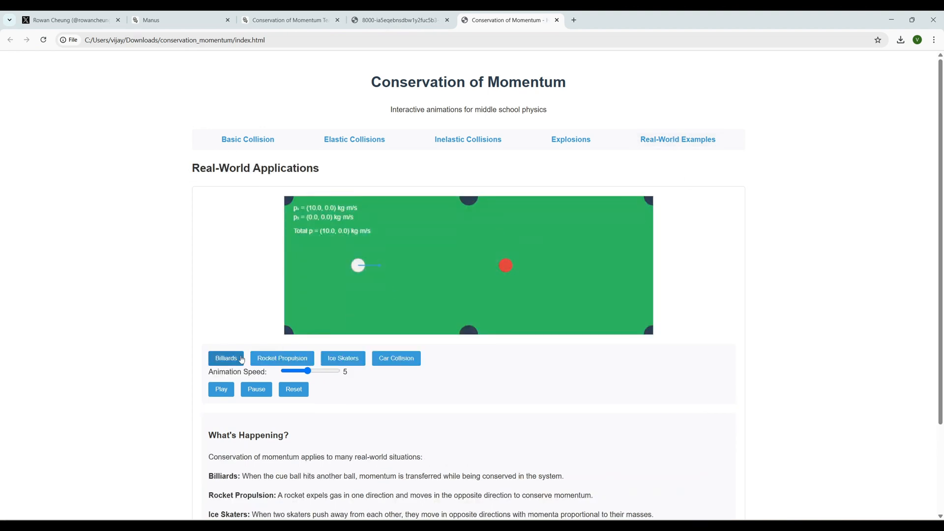
click(222, 390)
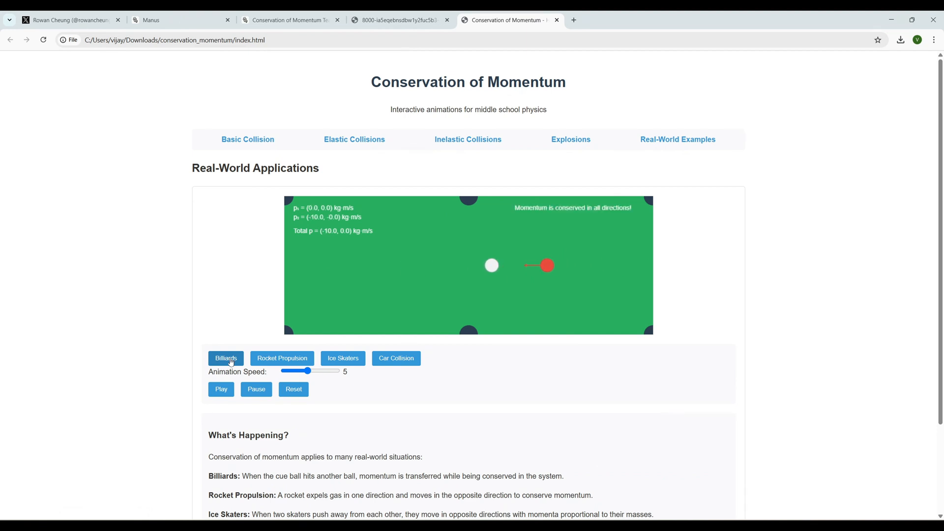
click(282, 358)
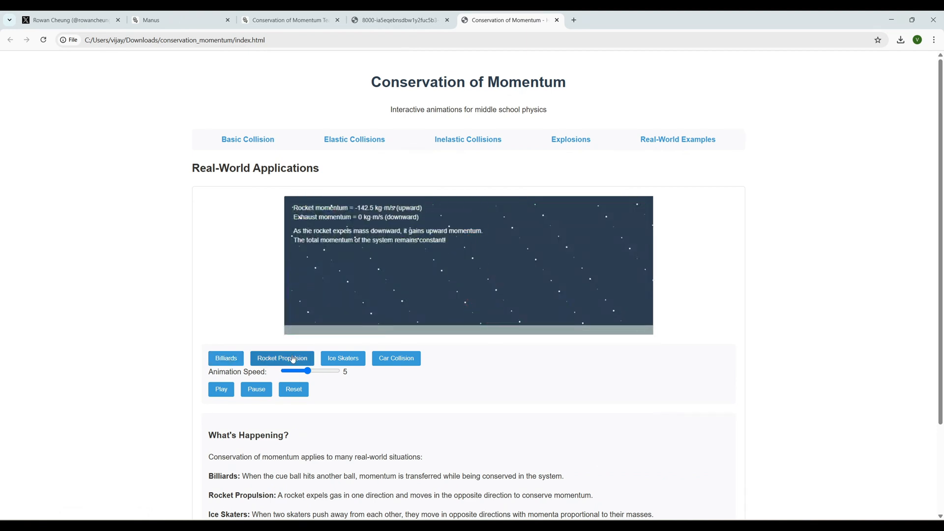
click(342, 358)
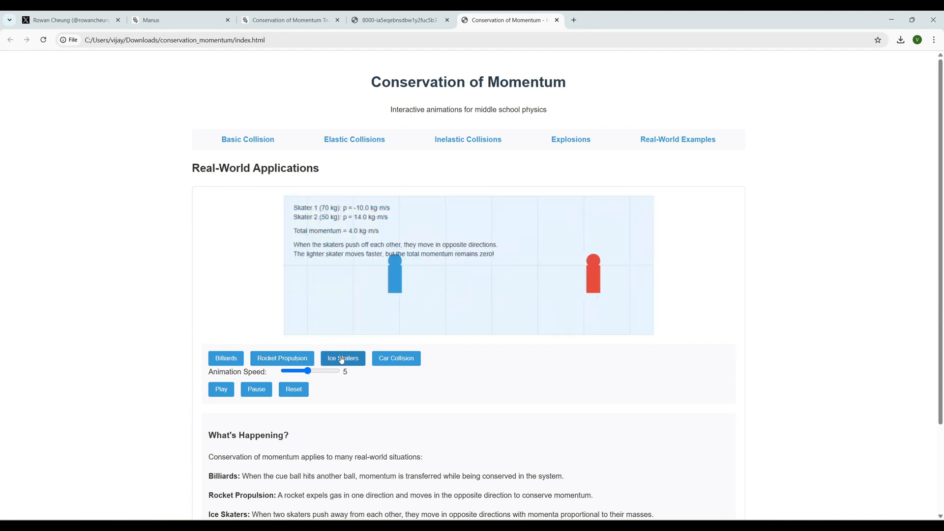
click(396, 359)
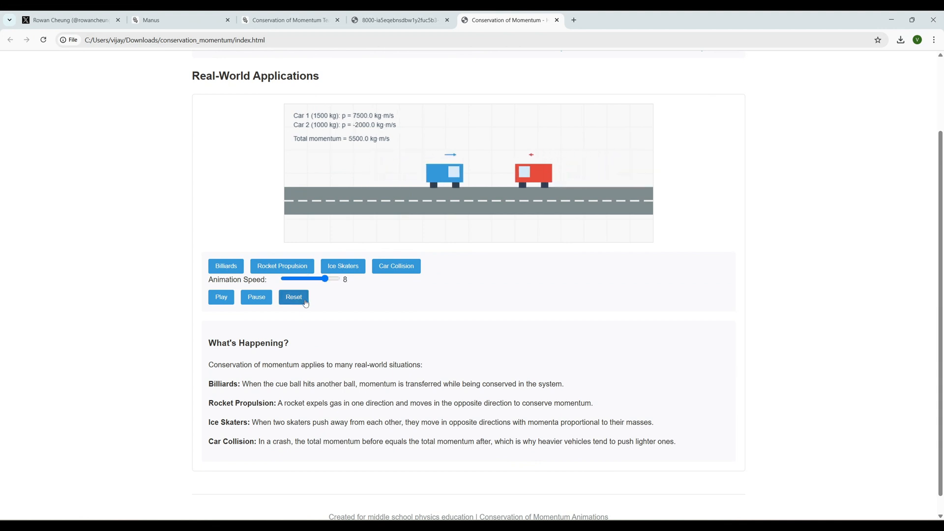
- Reset and play the car collision example at animation speed 8
click(220, 297)
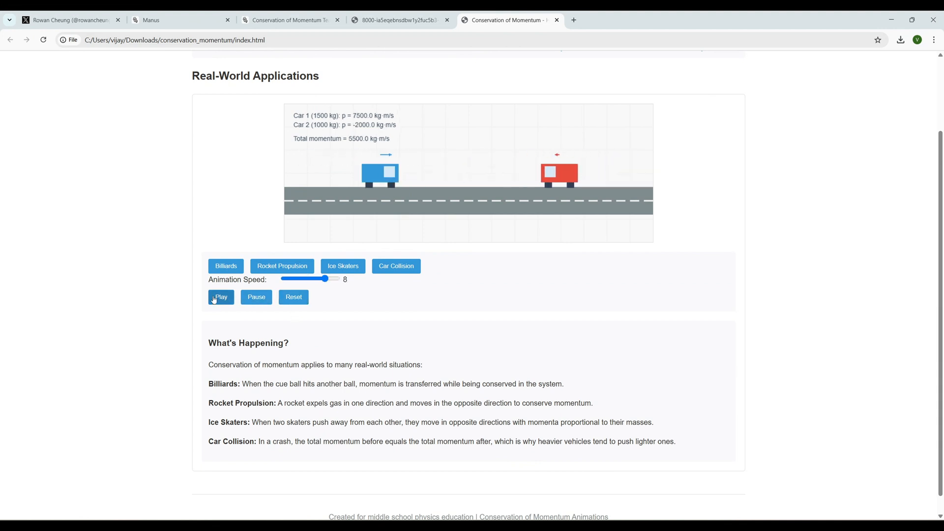
click(221, 297)
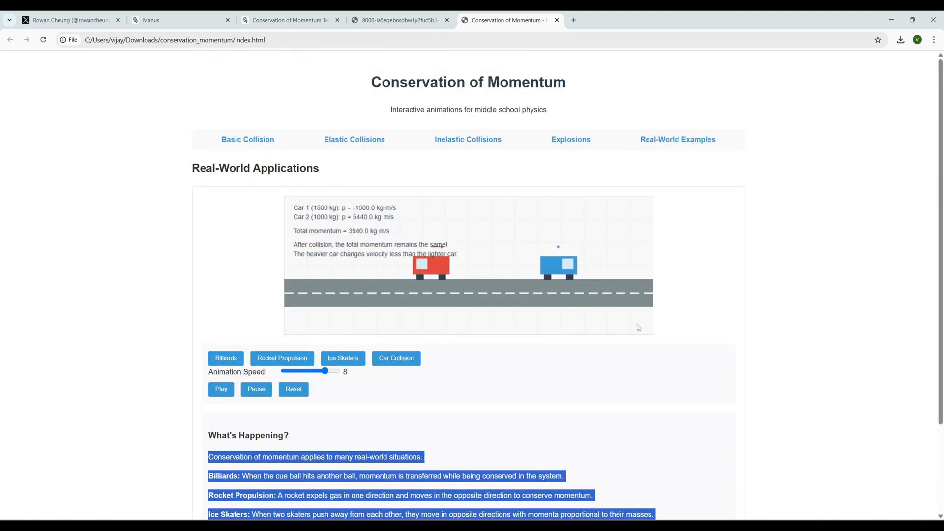
- Open the Research on AI Products for the Clothing Industry replay and jump to its finished results
click(149, 19)
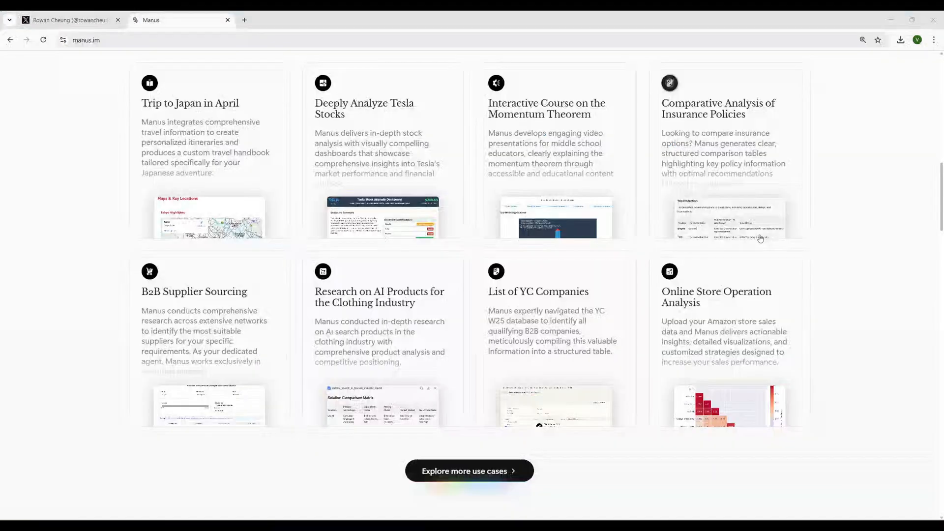
scroll(down, 3)
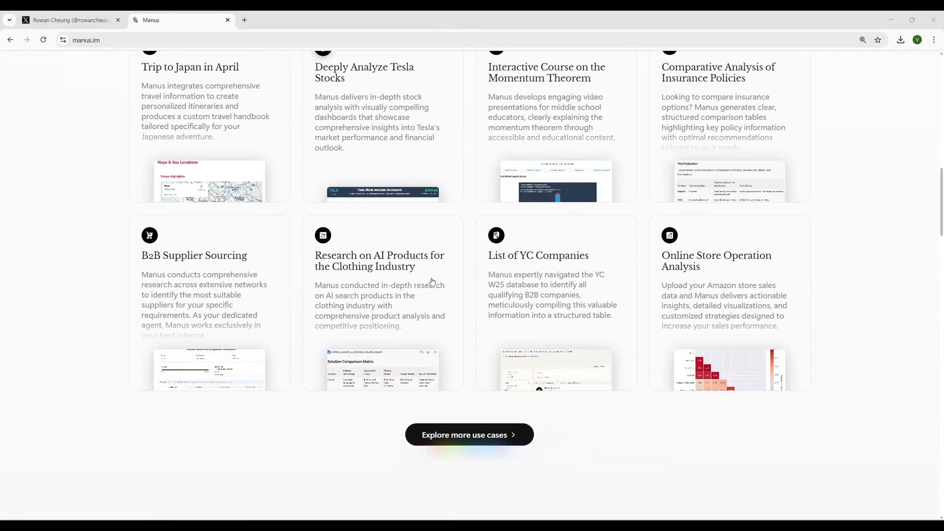
scroll(down, 3)
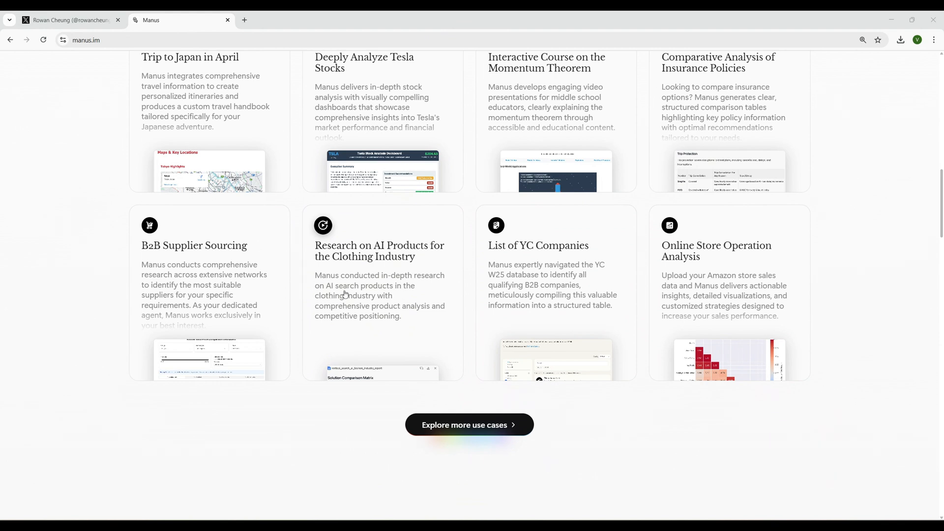
mouse_move(395, 288)
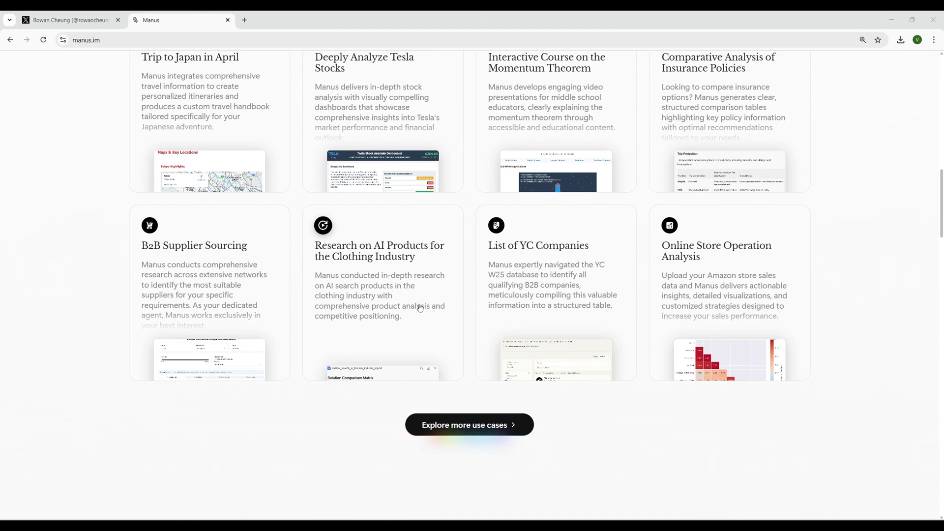
click(380, 251)
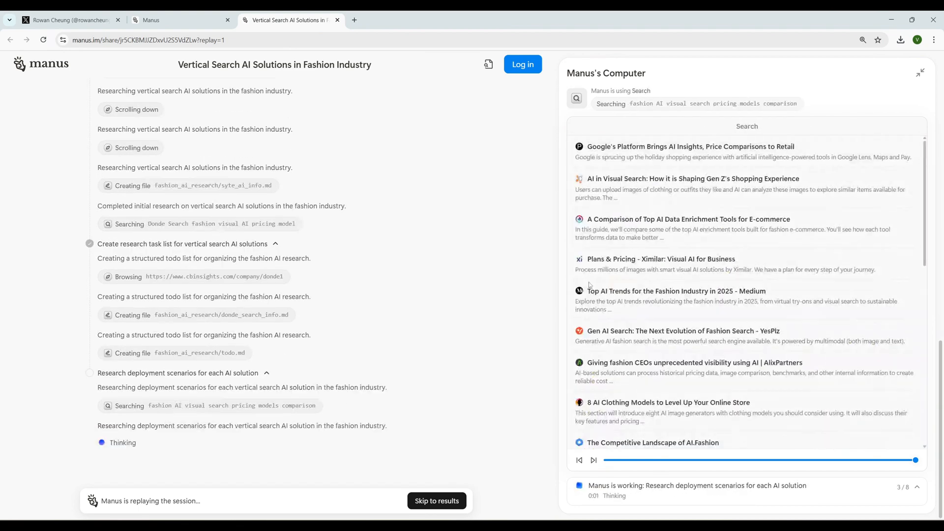
click(436, 501)
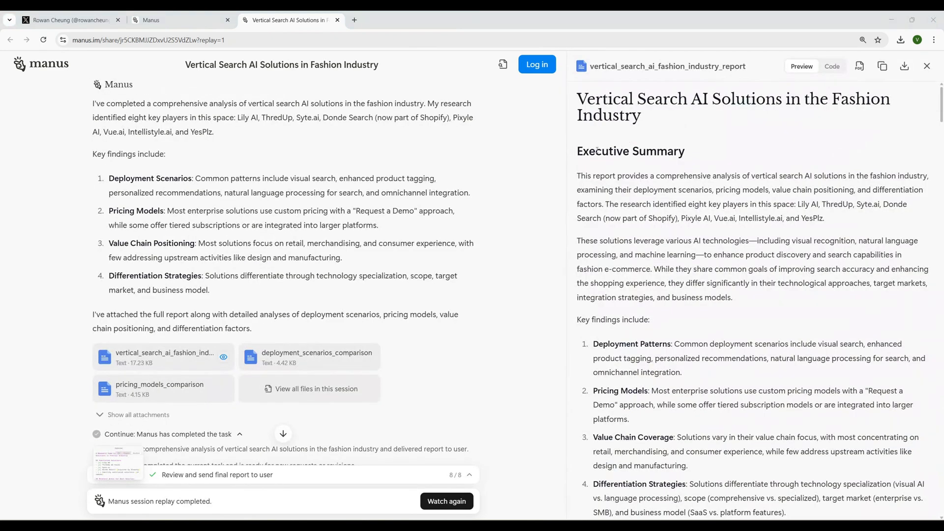
mouse_move(780, 125)
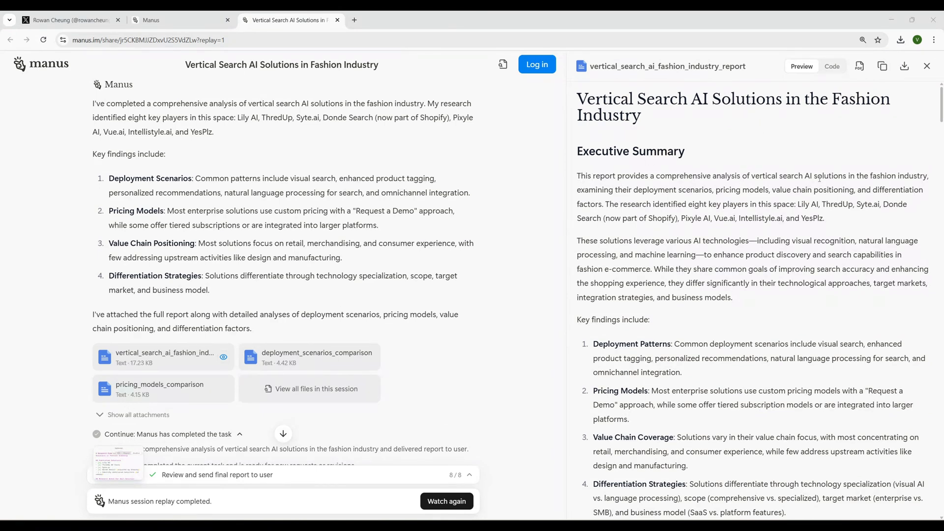
- Read the Vertical Search AI fashion report down through its solutions from Lily AI to YesPlz
scroll(down, 3)
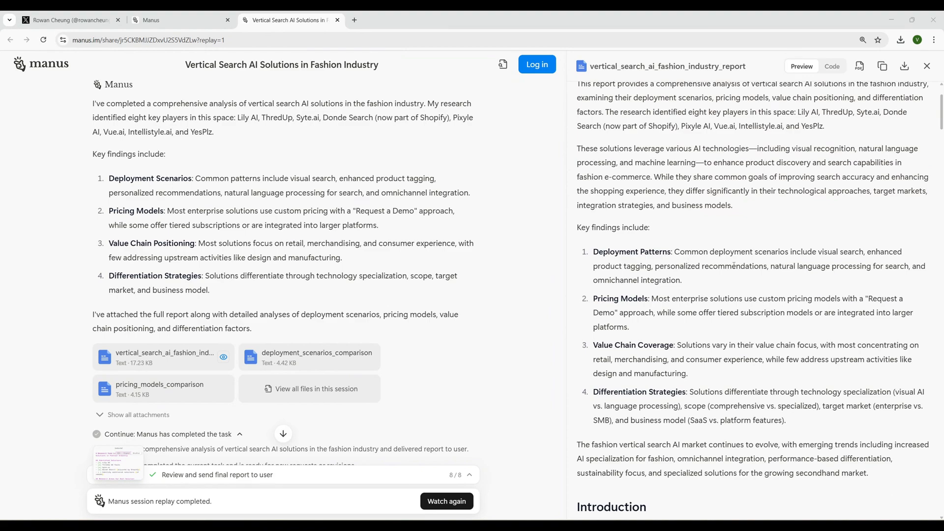
scroll(down, 3)
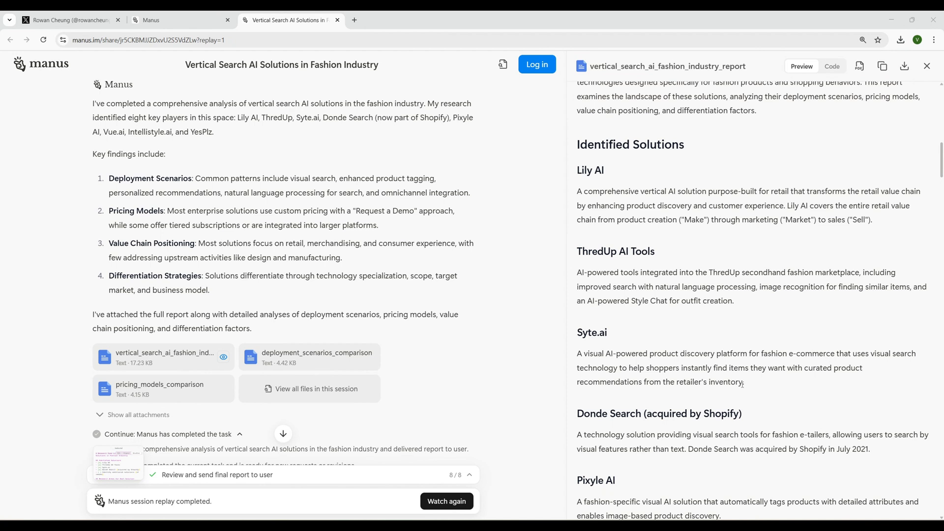
mouse_move(742, 391)
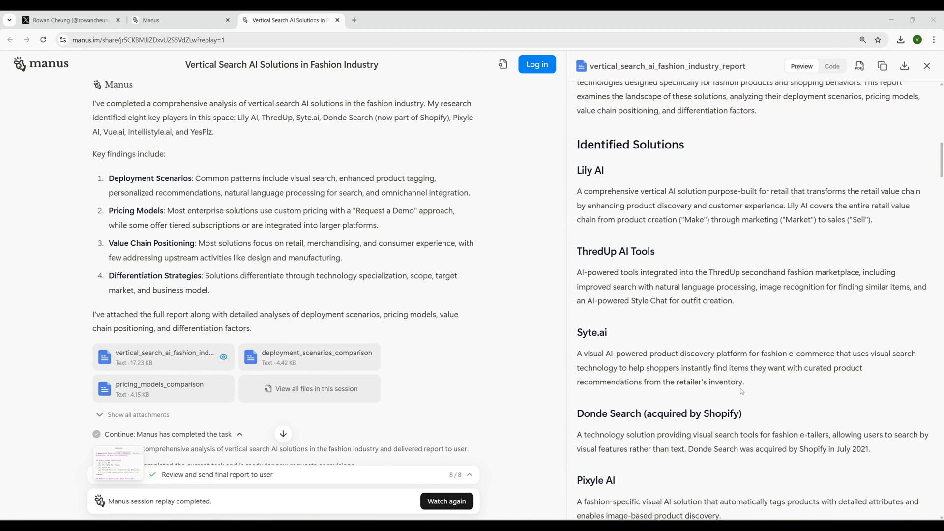
scroll(down, 3)
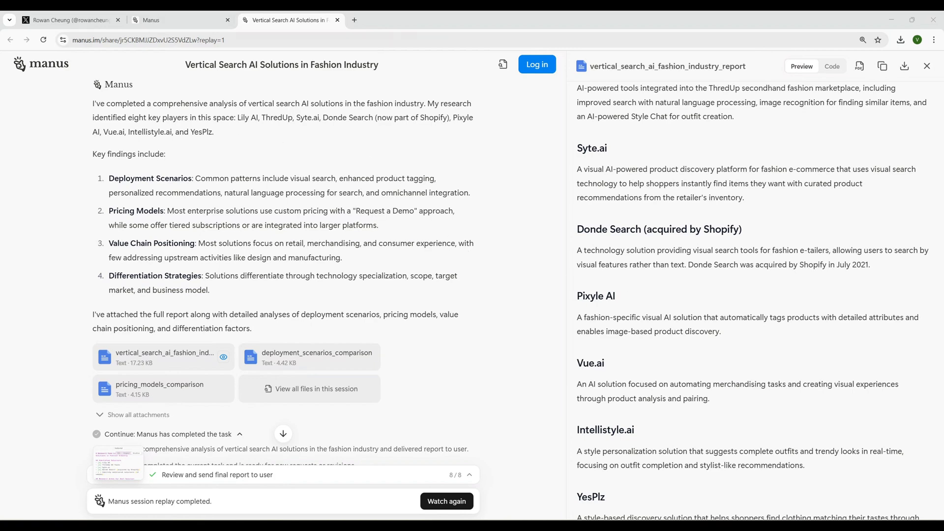
- Open 'Explore more use cases' and scroll the gallery down to the Candidate Interview Schedule card
click(179, 20)
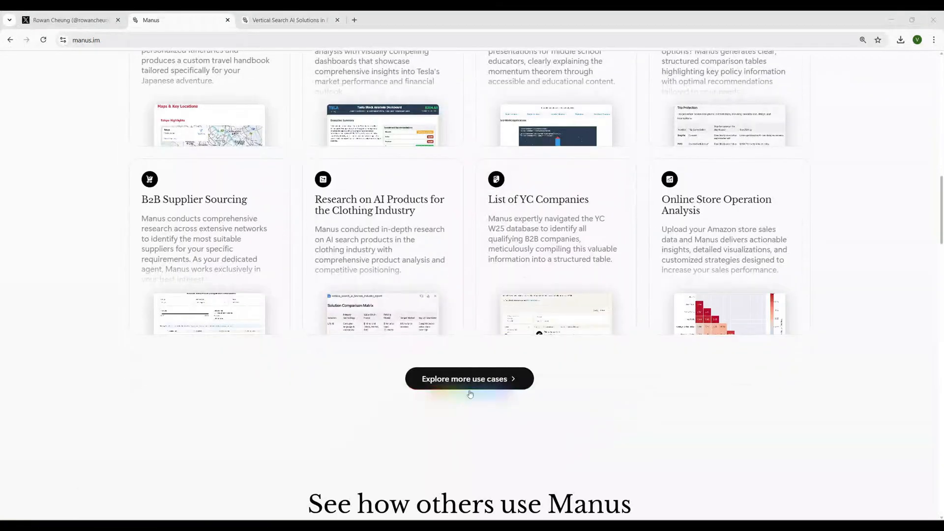
click(469, 378)
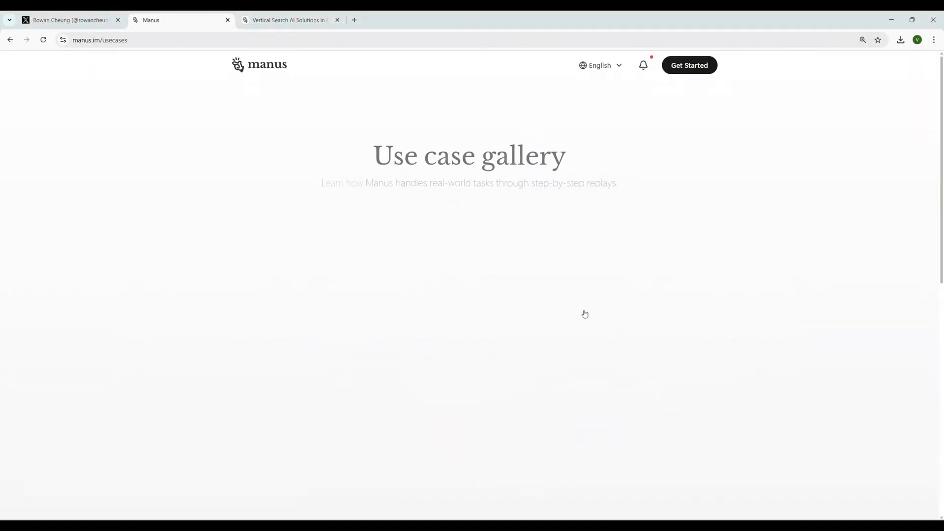
scroll(down, 3)
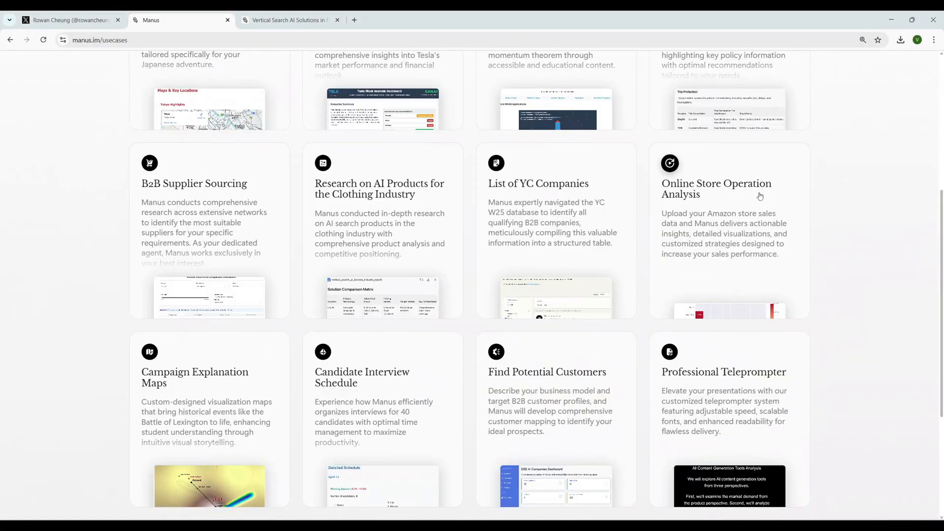
scroll(down, 3)
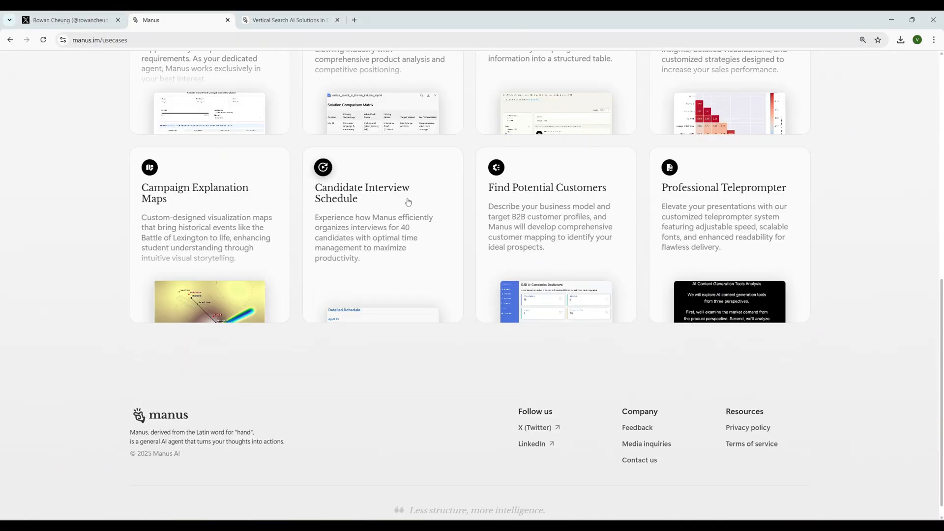
scroll(down, 3)
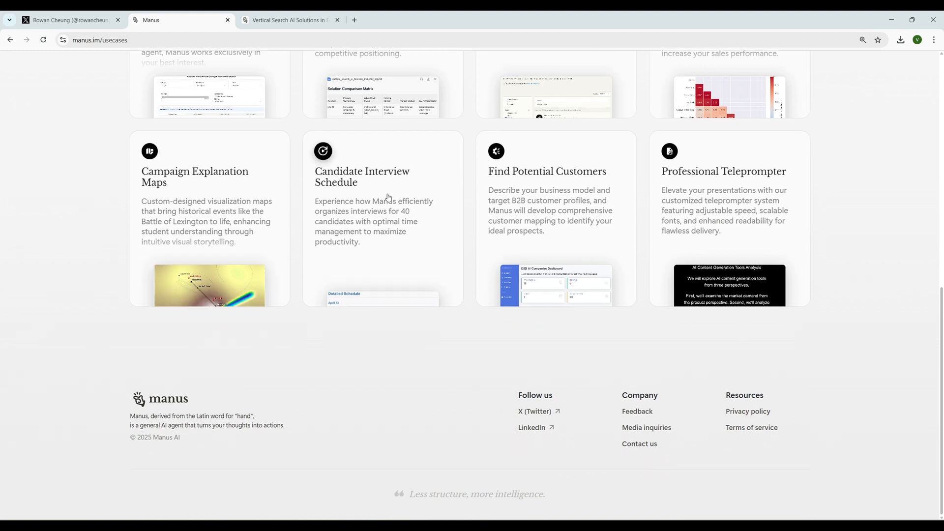
mouse_move(339, 214)
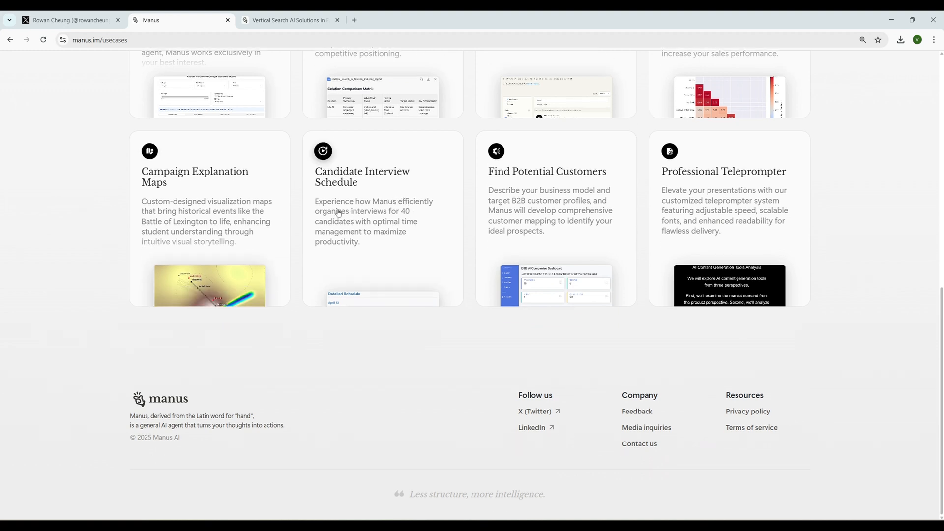
mouse_move(386, 216)
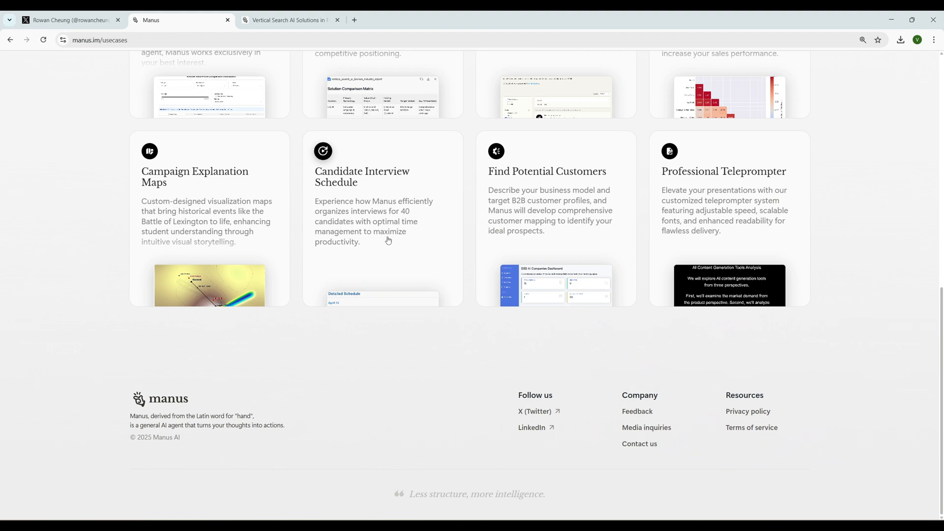
mouse_move(356, 248)
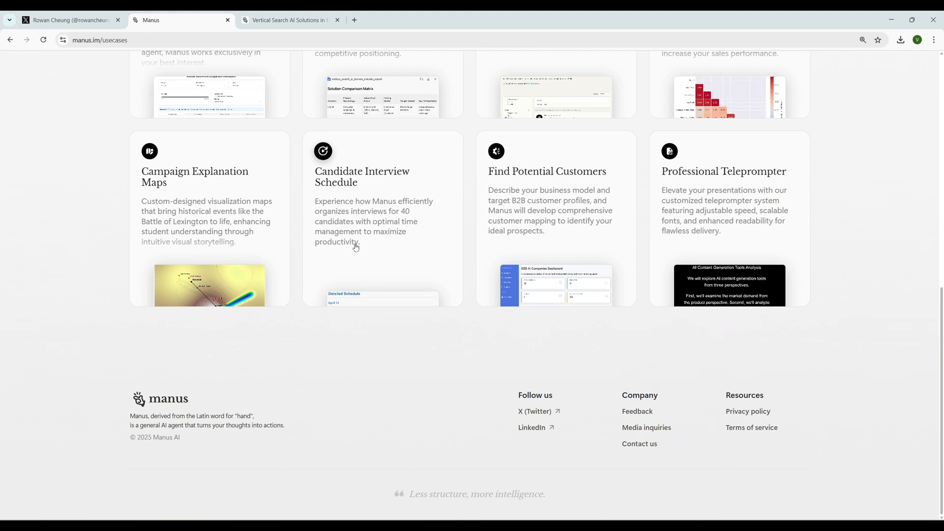
mouse_move(385, 245)
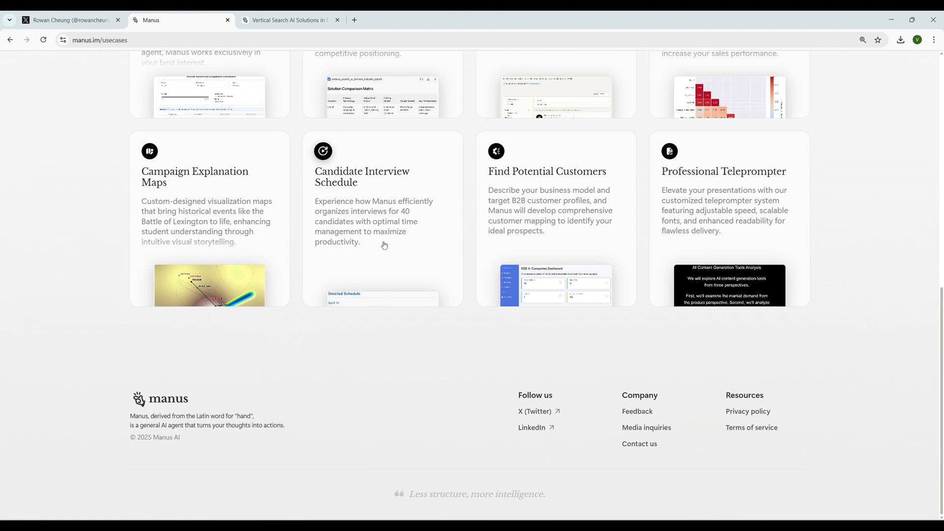
- Open the Candidate Interview Schedule replay and read its steps and schedule_validation.txt results
click(362, 176)
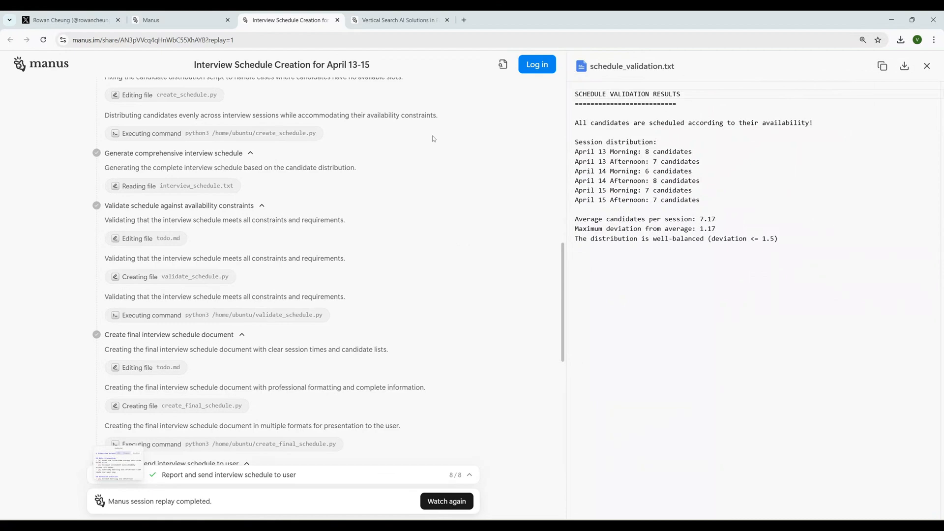
scroll(down, 3)
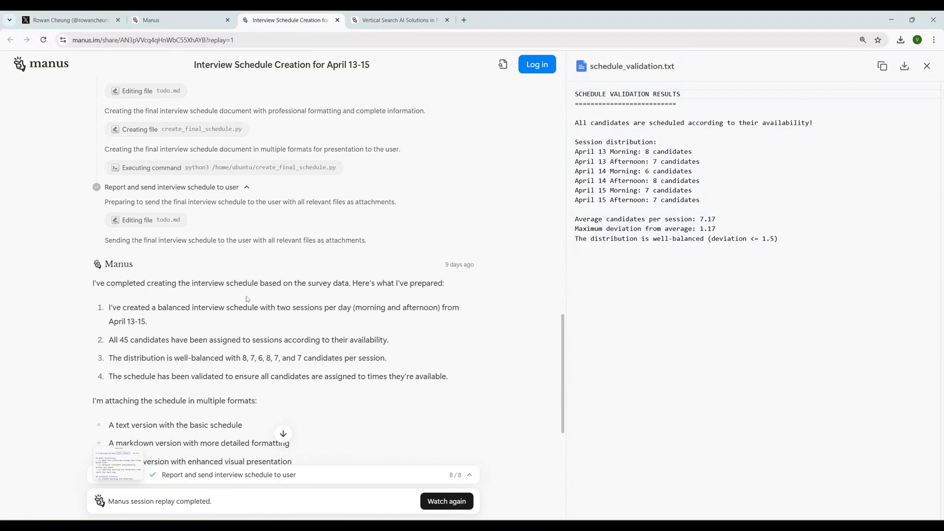
mouse_move(408, 289)
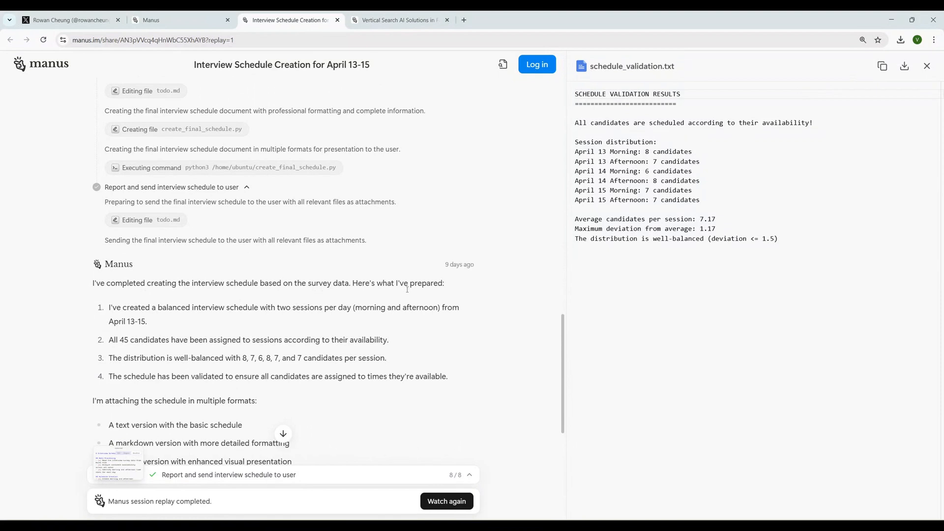
scroll(down, 3)
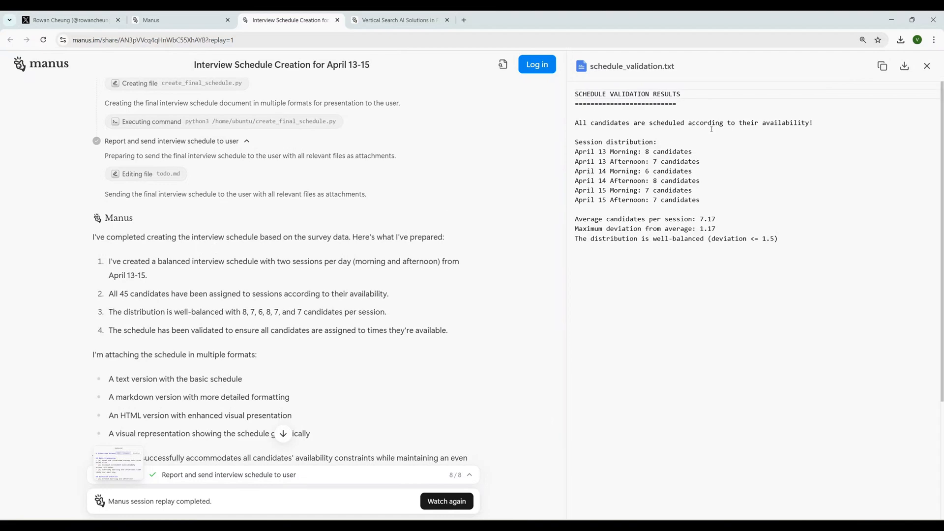
mouse_move(651, 152)
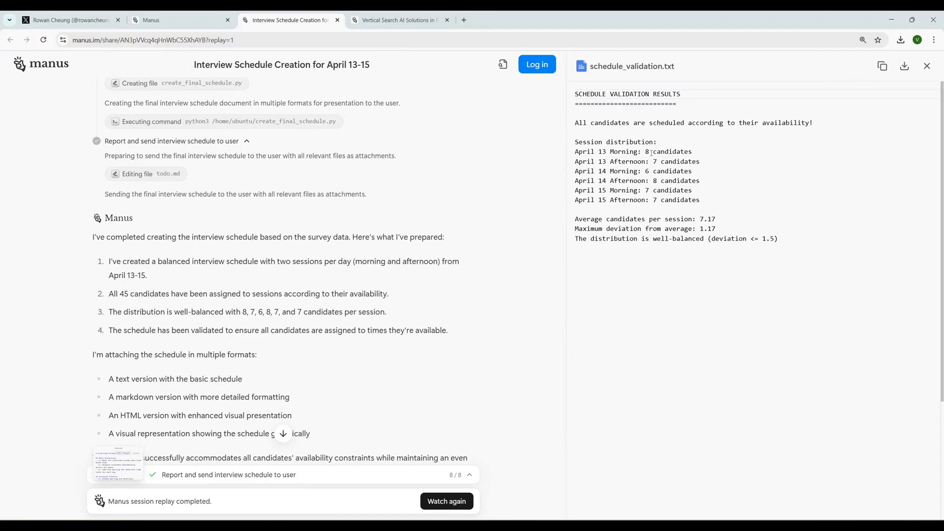
scroll(down, 3)
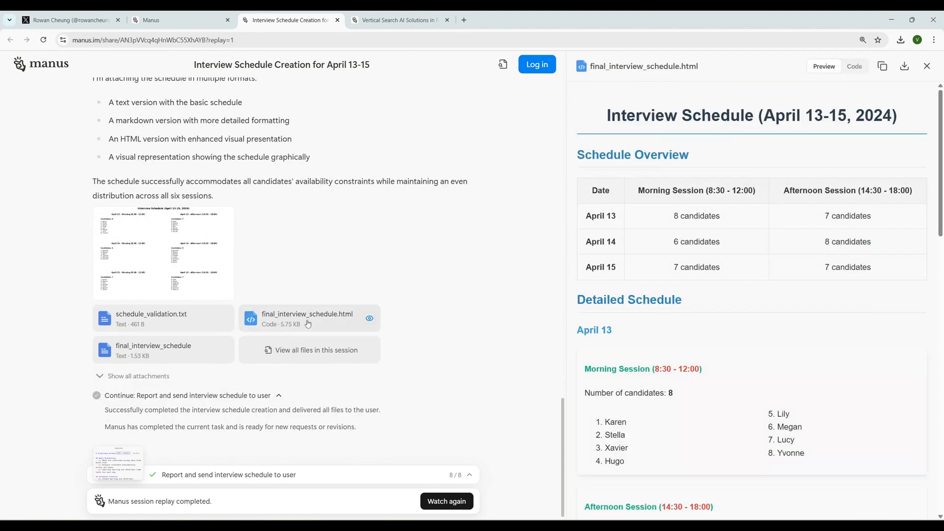
- Scroll the final interview schedule through April 13–15 sessions to its Validation Results
scroll(down, 3)
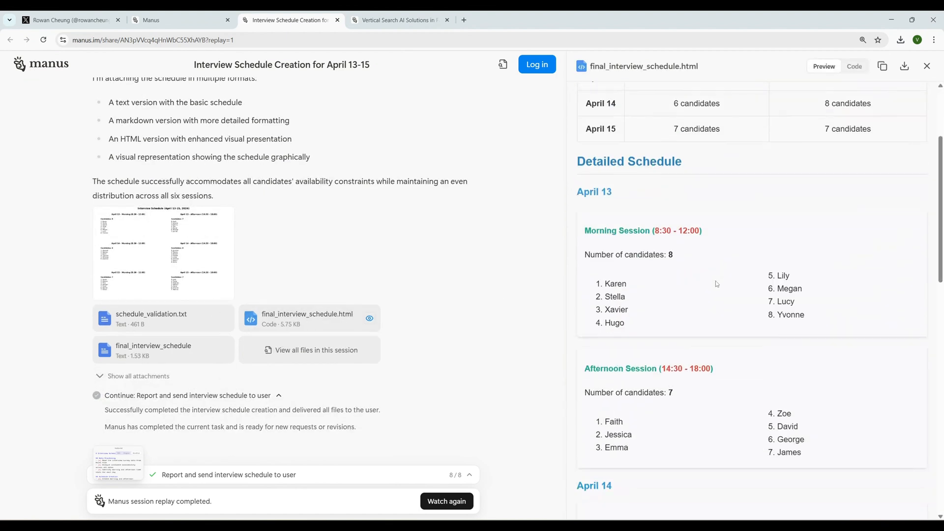
scroll(down, 3)
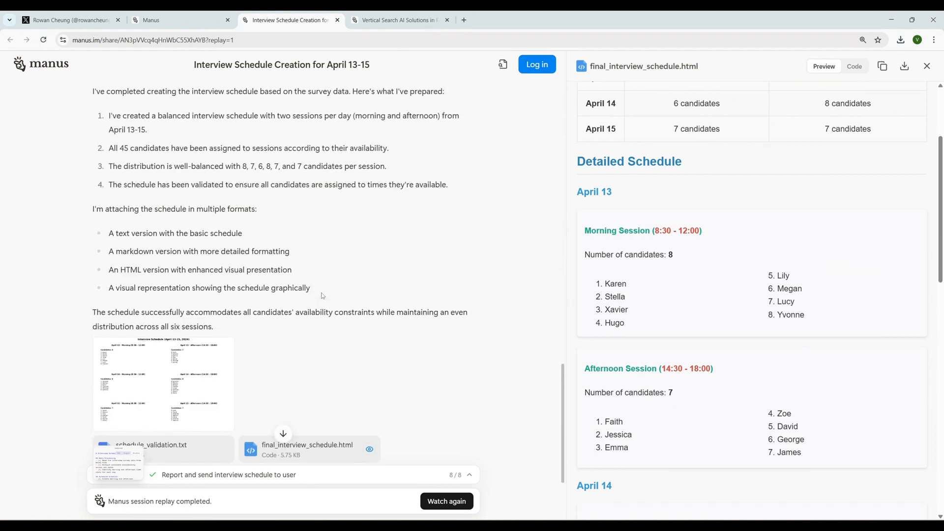
mouse_move(320, 296)
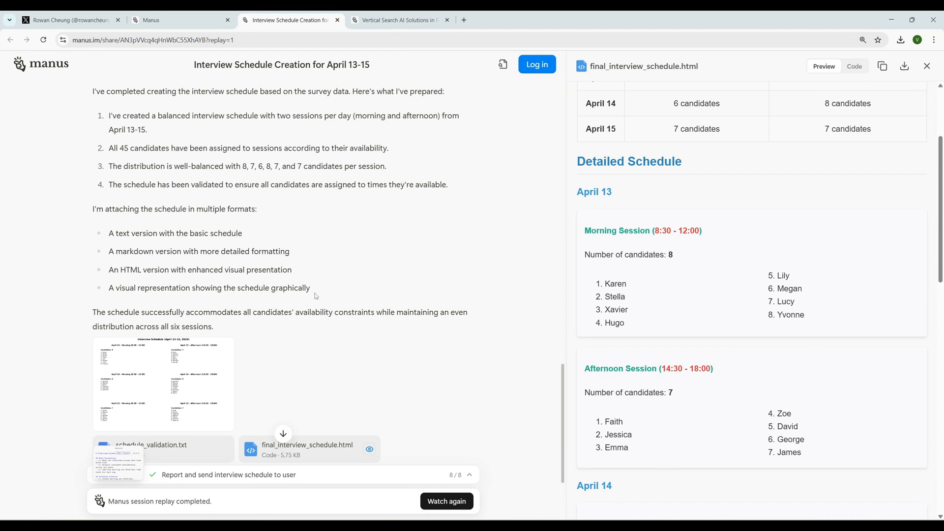
scroll(down, 3)
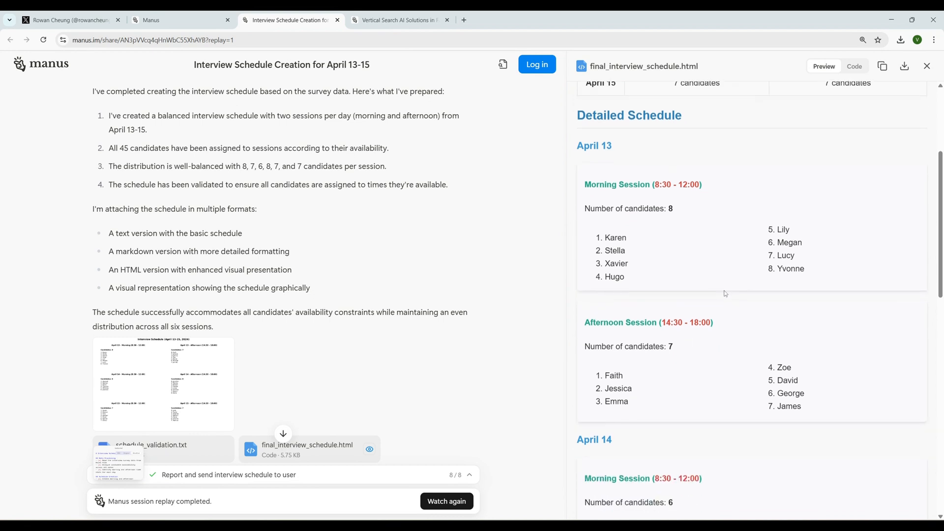
scroll(down, 3)
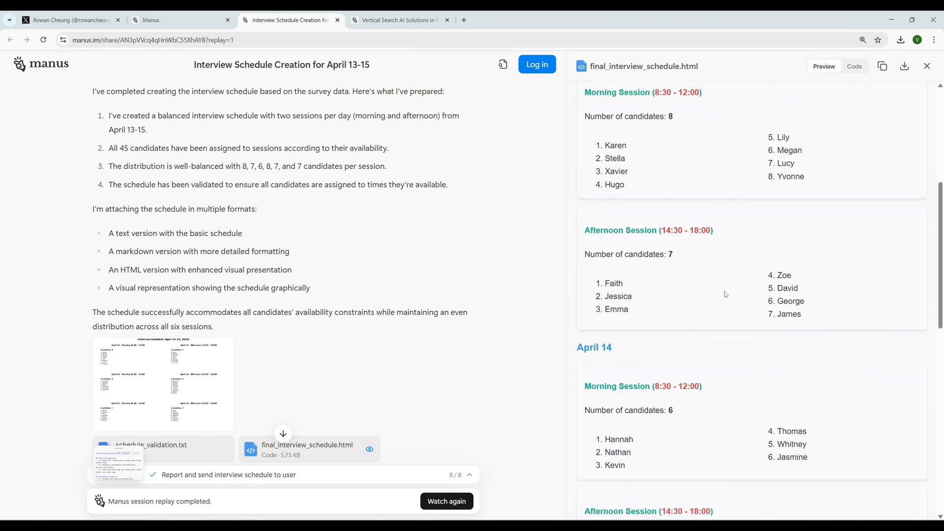
scroll(down, 3)
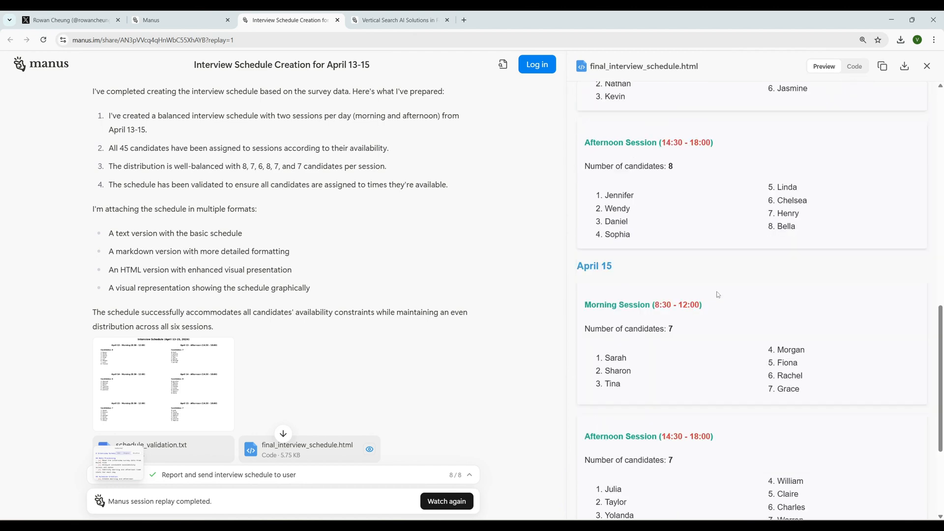
scroll(down, 3)
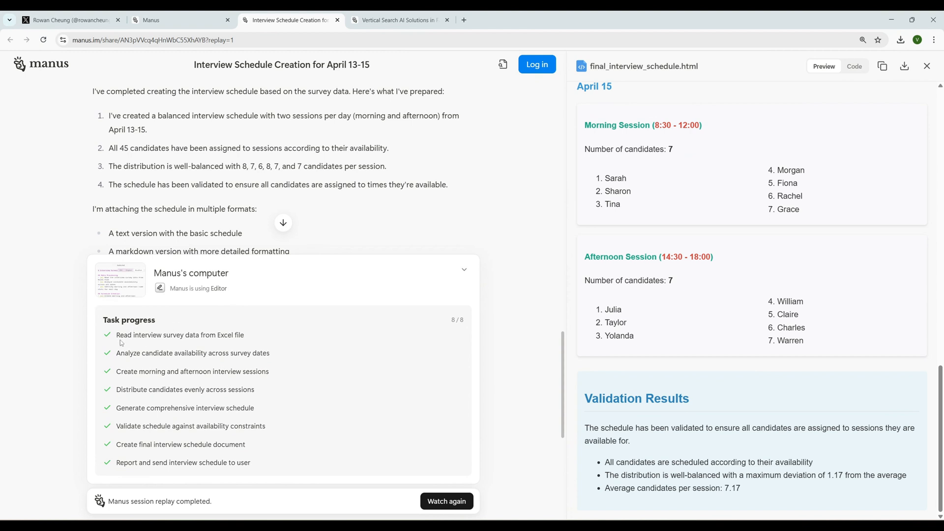
mouse_move(254, 337)
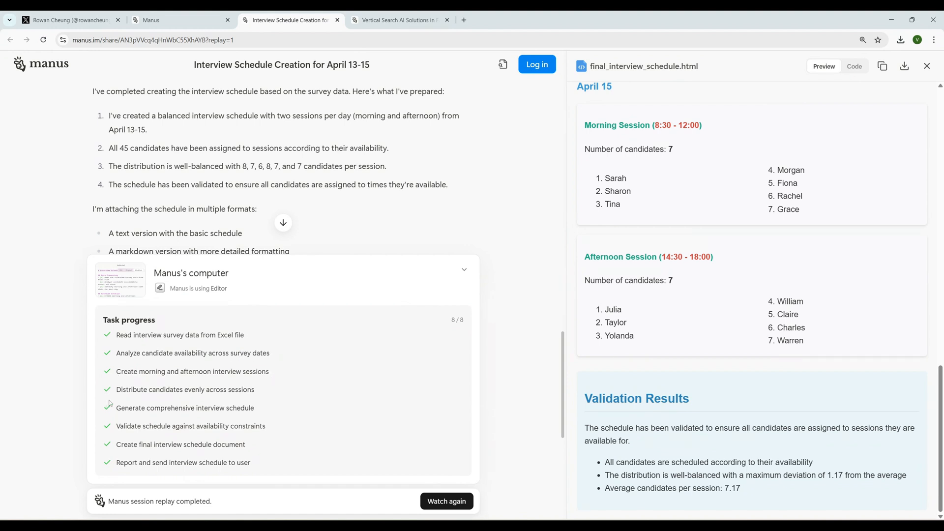
mouse_move(240, 402)
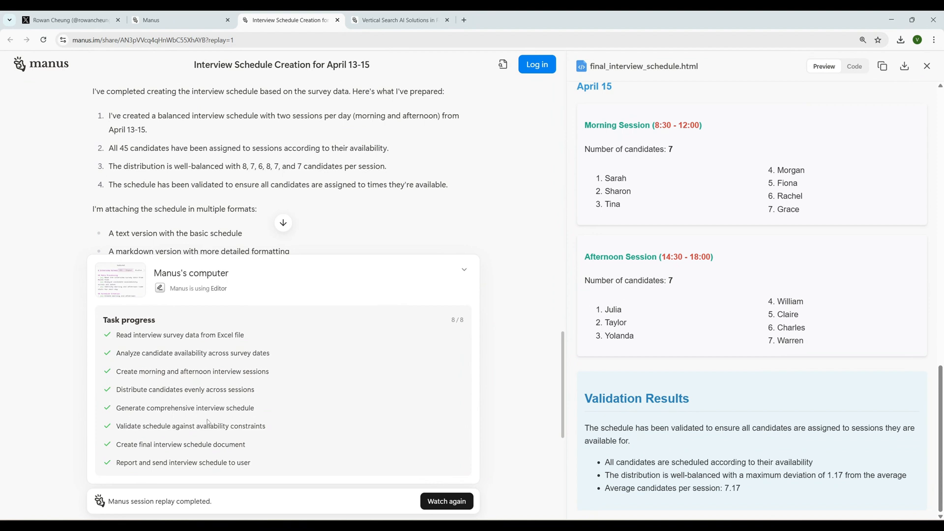
mouse_move(207, 423)
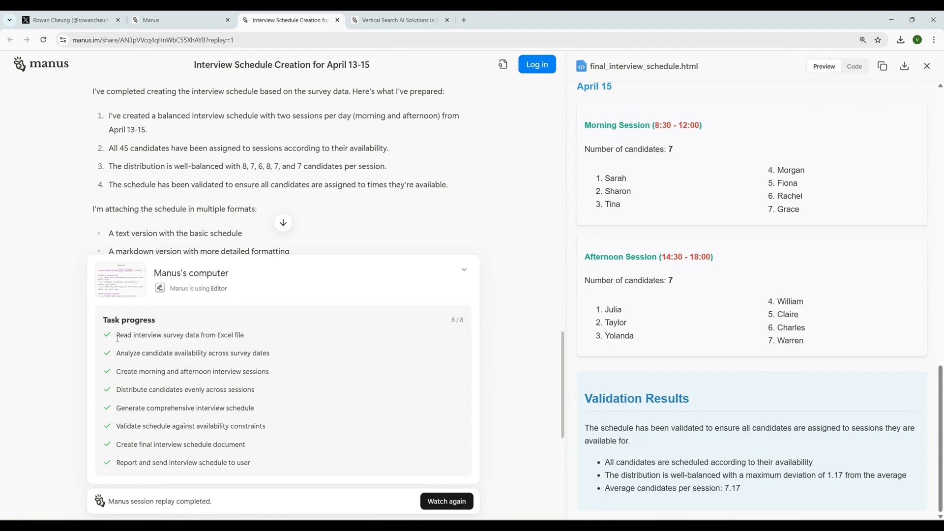
mouse_move(369, 234)
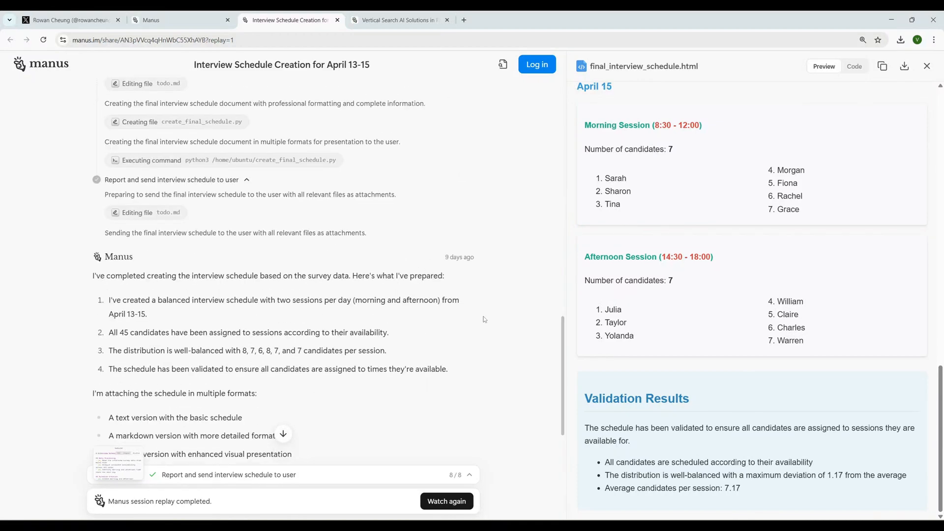
- Return to the Manus use case gallery showing examples like B2B Supplier Sourcing
click(180, 20)
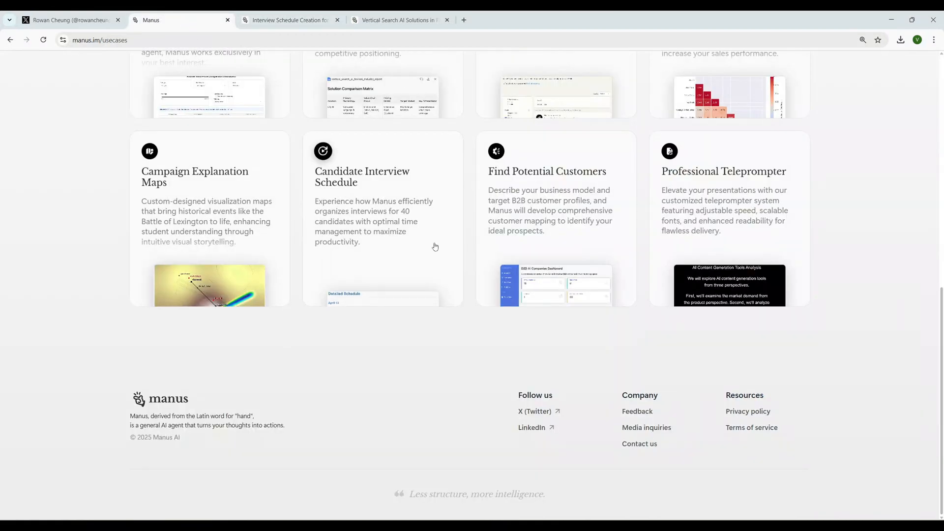
scroll(up, 3)
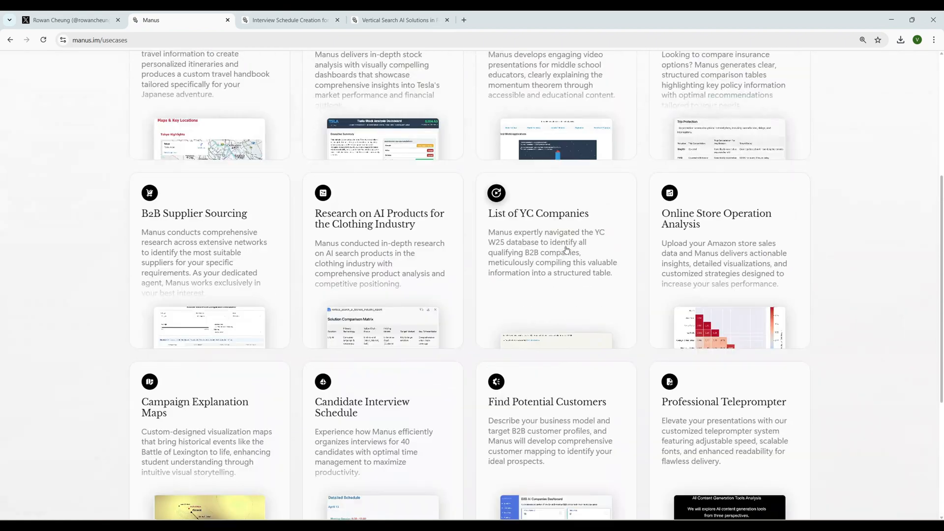